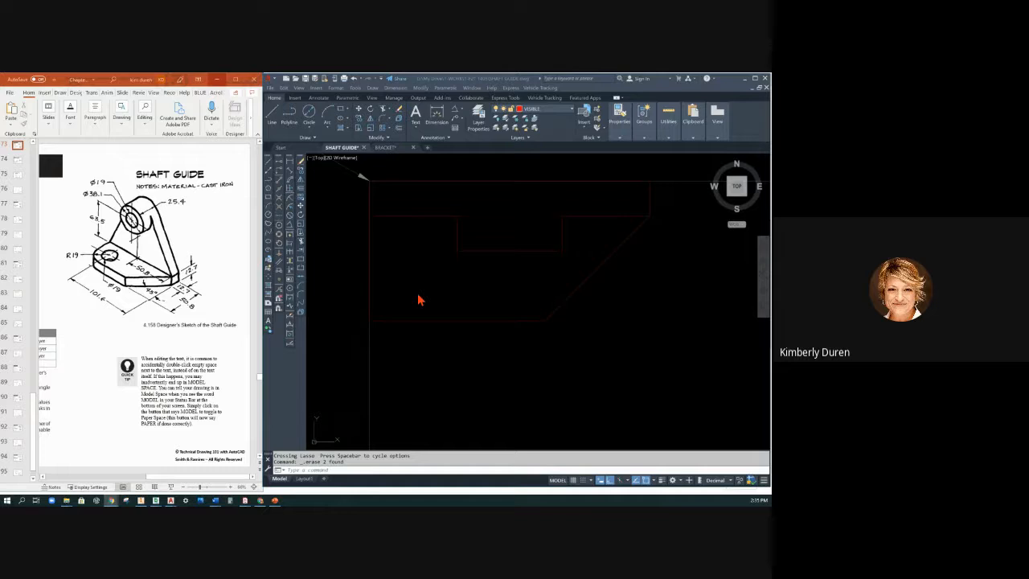
{"action": "mouse_move", "coordinate": [457, 225]}
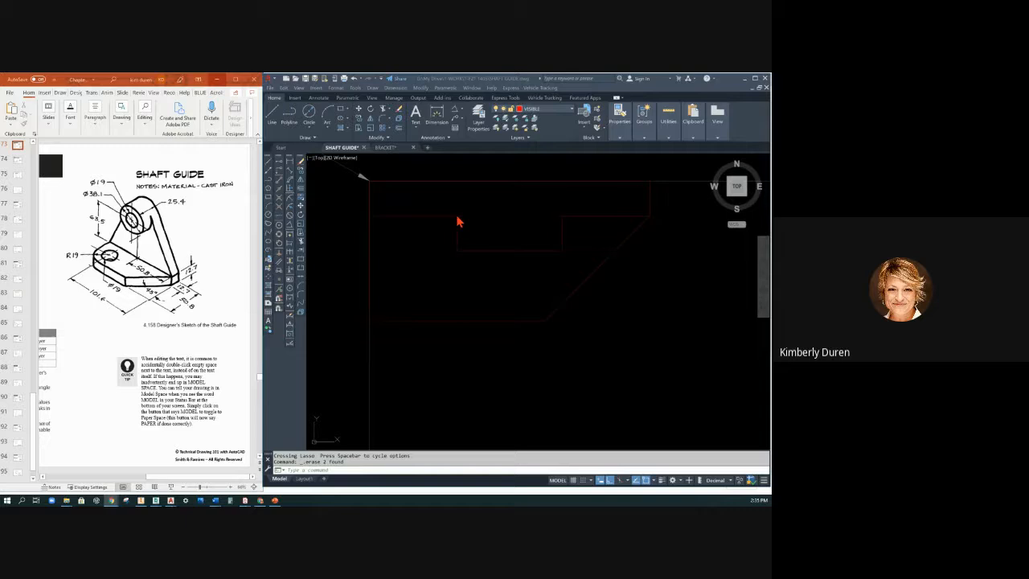
{"action": "mouse_move", "coordinate": [562, 222]}
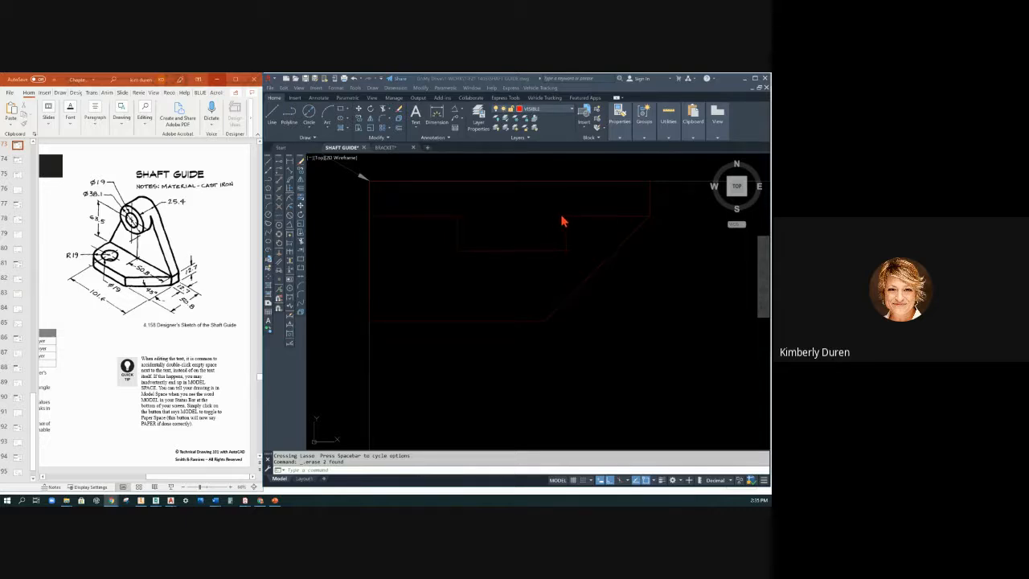
{"action": "mouse_move", "coordinate": [627, 212]}
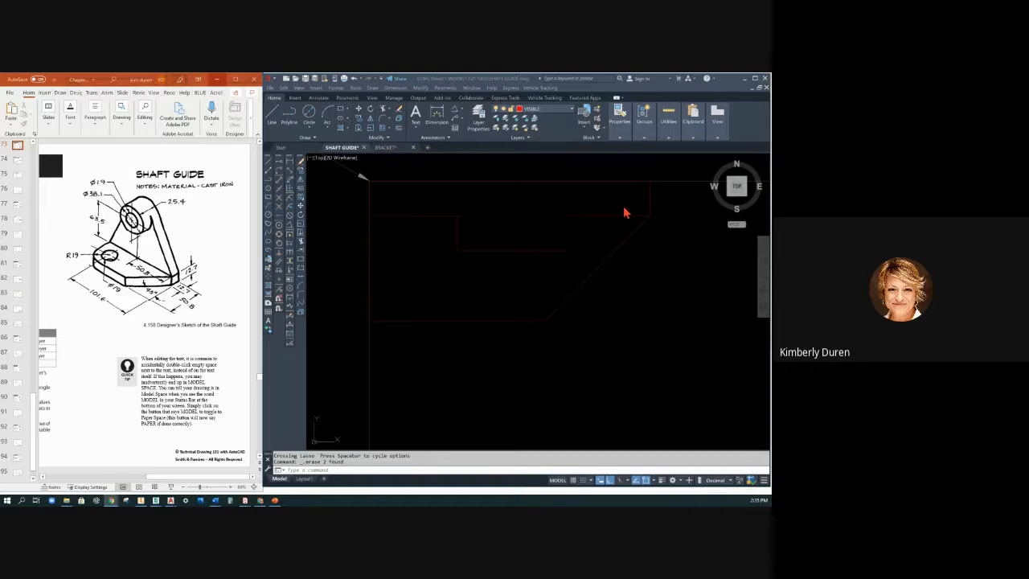
{"action": "mouse_move", "coordinate": [559, 212]}
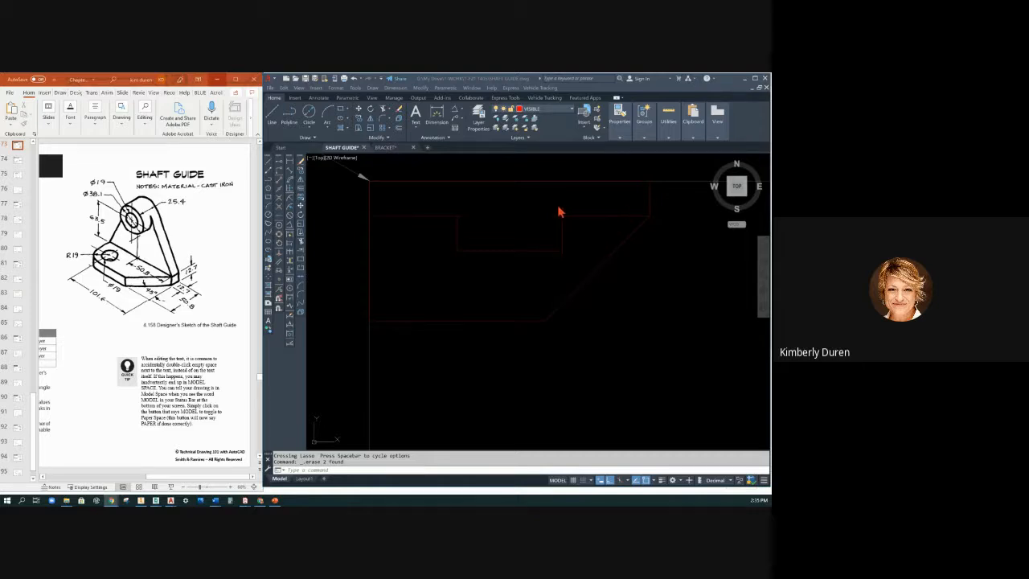
{"action": "mouse_move", "coordinate": [529, 228]}
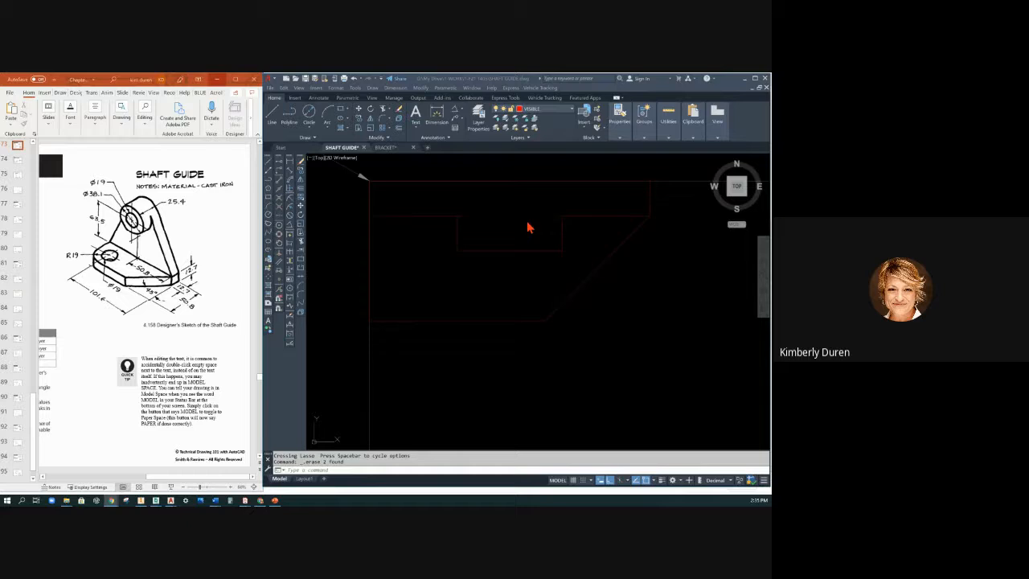
{"action": "mouse_move", "coordinate": [153, 225]}
{"action": "type", "text": "F"}
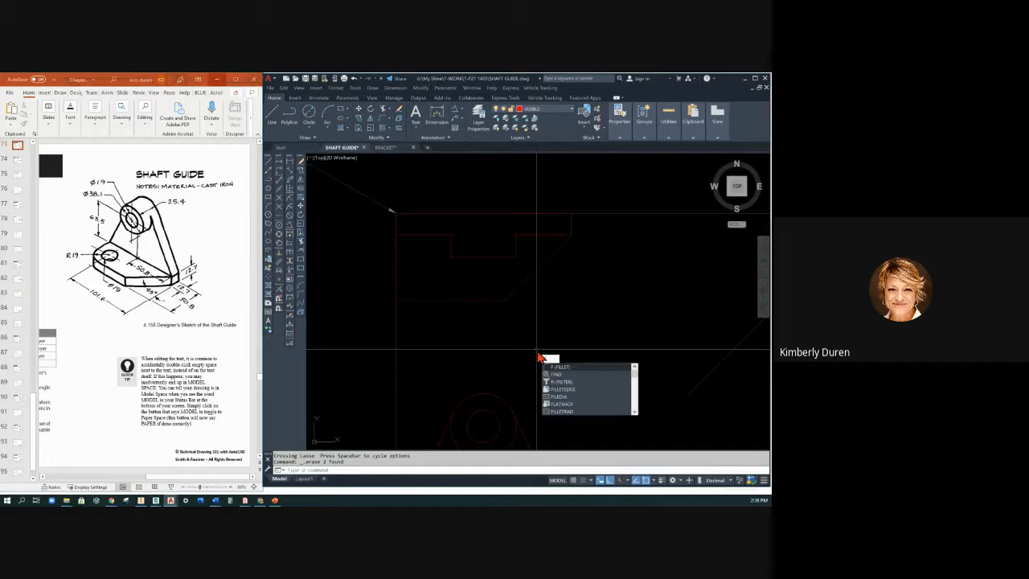
Start FILLET with radius .19 to round a corner of the shaft guide outline.
{"action": "left_click", "coordinate": [560, 366]}
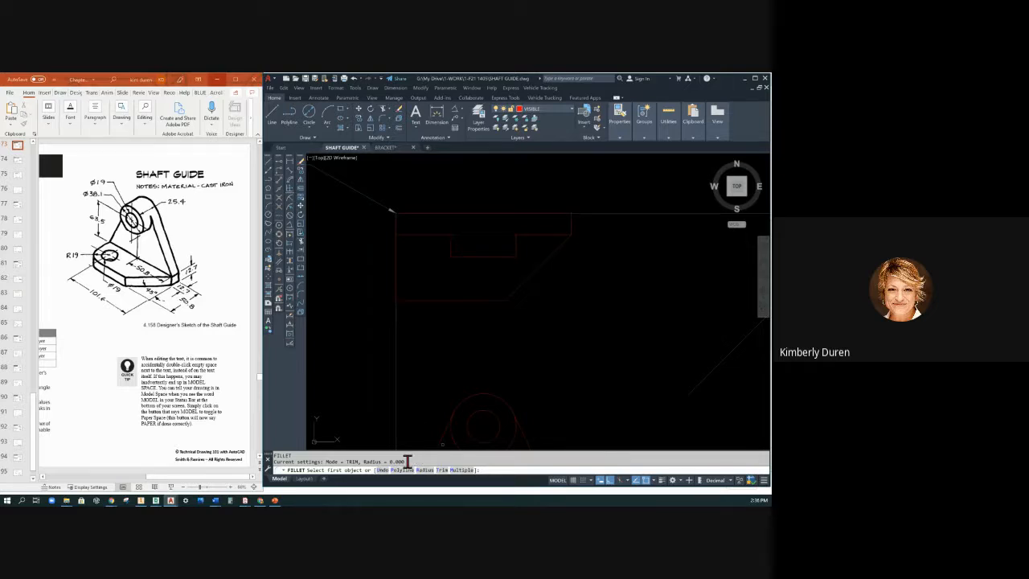
{"action": "mouse_move", "coordinate": [425, 302]}
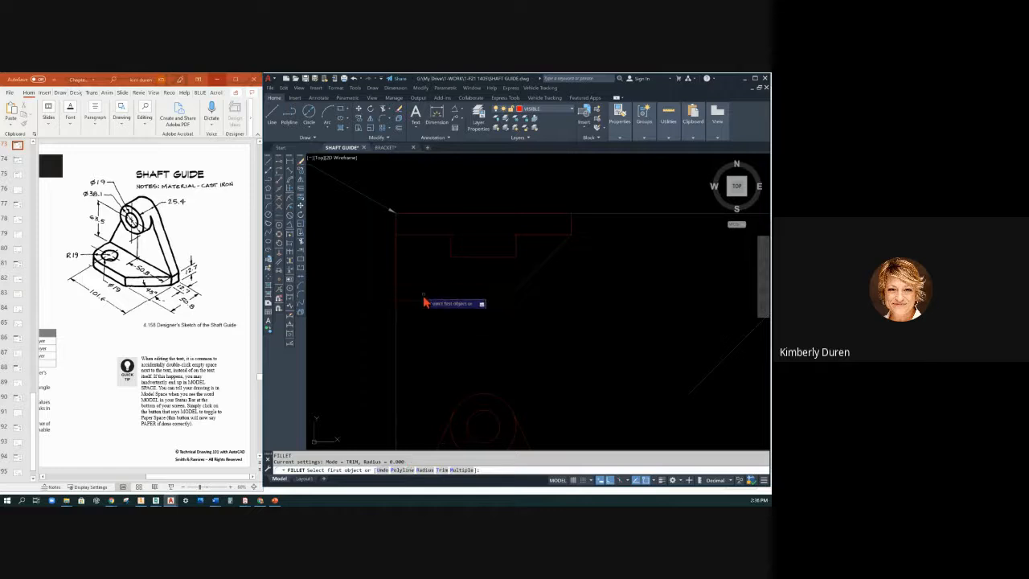
{"action": "mouse_move", "coordinate": [425, 492]}
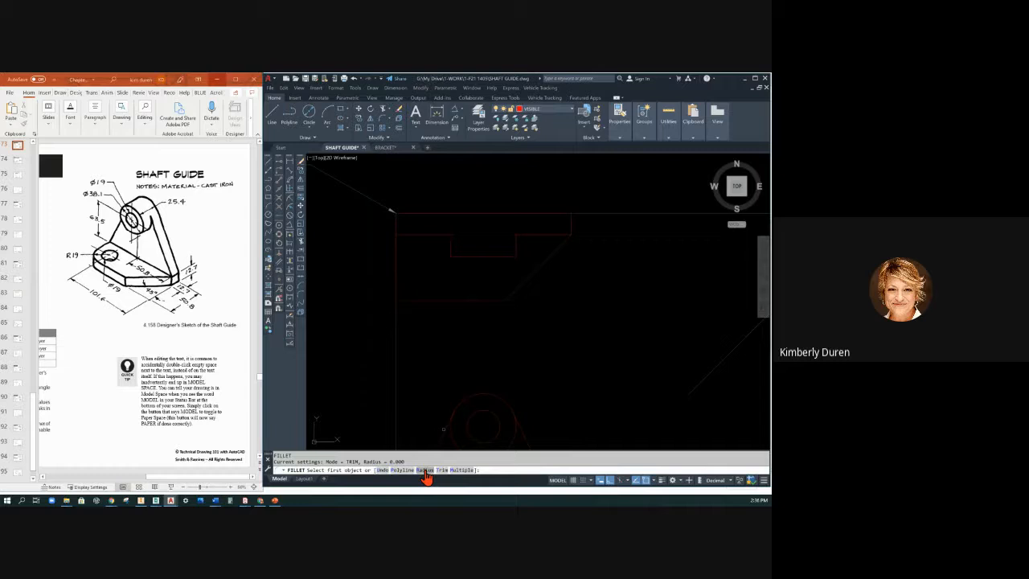
{"action": "mouse_move", "coordinate": [453, 400]}
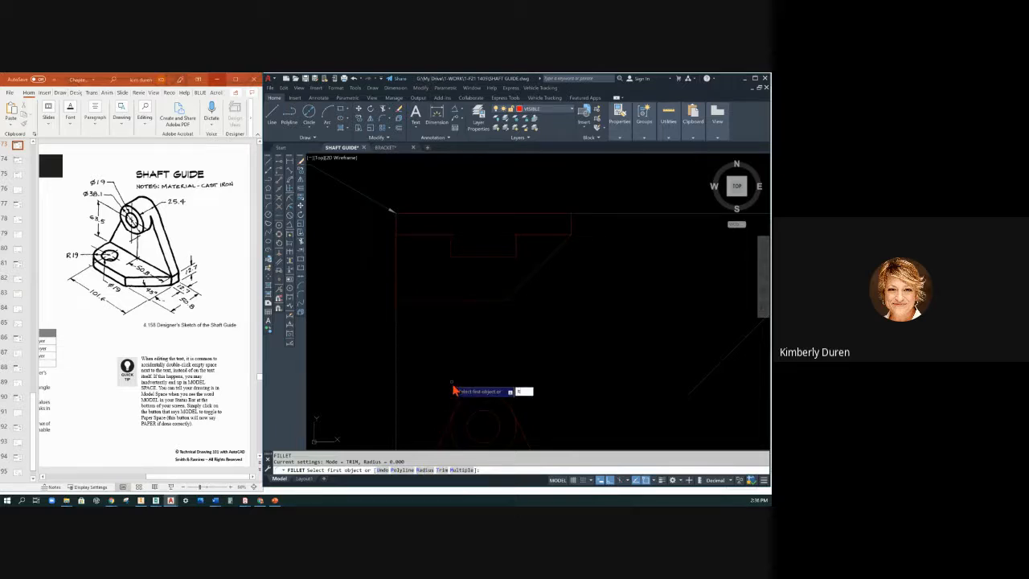
{"action": "type", "text": "R"}
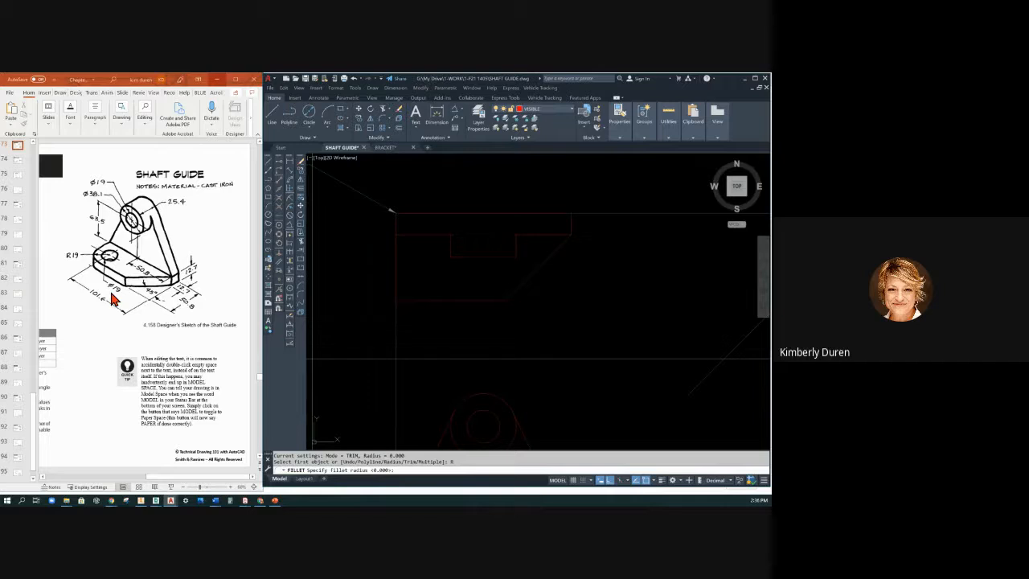
{"action": "type", "text": ".19"}
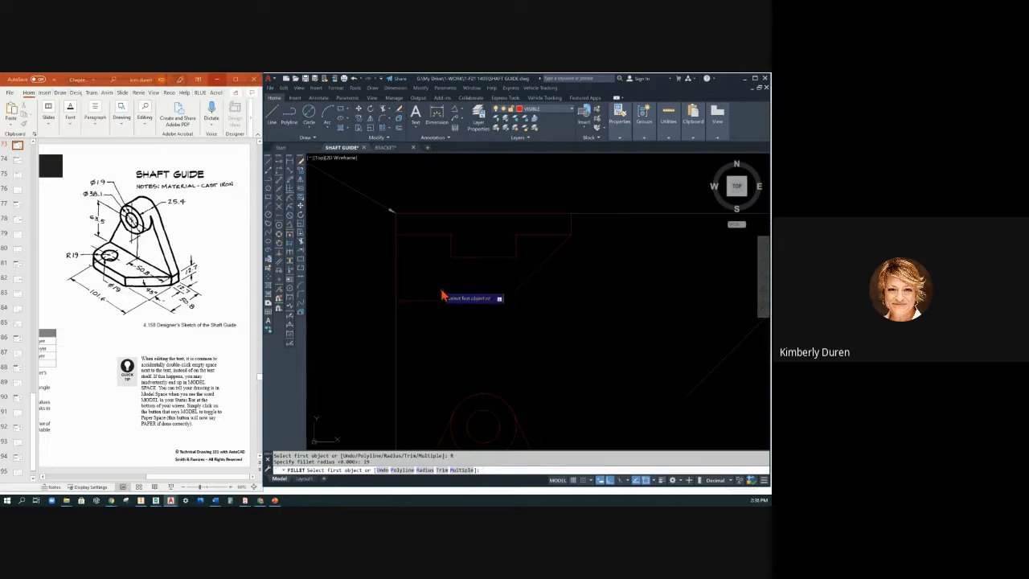
{"action": "mouse_move", "coordinate": [416, 310]}
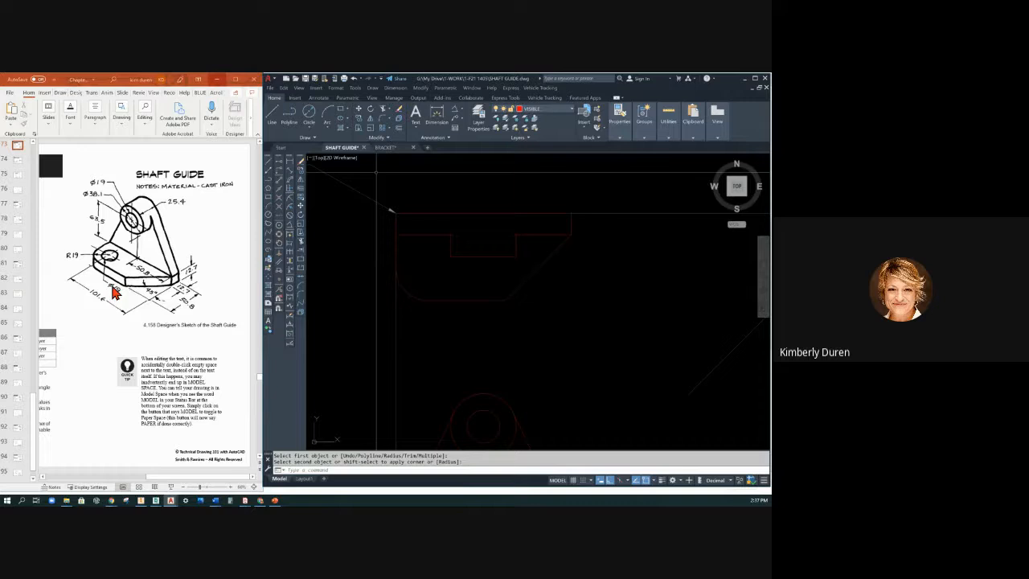
{"action": "mouse_move", "coordinate": [249, 162]}
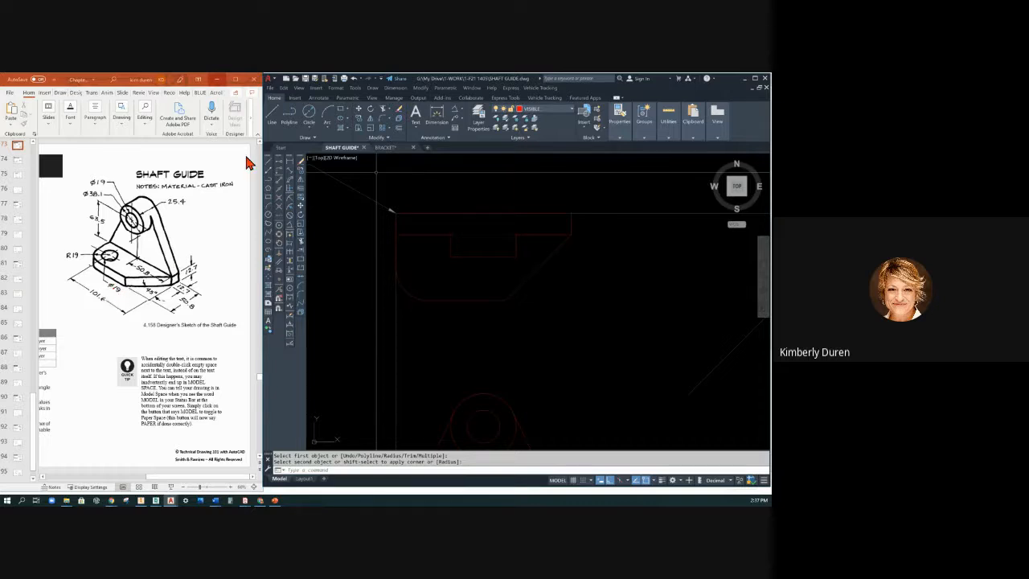
Start the CIRCLE command for a hole in the shaft guide view.
{"action": "left_click", "coordinate": [309, 116]}
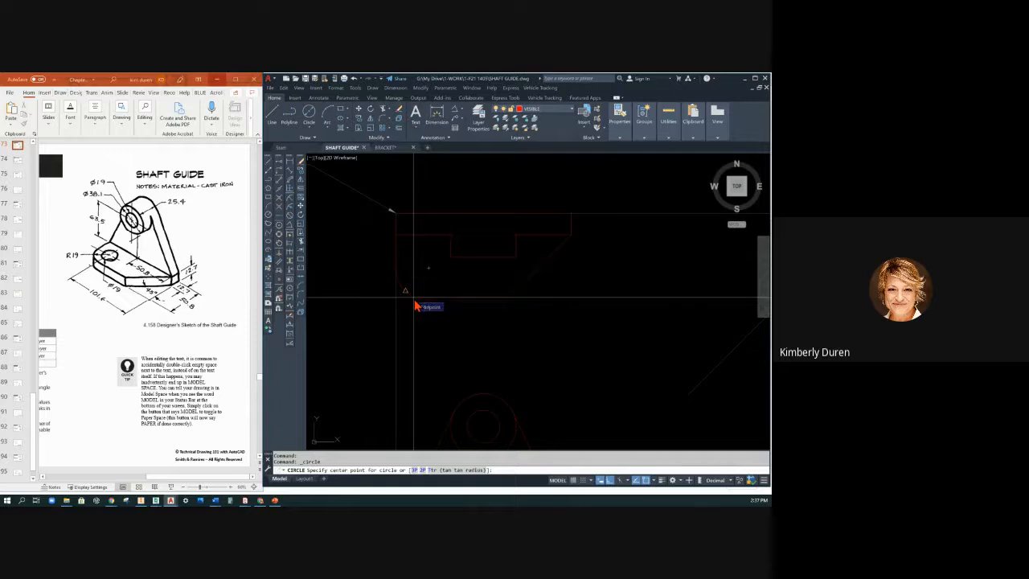
{"action": "mouse_move", "coordinate": [428, 279]}
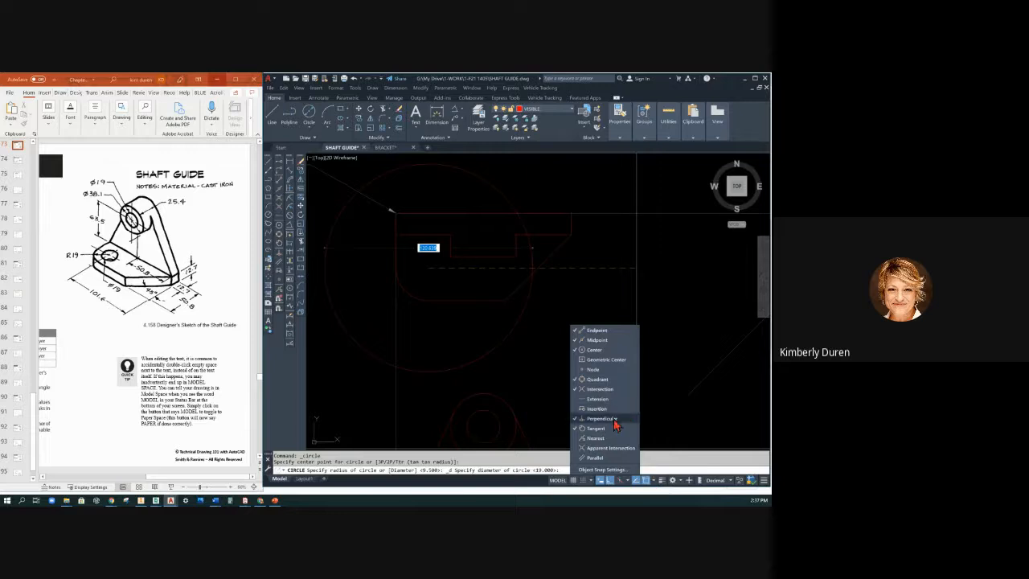
{"action": "mouse_move", "coordinate": [544, 298]}
{"action": "type", "text": "19"}
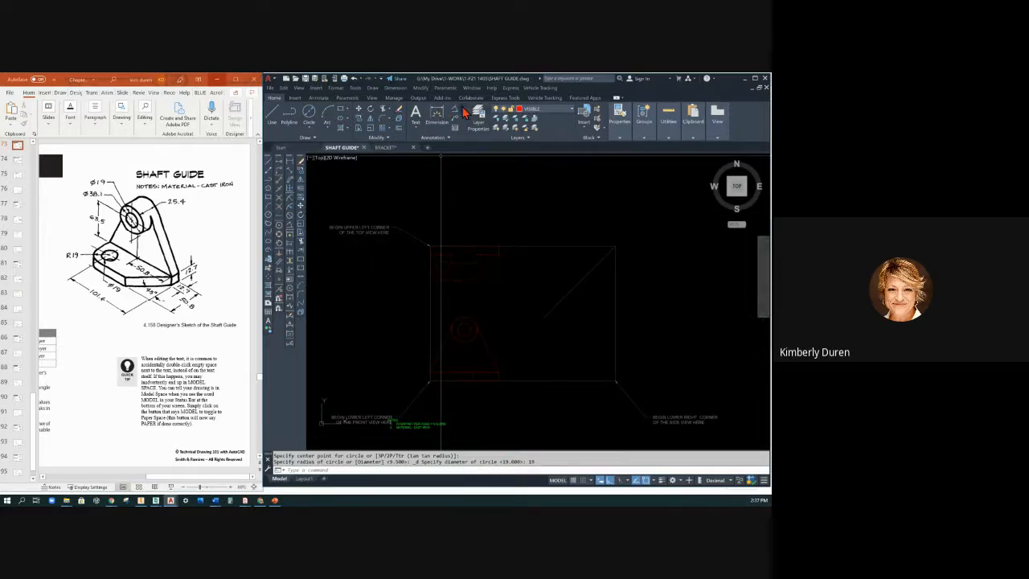
Choose a Linear dimension from the Annotate panel and pick its first origin point.
{"action": "left_click", "coordinate": [438, 111]}
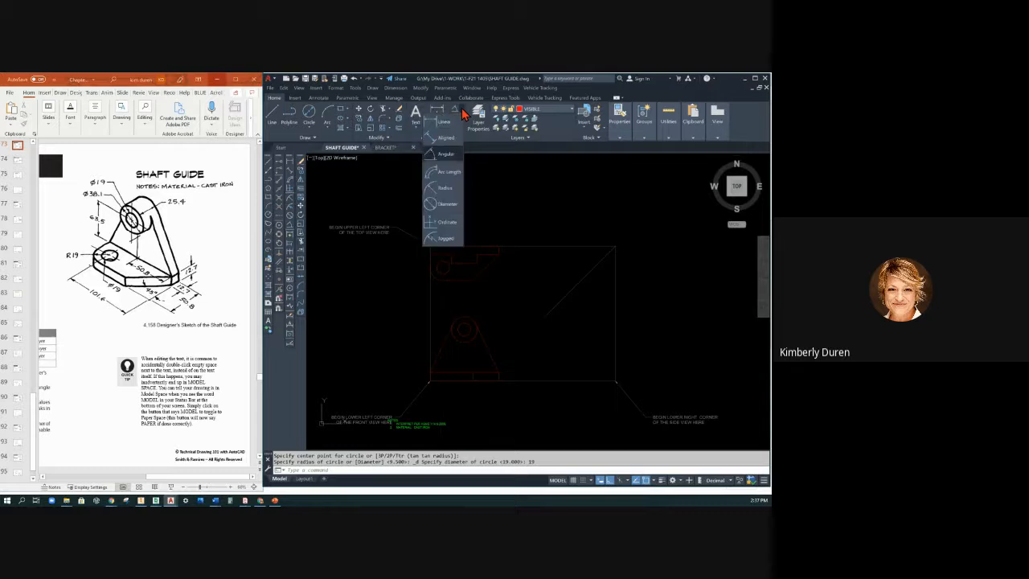
{"action": "left_click", "coordinate": [447, 202]}
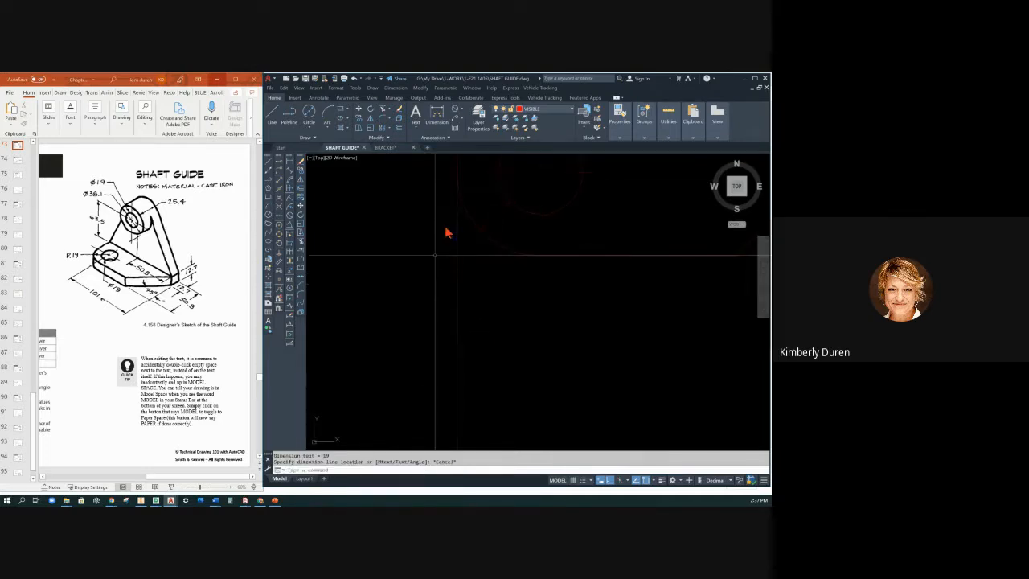
{"action": "left_click", "coordinate": [437, 110]}
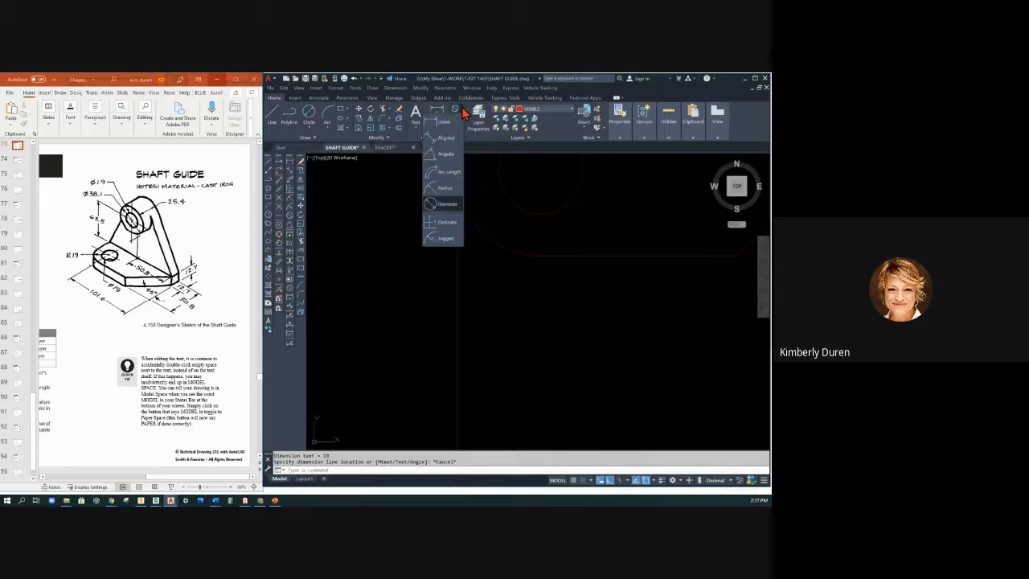
{"action": "left_click", "coordinate": [444, 186]}
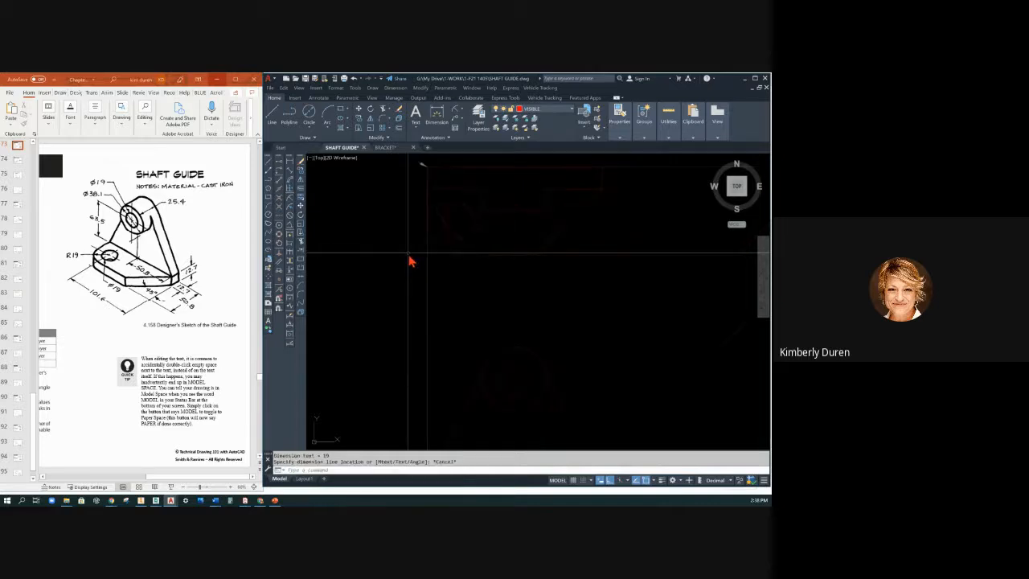
{"action": "left_click", "coordinate": [595, 241]}
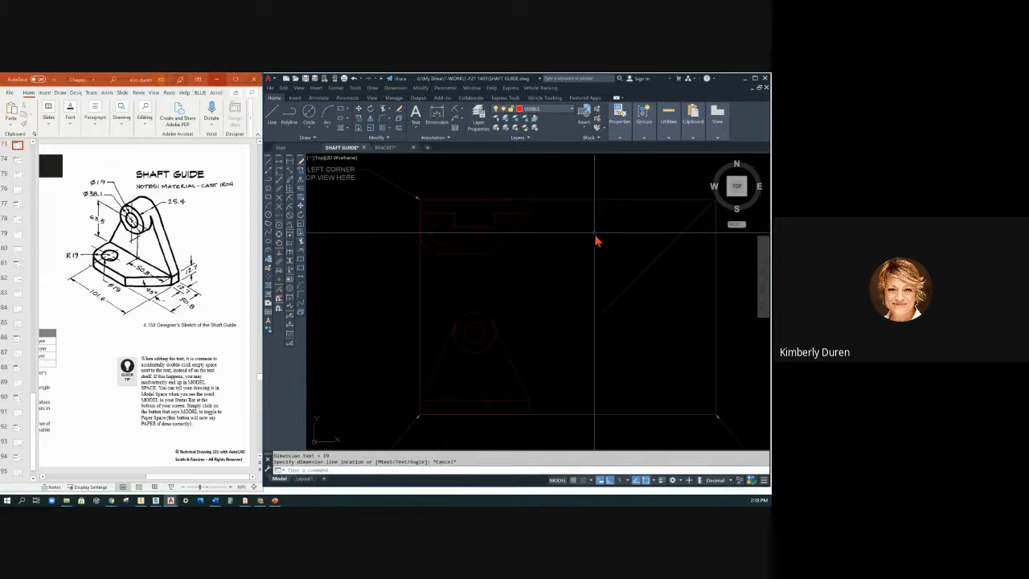
{"action": "mouse_move", "coordinate": [426, 254]}
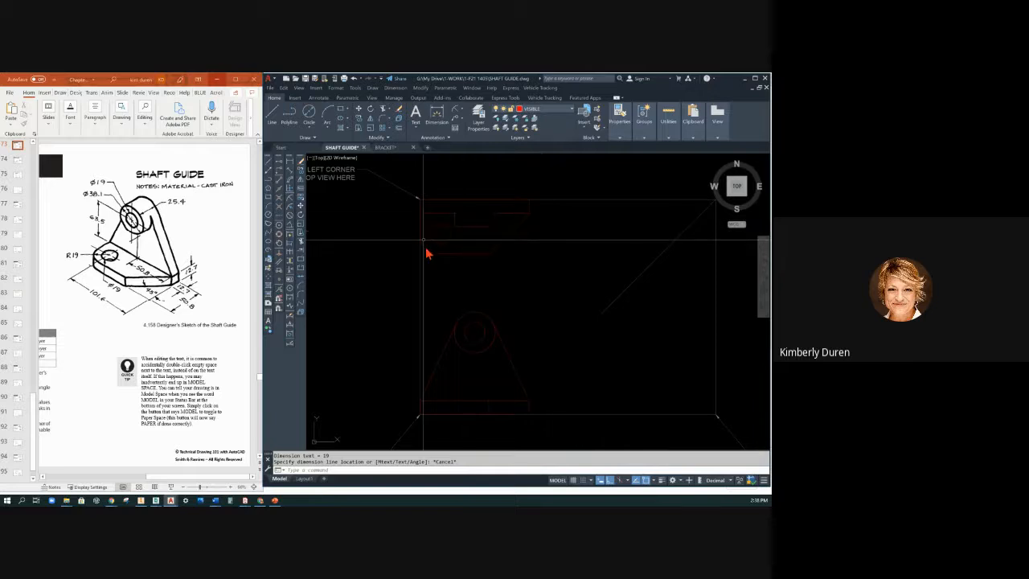
{"action": "mouse_move", "coordinate": [711, 405]}
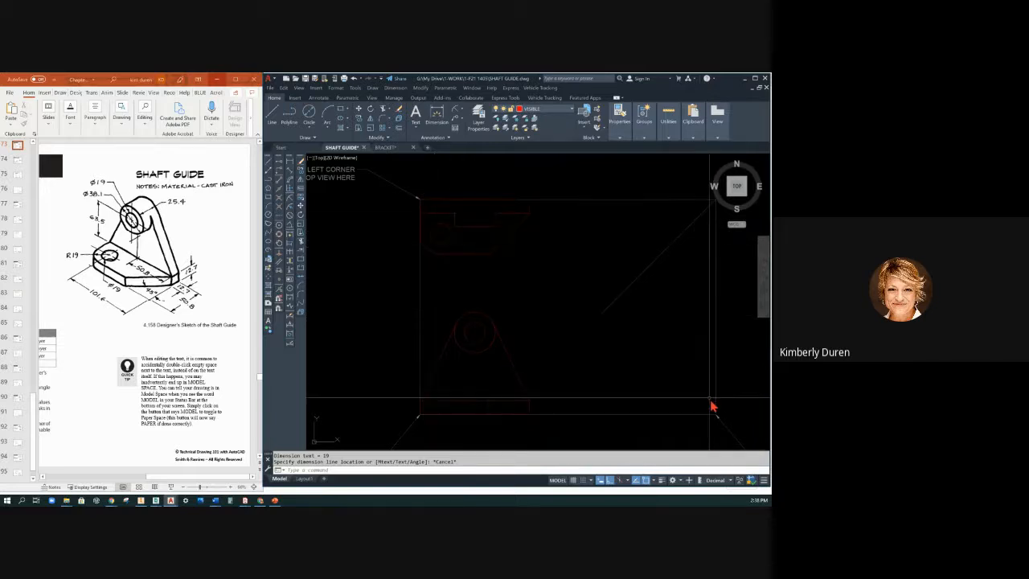
{"action": "mouse_move", "coordinate": [458, 242]}
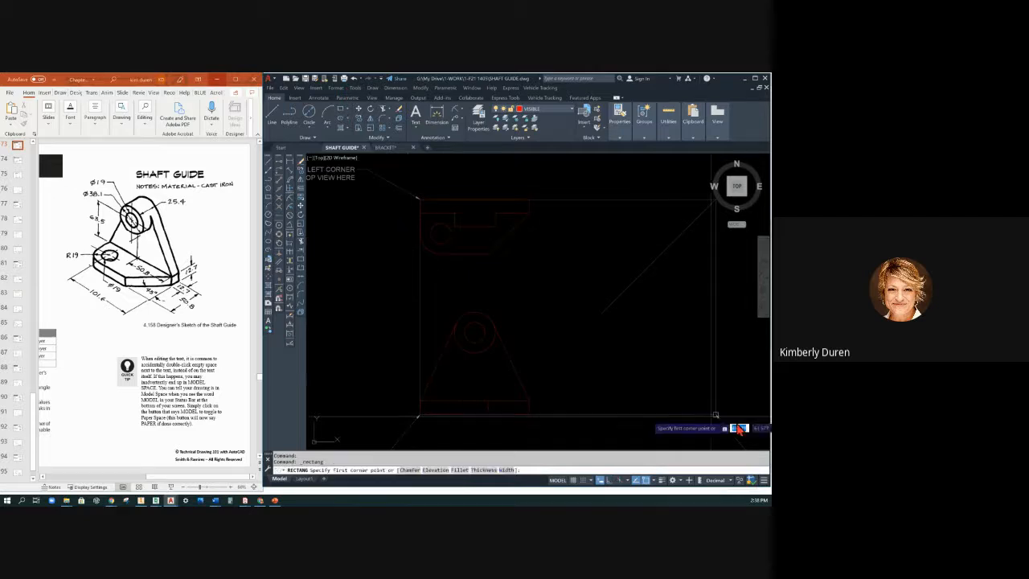
Place the first corner of the rectangle outlining the shaft guide view.
{"action": "left_click", "coordinate": [716, 415]}
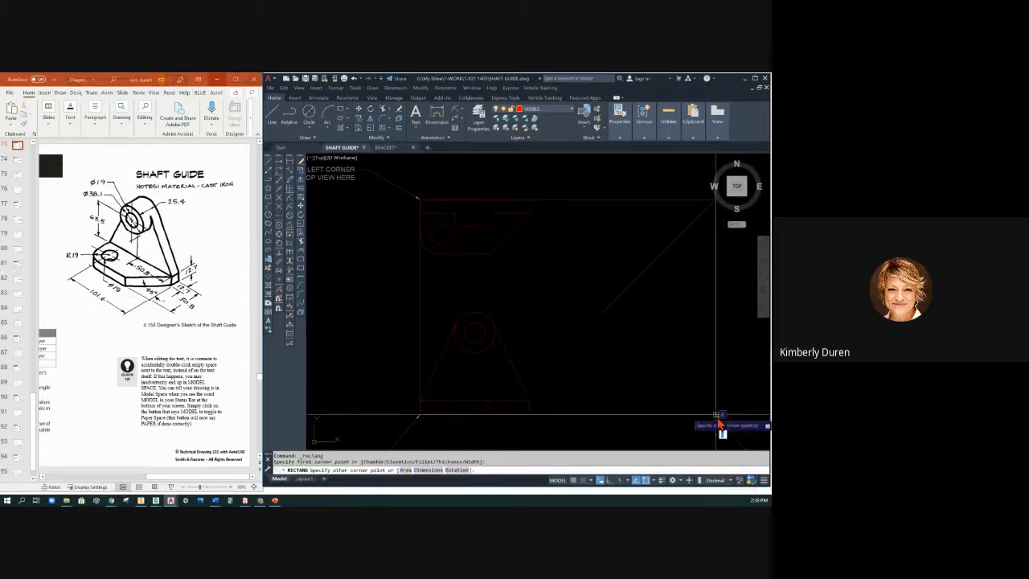
{"action": "mouse_move", "coordinate": [615, 386]}
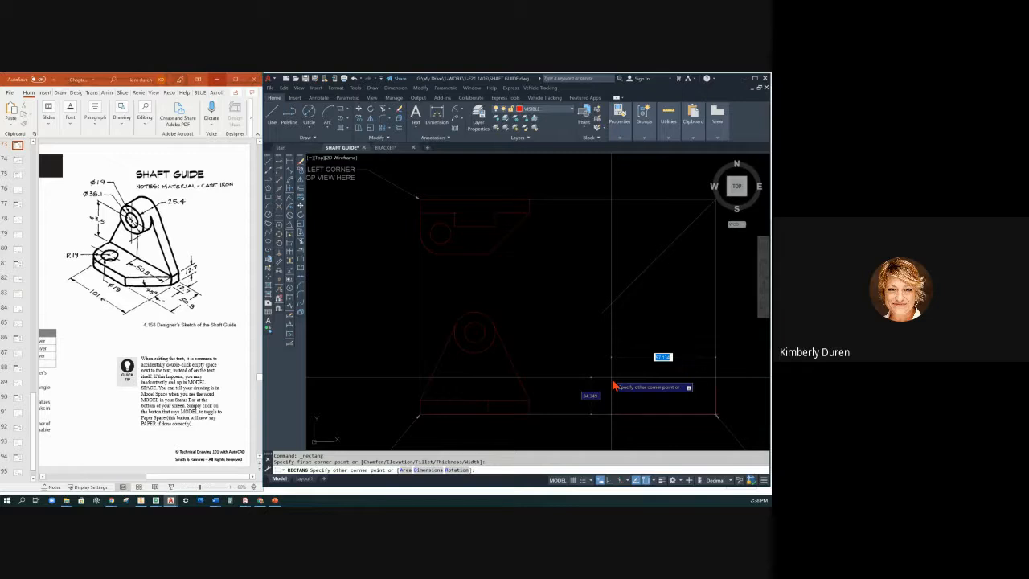
{"action": "mouse_move", "coordinate": [480, 261]}
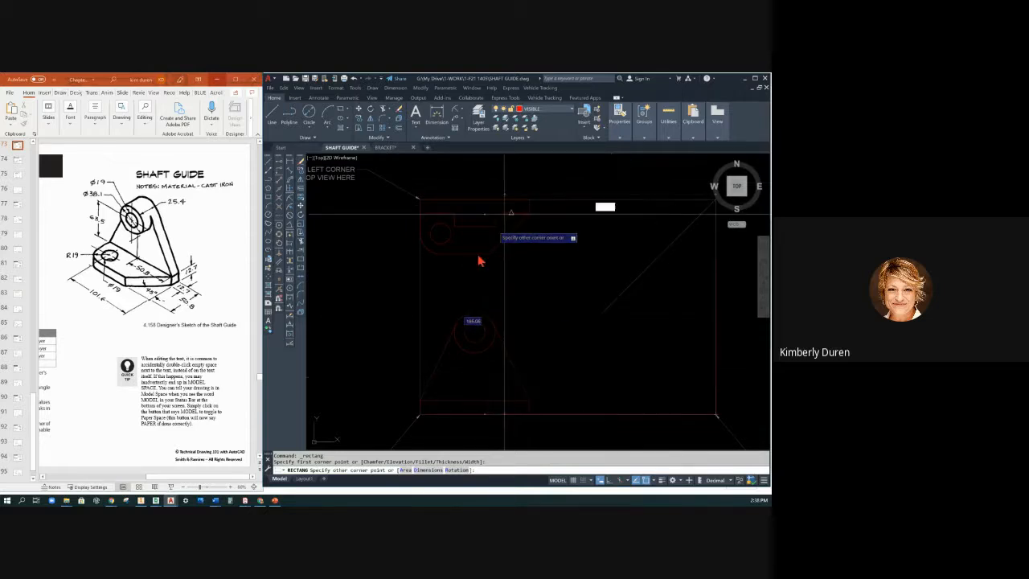
{"action": "mouse_move", "coordinate": [611, 364]}
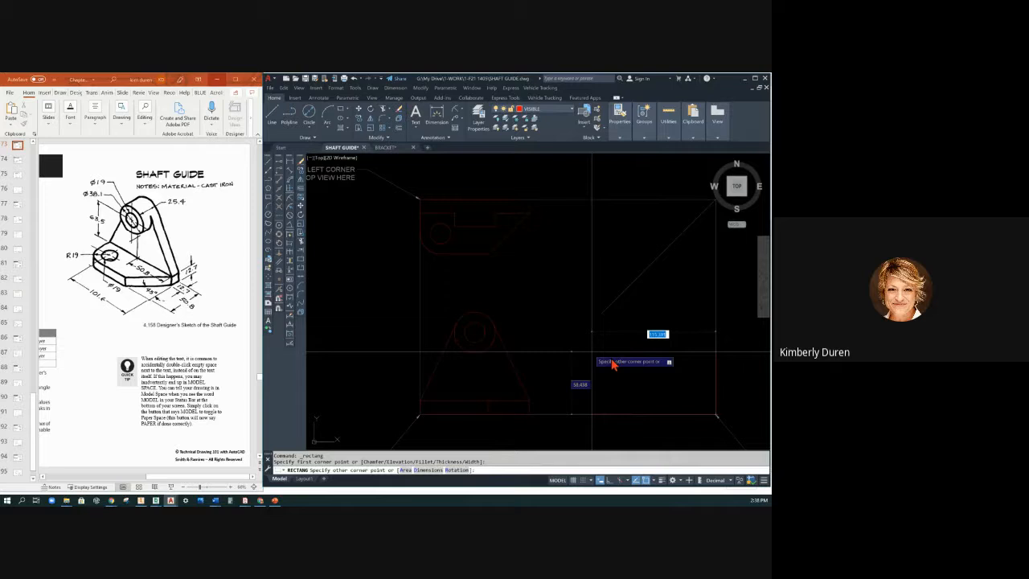
{"action": "mouse_move", "coordinate": [656, 357]}
{"action": "type", "text": "@-50.8,12.7"}
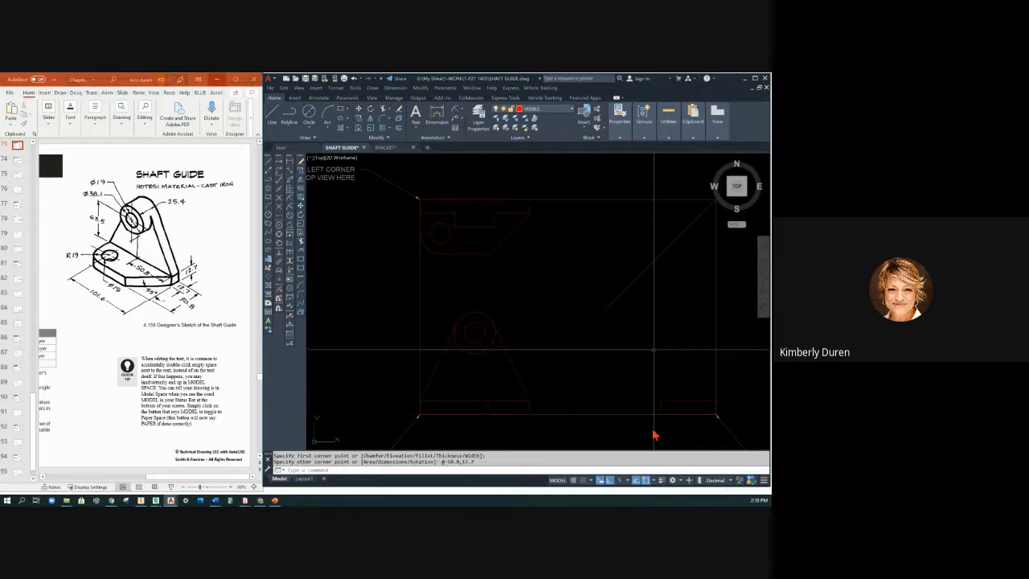
{"action": "mouse_move", "coordinate": [667, 414]}
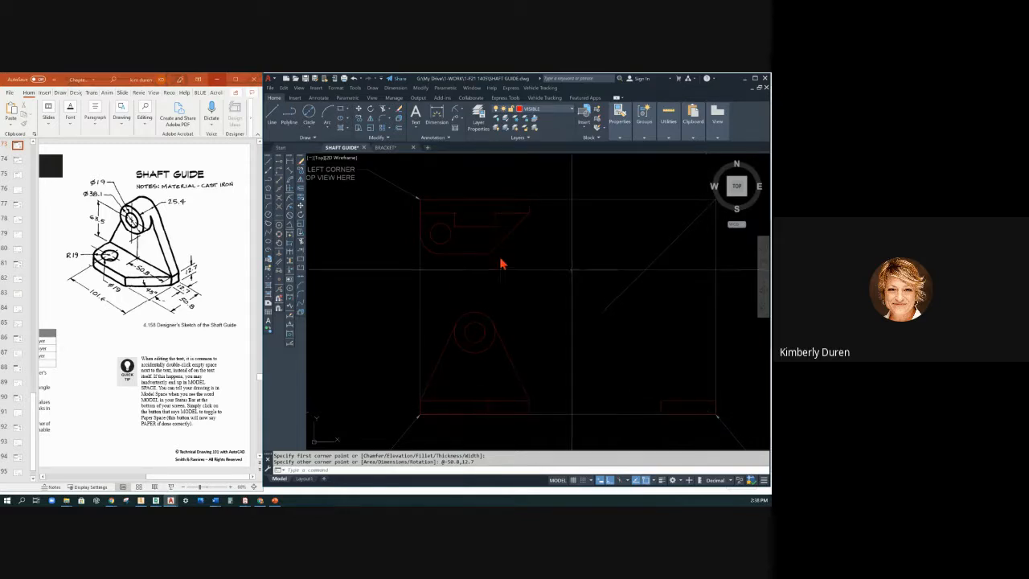
Draw the side view outline from the front view's corner and edit its vertical line.
{"action": "left_click", "coordinate": [276, 113]}
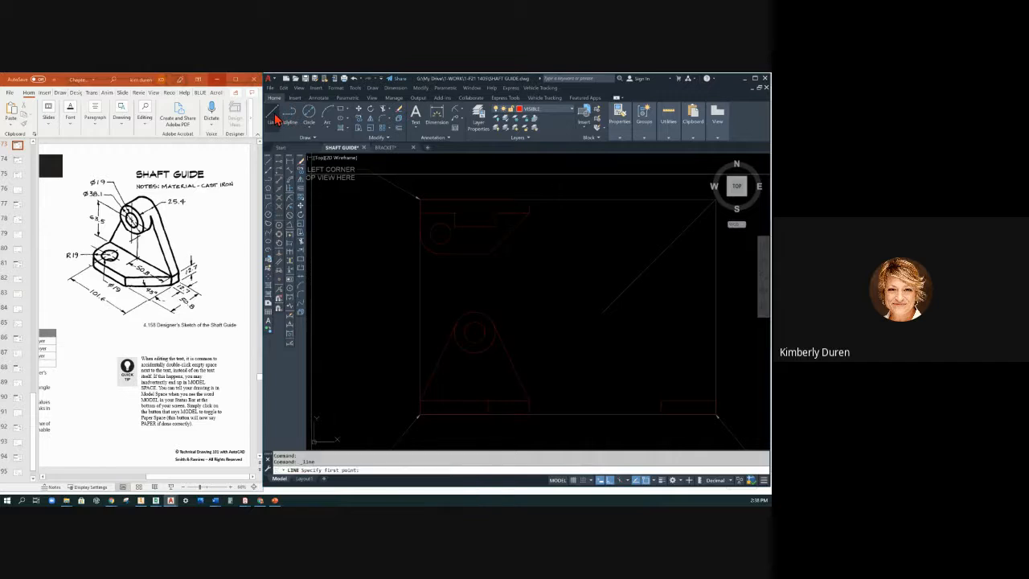
{"action": "mouse_move", "coordinate": [180, 279]}
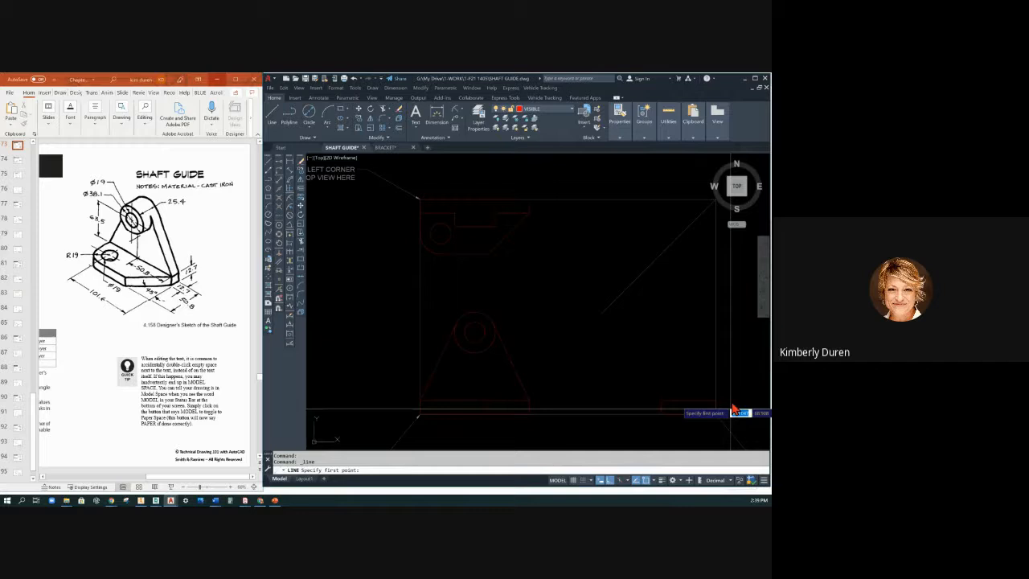
{"action": "left_click", "coordinate": [715, 415]}
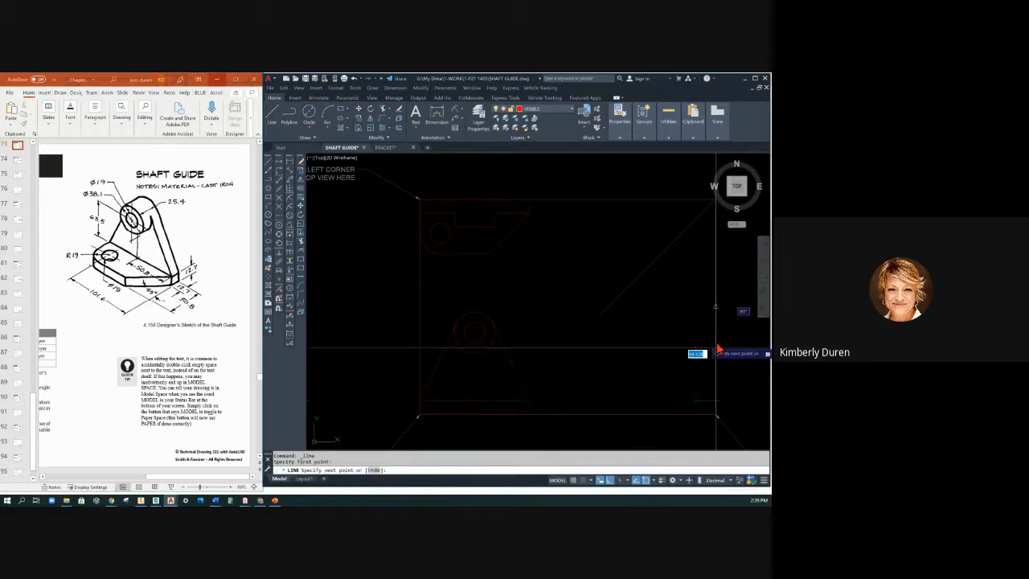
{"action": "mouse_move", "coordinate": [521, 314]}
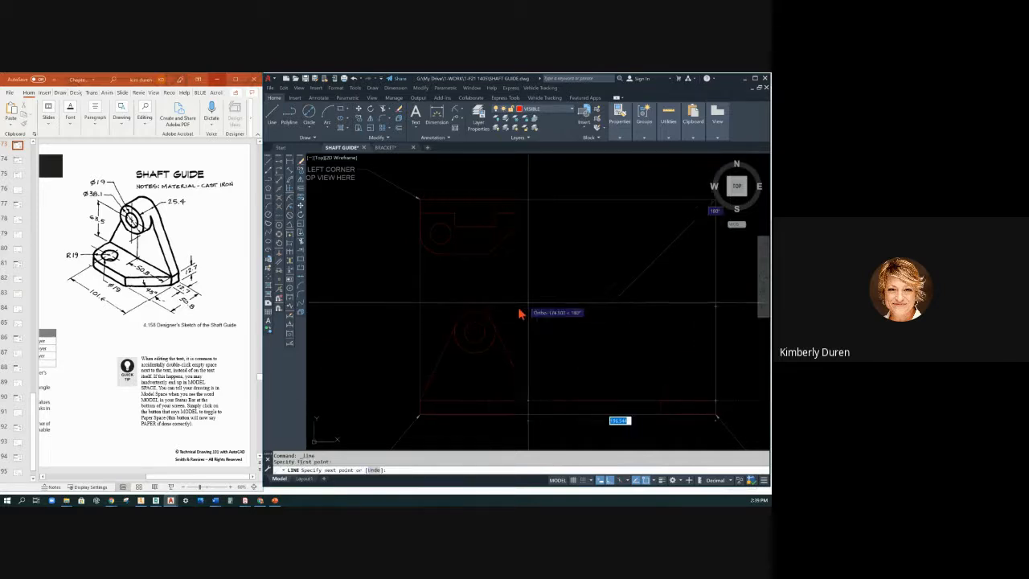
{"action": "left_click", "coordinate": [475, 312]}
{"action": "type", "text": "2.5"}
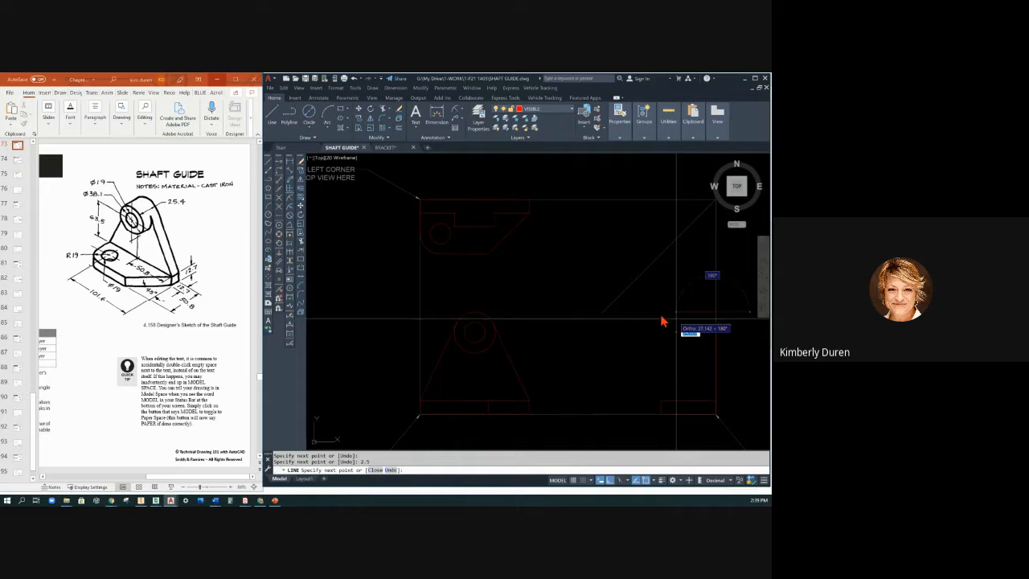
{"action": "mouse_move", "coordinate": [647, 304]}
{"action": "type", "text": "25.4"}
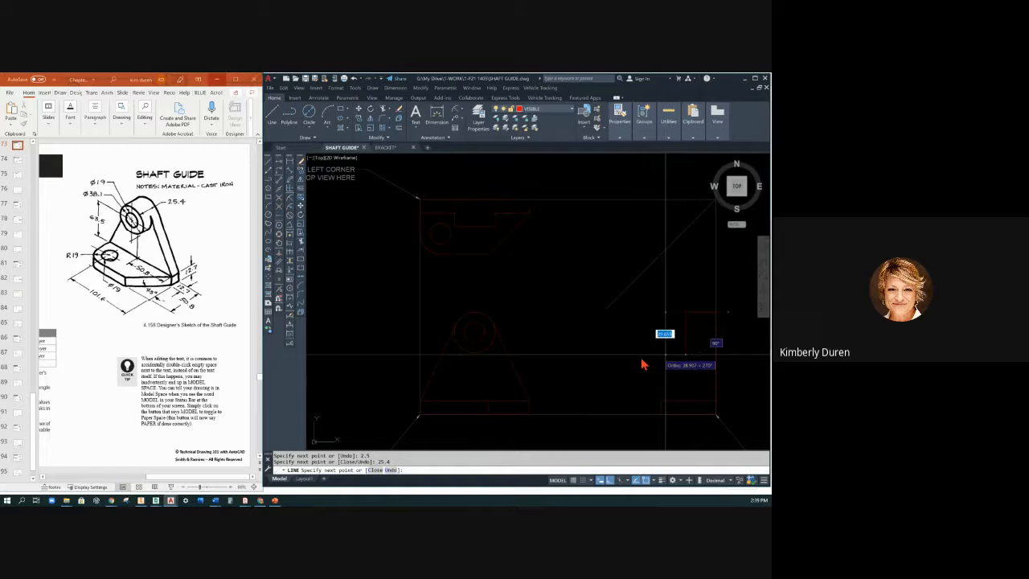
{"action": "mouse_move", "coordinate": [474, 360]}
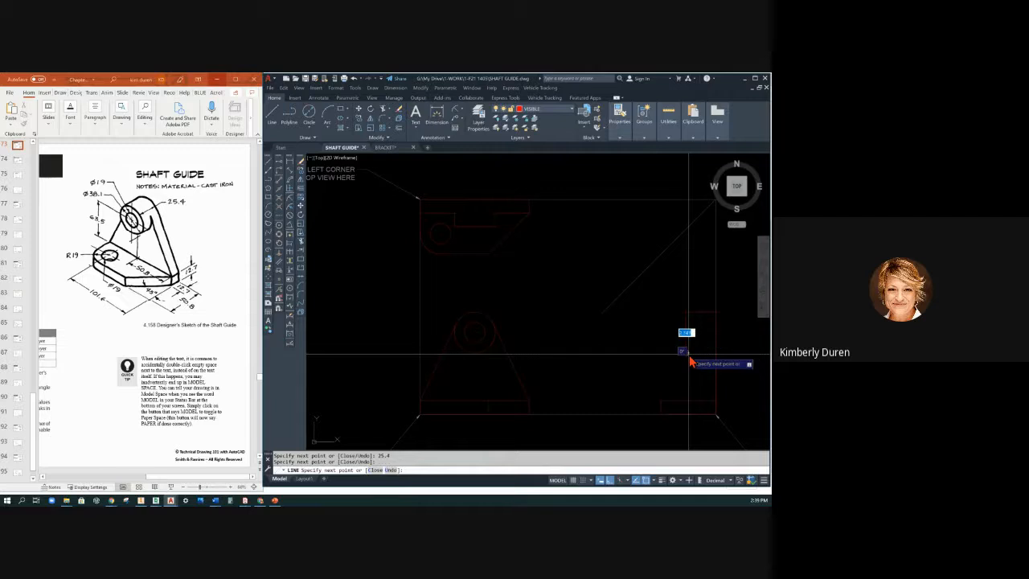
{"action": "mouse_move", "coordinate": [694, 364]}
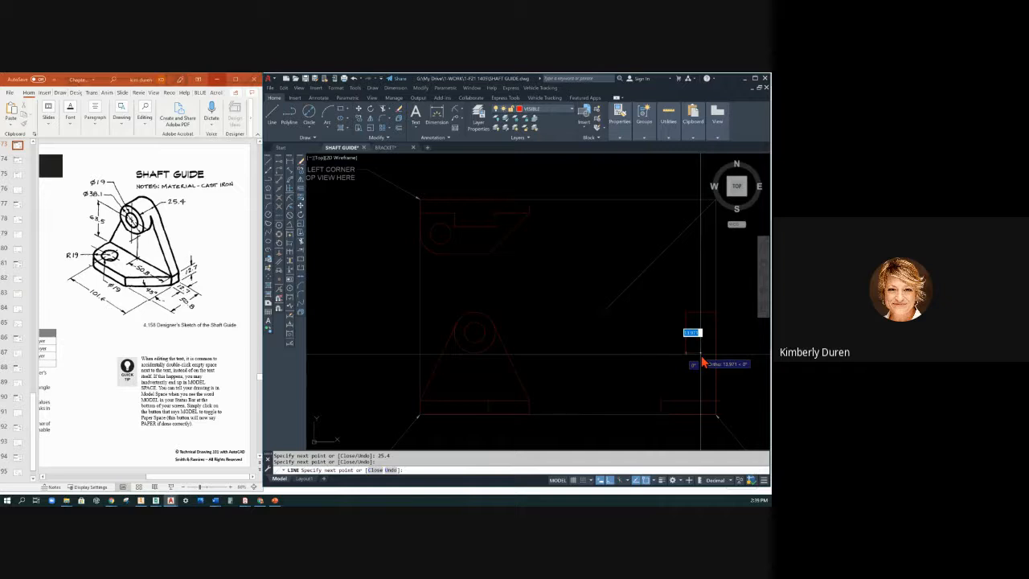
{"action": "mouse_move", "coordinate": [701, 363]}
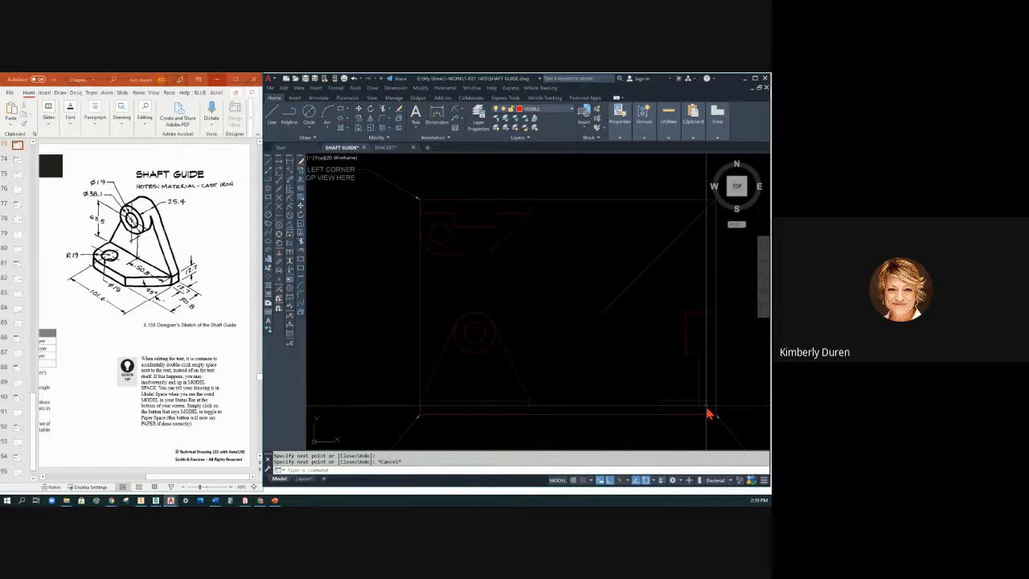
{"action": "mouse_move", "coordinate": [710, 362]}
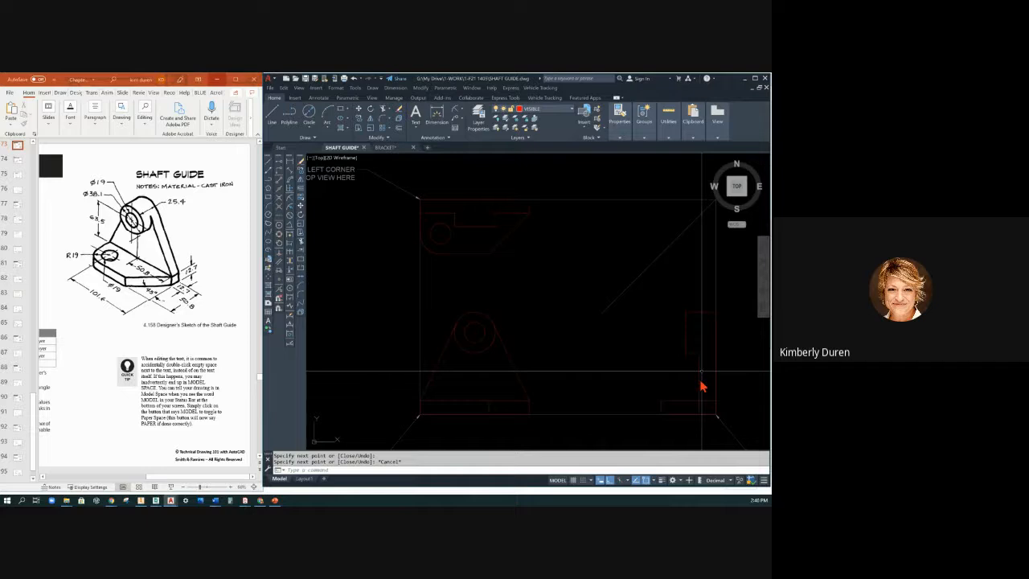
{"action": "mouse_move", "coordinate": [714, 347]}
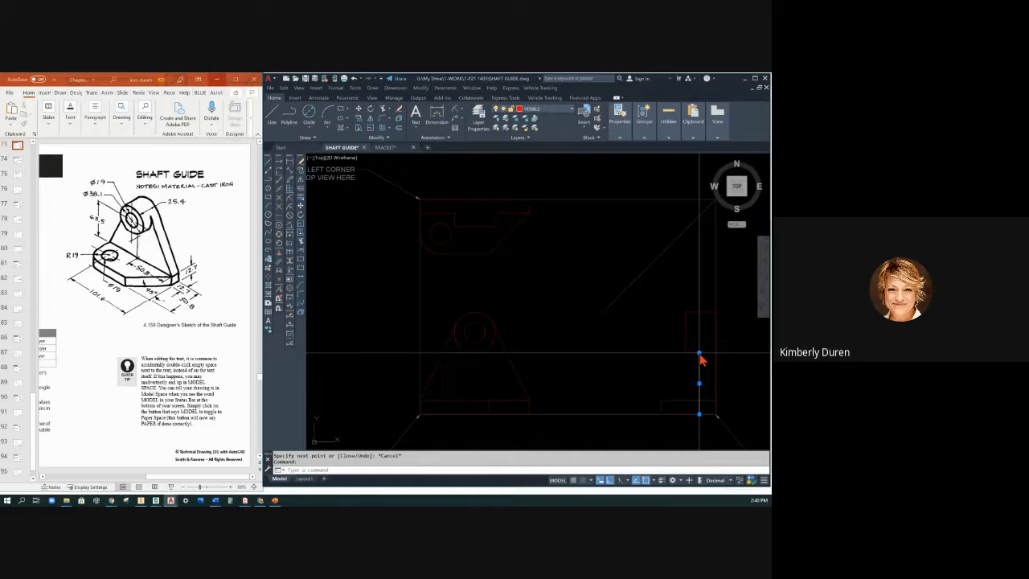
{"action": "left_click", "coordinate": [698, 354]}
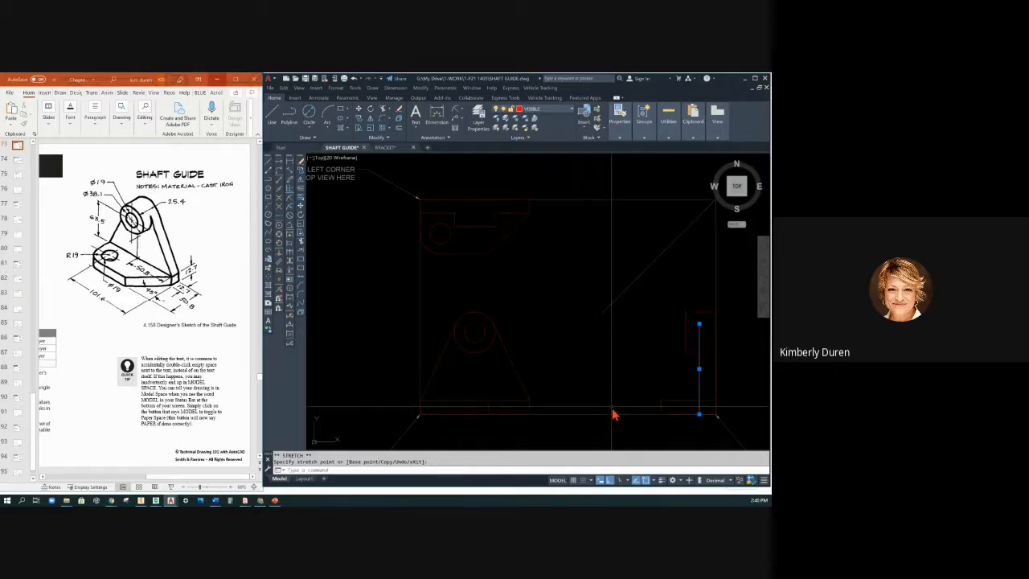
{"action": "mouse_move", "coordinate": [530, 332]}
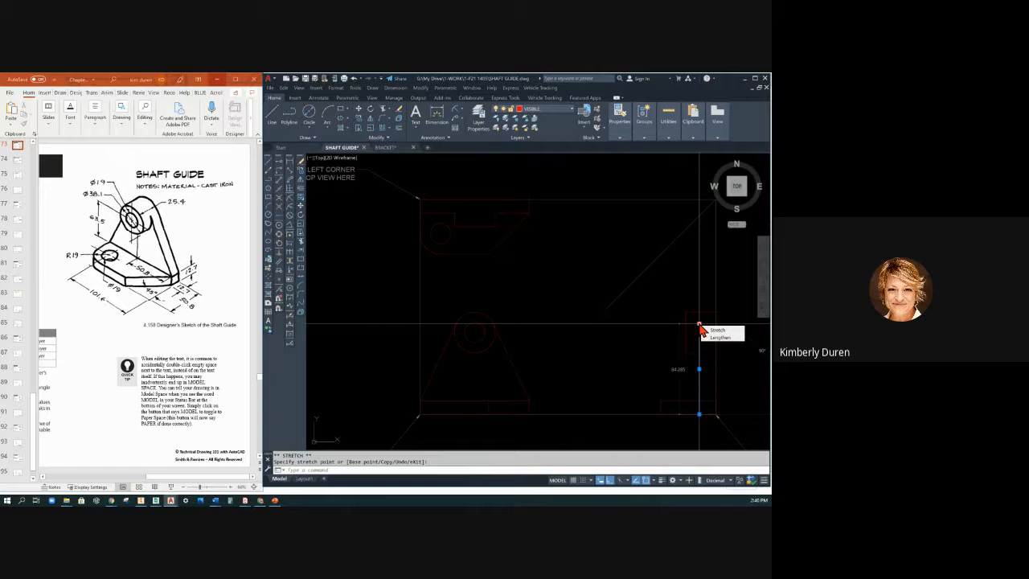
{"action": "mouse_move", "coordinate": [607, 338]}
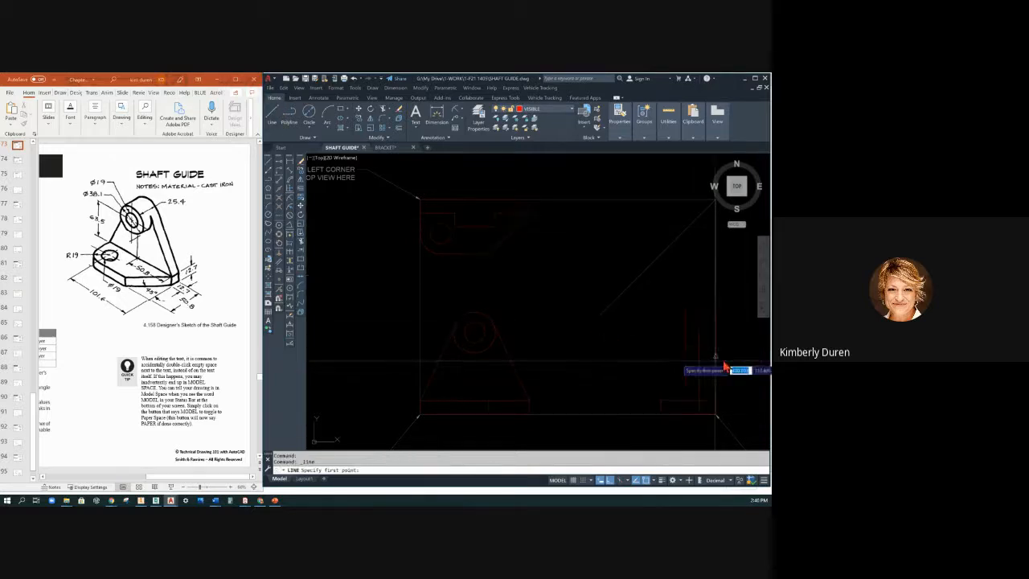
Draw the stepped-edge profile lines inside the side view.
{"action": "left_click", "coordinate": [723, 368]}
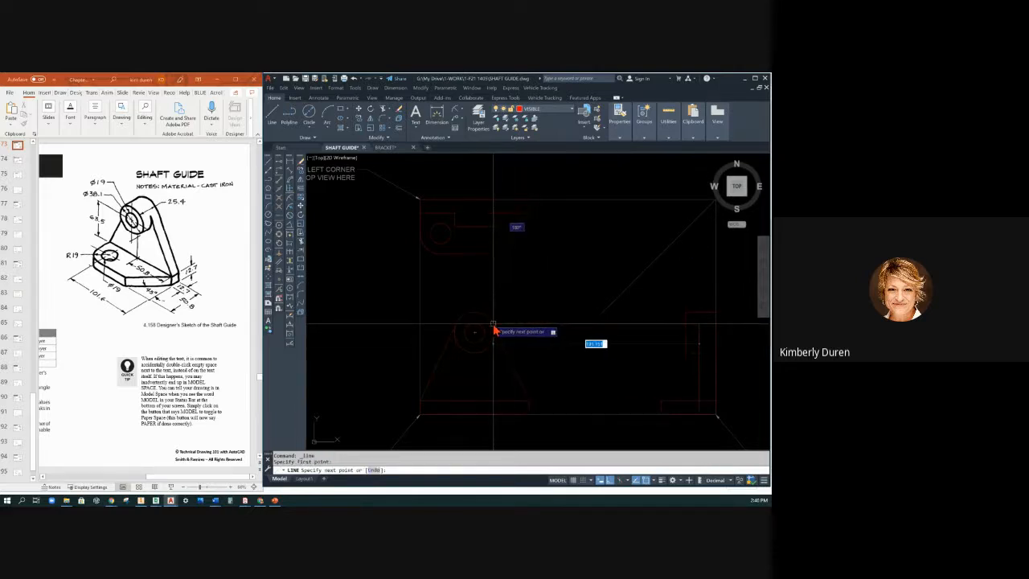
{"action": "mouse_move", "coordinate": [652, 393]}
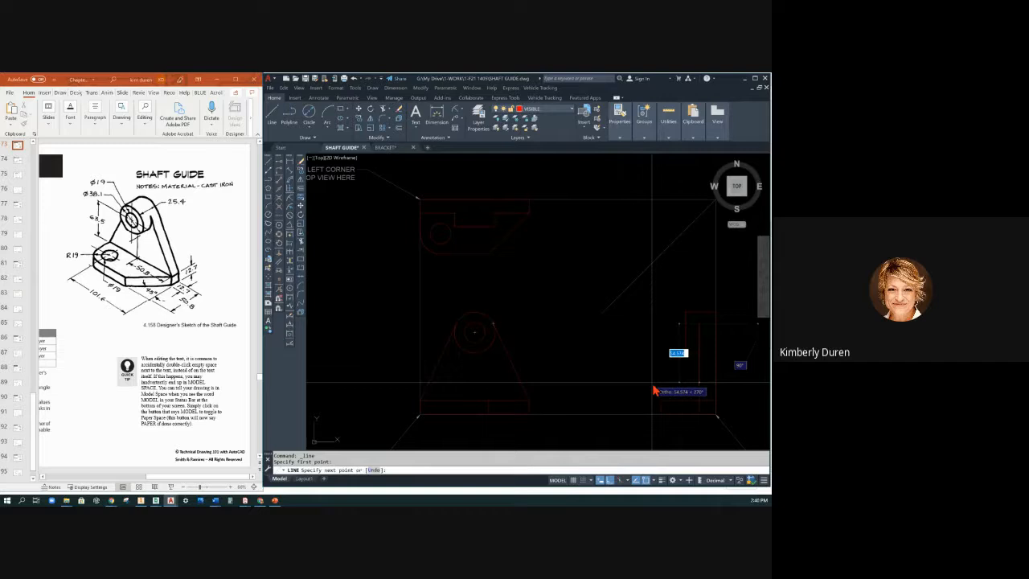
{"action": "key", "text": "Escape"}
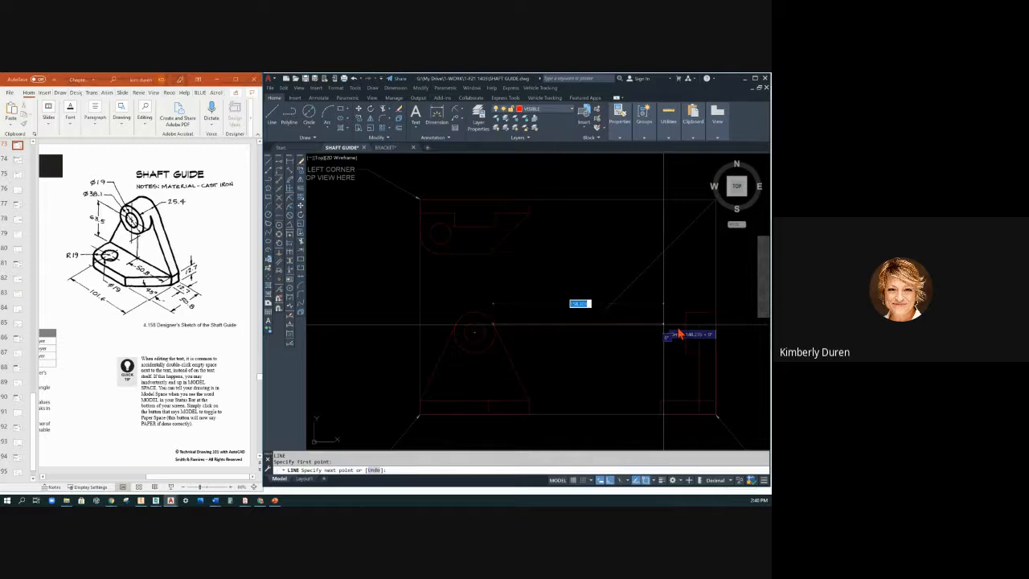
{"action": "left_click", "coordinate": [679, 333]}
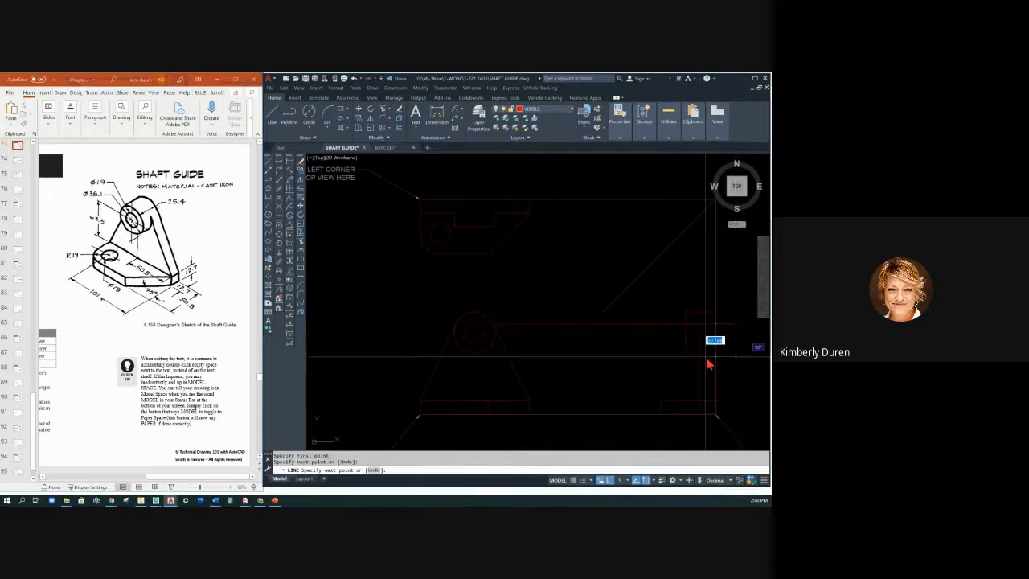
{"action": "mouse_move", "coordinate": [700, 329]}
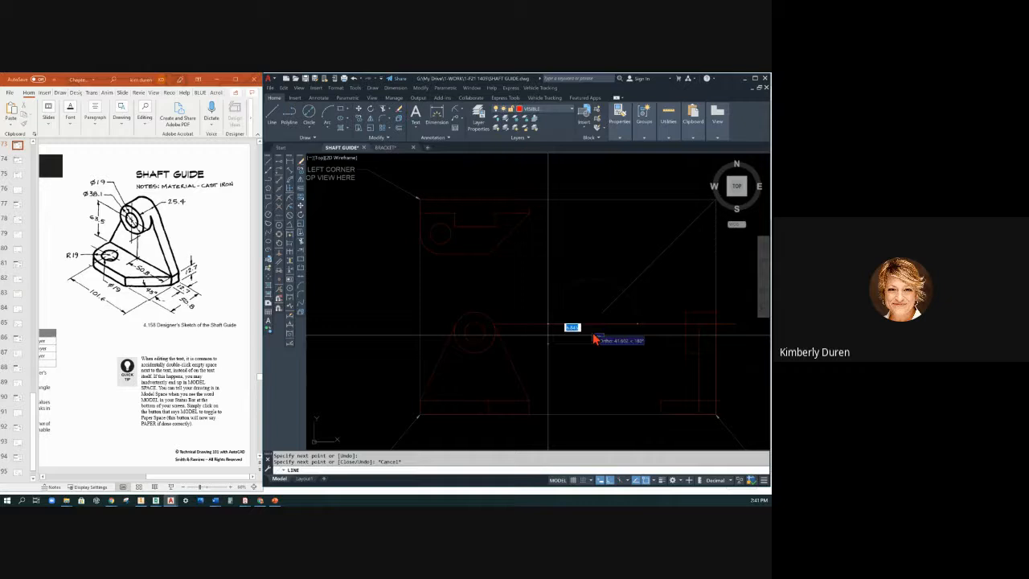
{"action": "key", "text": "Escape"}
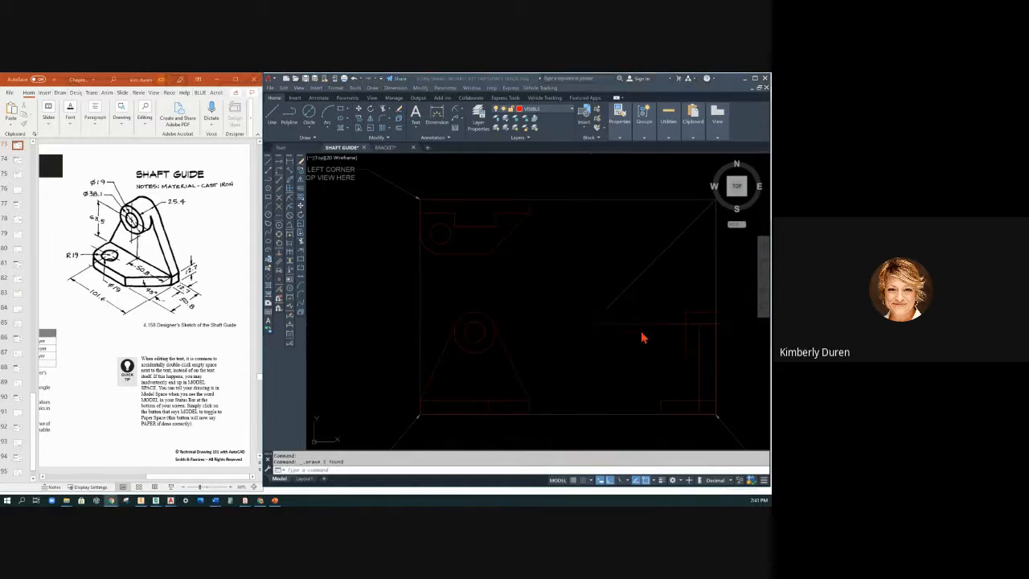
{"action": "left_click", "coordinate": [630, 325]}
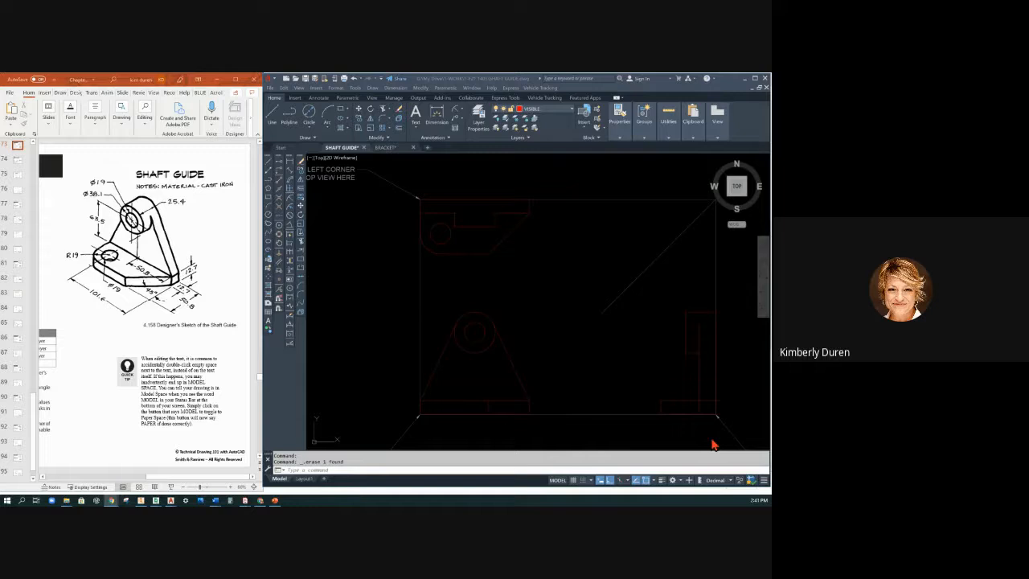
{"action": "mouse_move", "coordinate": [709, 351]}
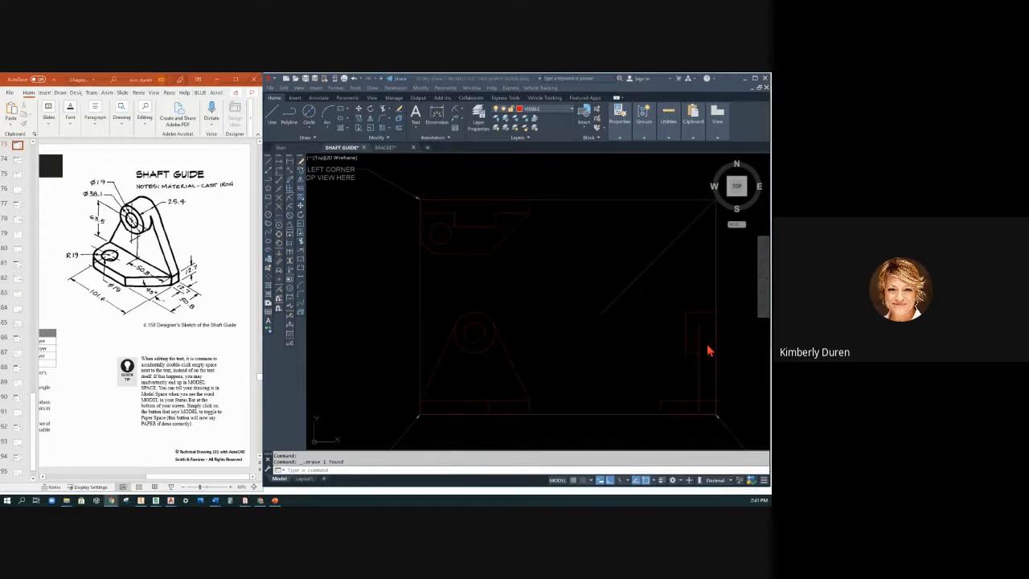
{"action": "mouse_move", "coordinate": [707, 357]}
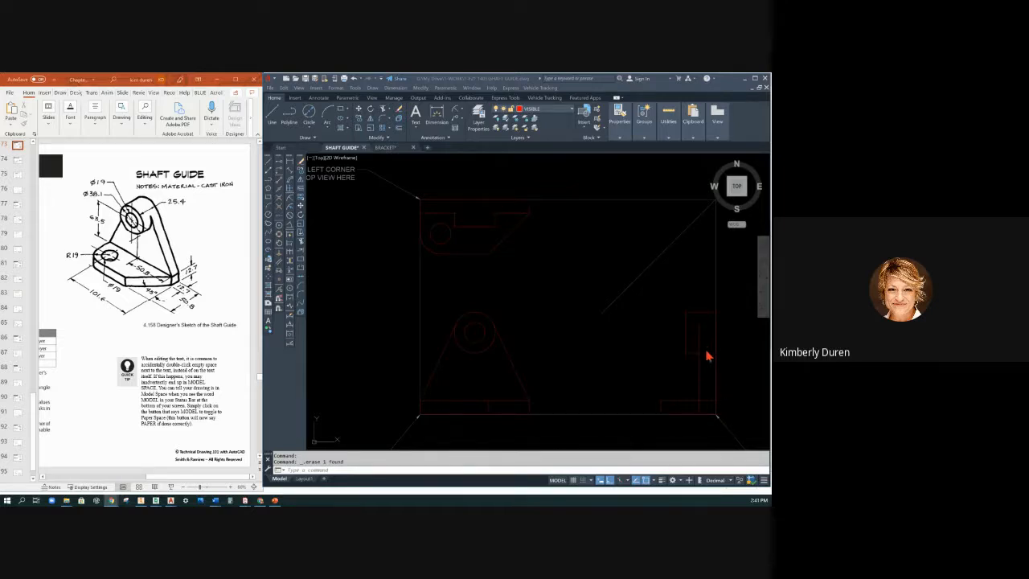
{"action": "mouse_move", "coordinate": [659, 307]}
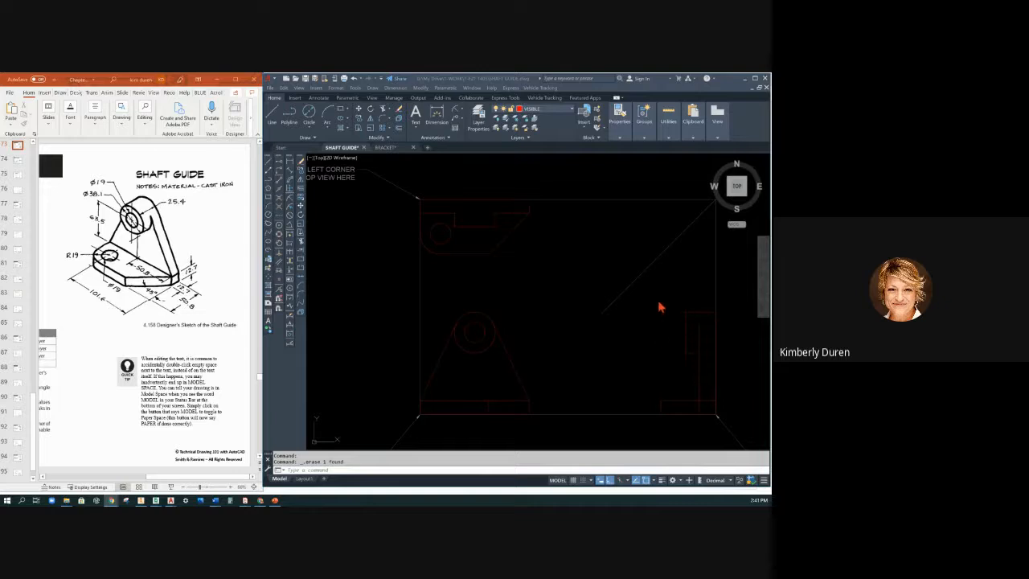
{"action": "mouse_move", "coordinate": [576, 112]}
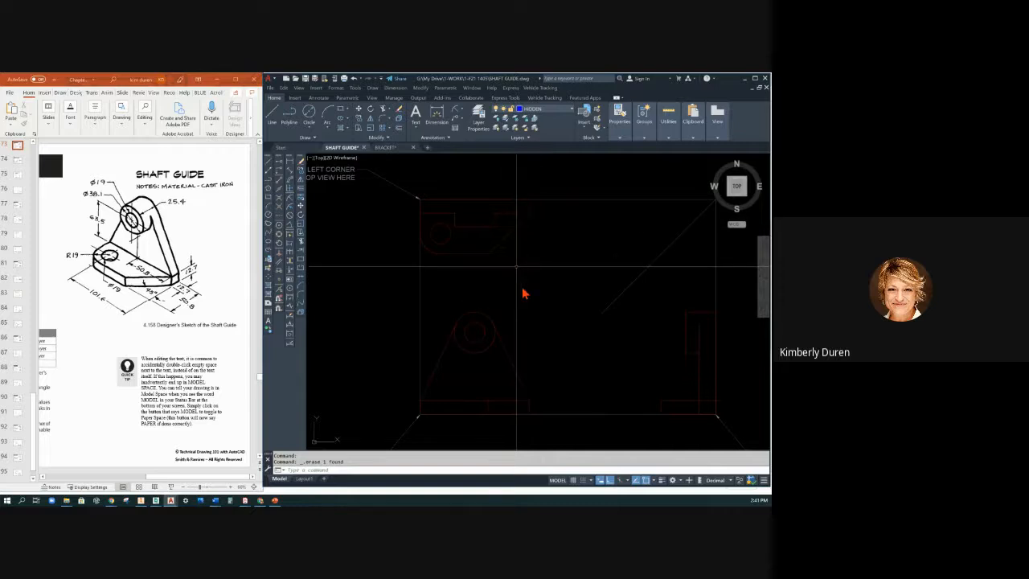
{"action": "mouse_move", "coordinate": [543, 364]}
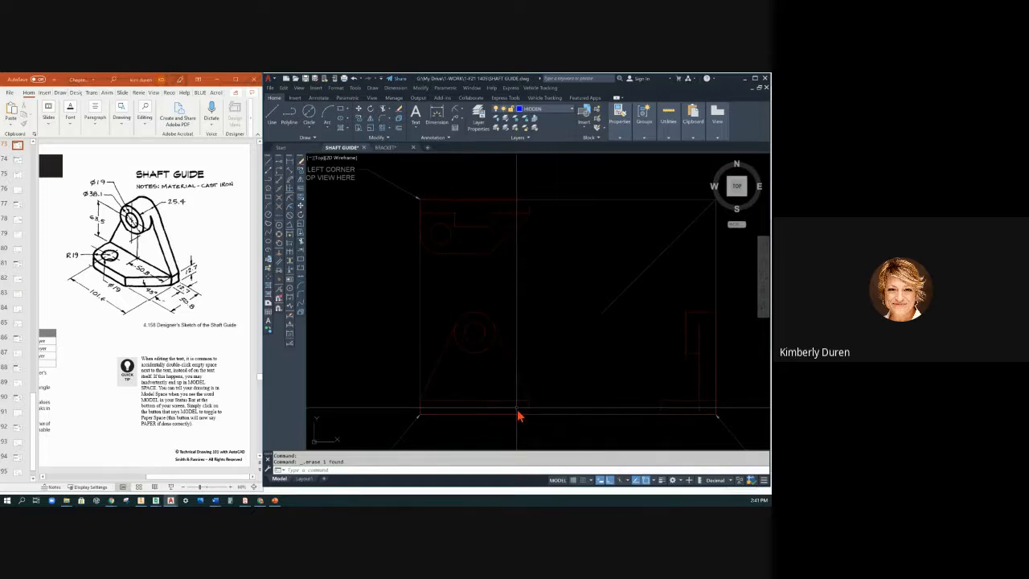
{"action": "mouse_move", "coordinate": [508, 415]}
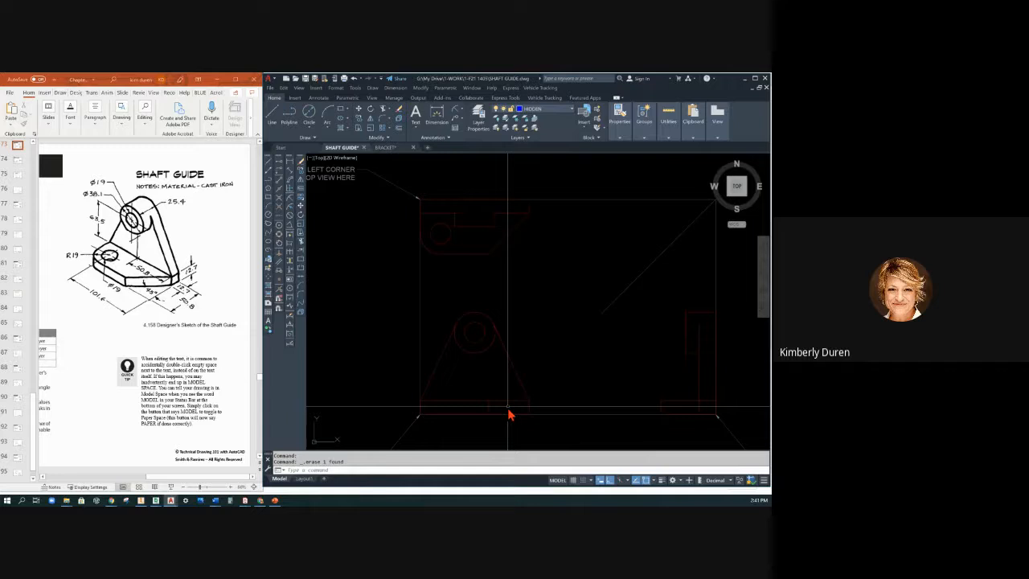
{"action": "mouse_move", "coordinate": [109, 286]}
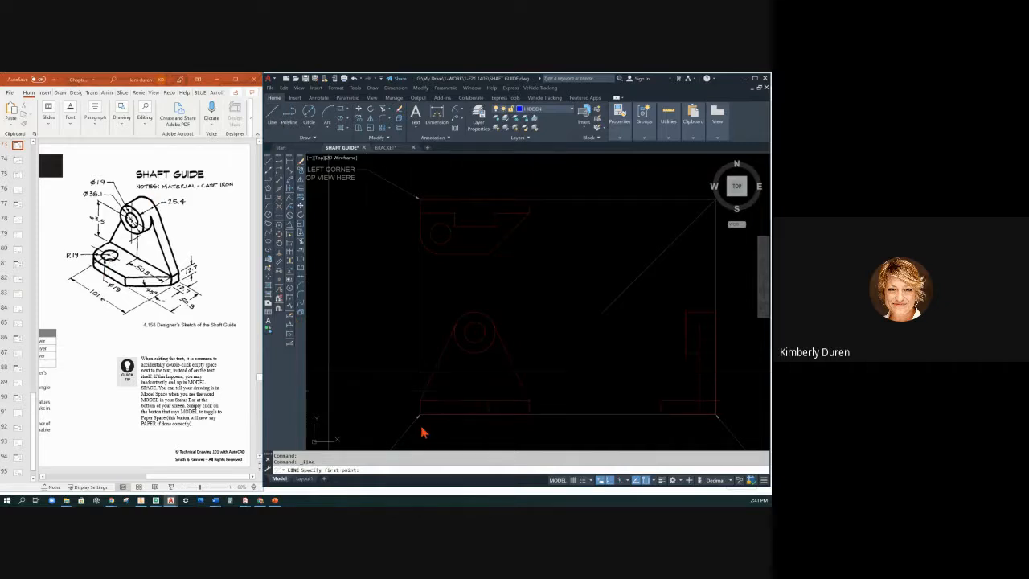
{"action": "mouse_move", "coordinate": [384, 246]}
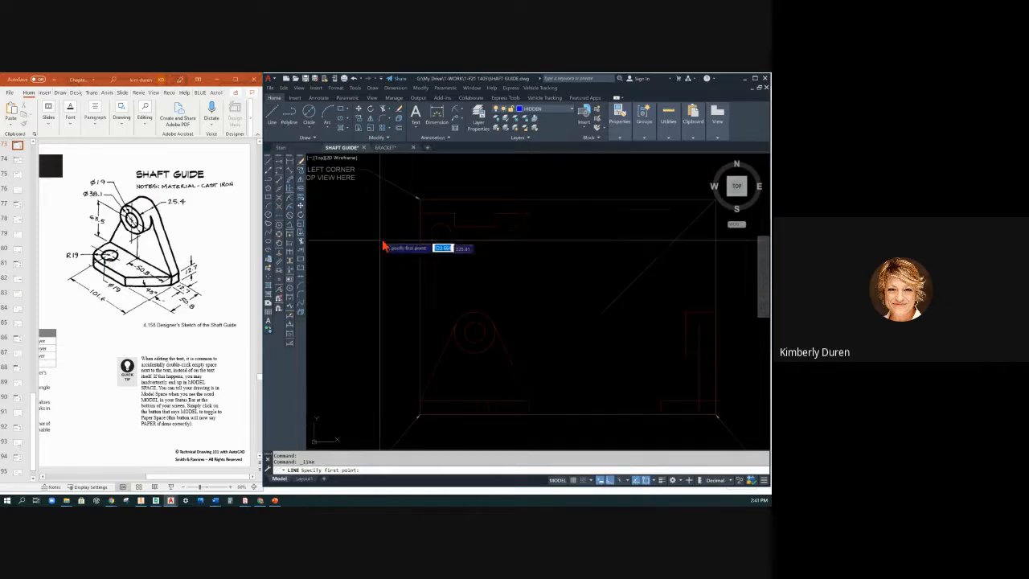
{"action": "mouse_move", "coordinate": [431, 238]}
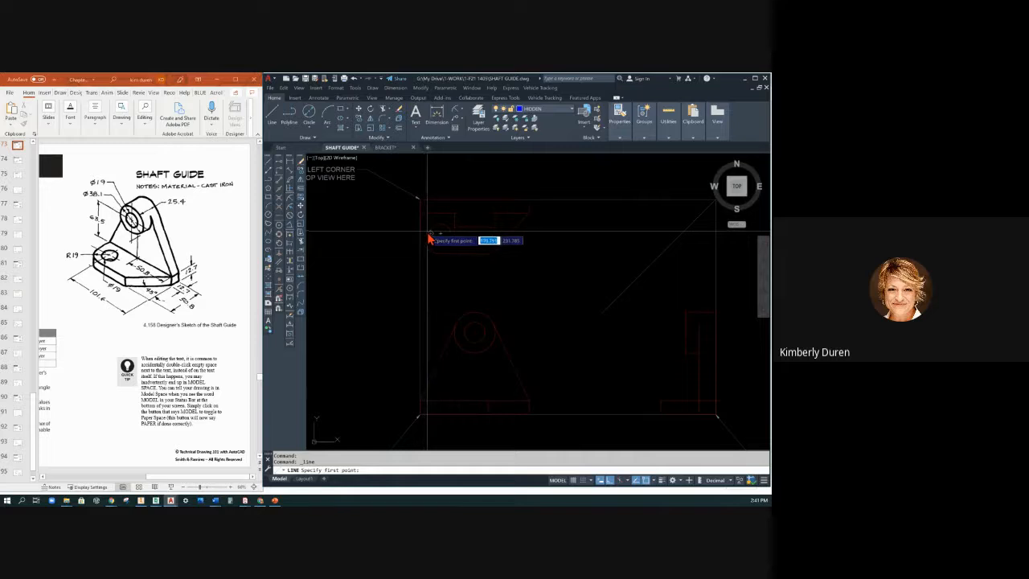
{"action": "mouse_move", "coordinate": [431, 338]}
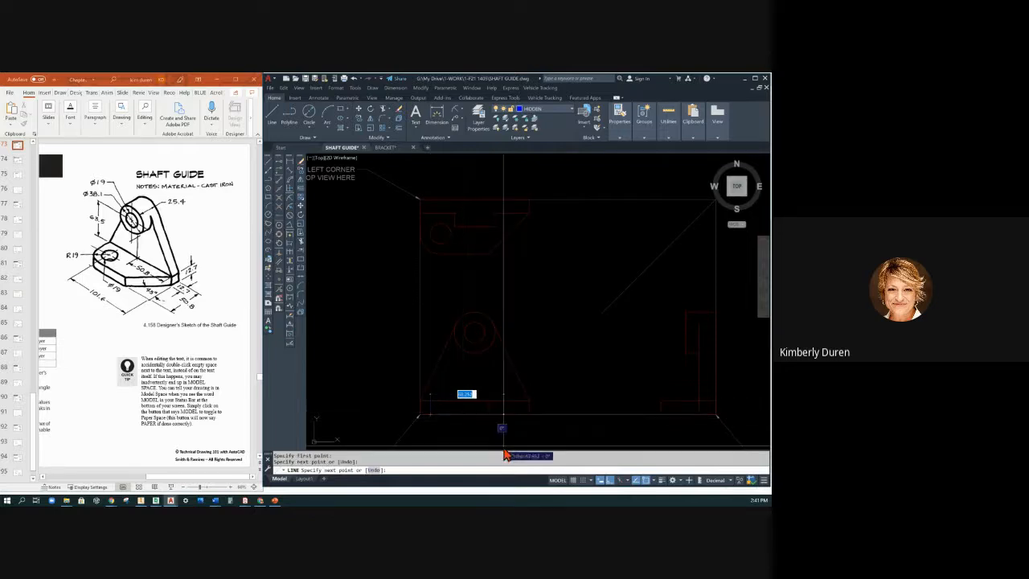
Set the end point of the projection line carried across the views.
{"action": "left_click", "coordinate": [430, 421]}
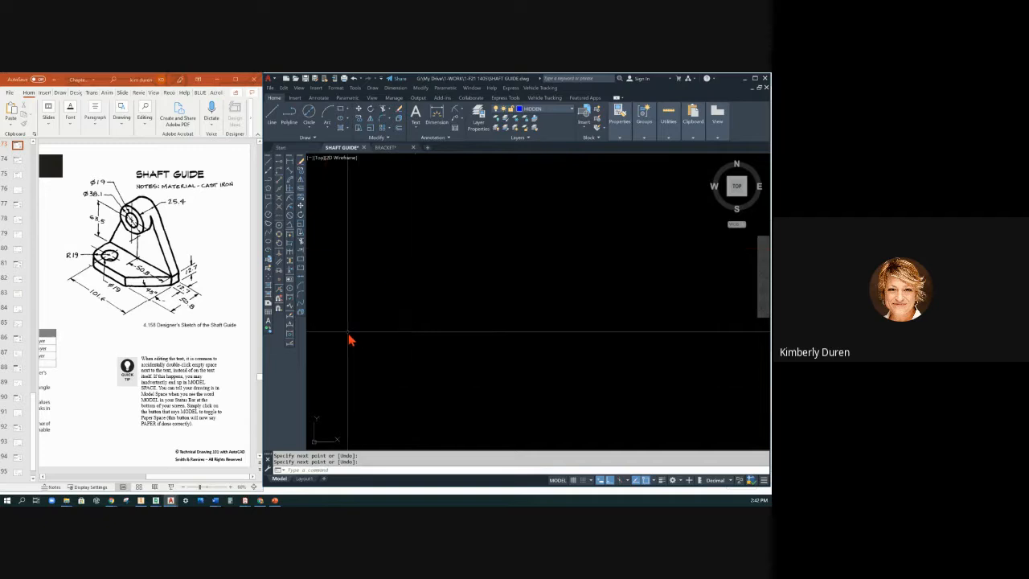
{"action": "mouse_move", "coordinate": [415, 333]}
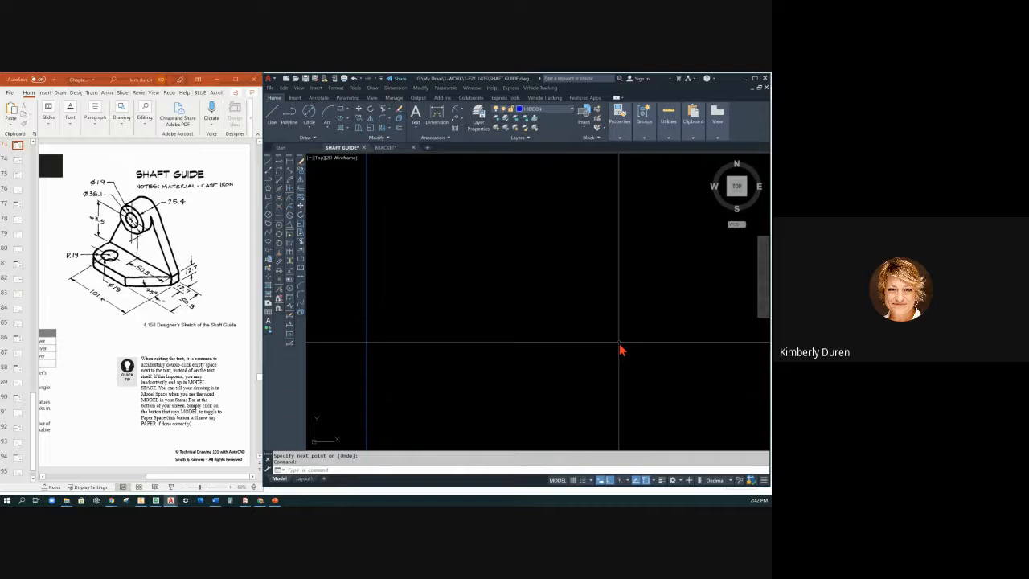
Finish the line and select the front view edge to offset in parallel.
{"action": "key", "text": "Escape"}
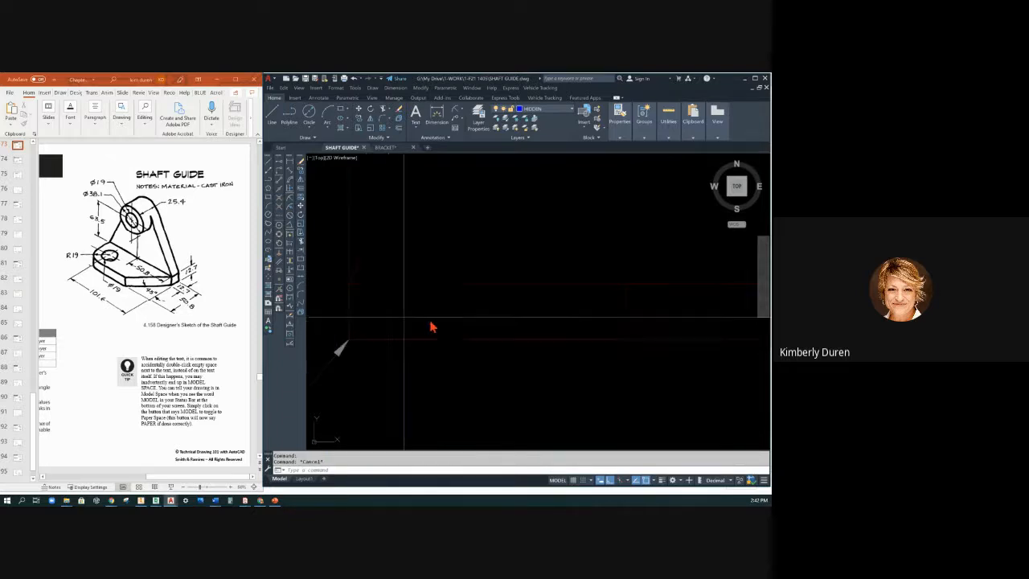
{"action": "mouse_move", "coordinate": [405, 328]}
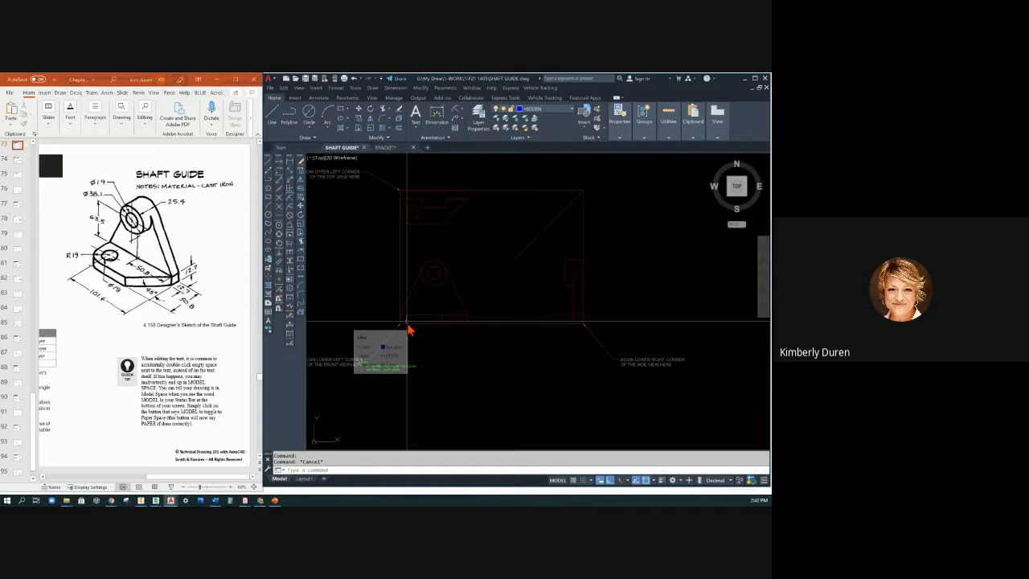
{"action": "mouse_move", "coordinate": [410, 330]}
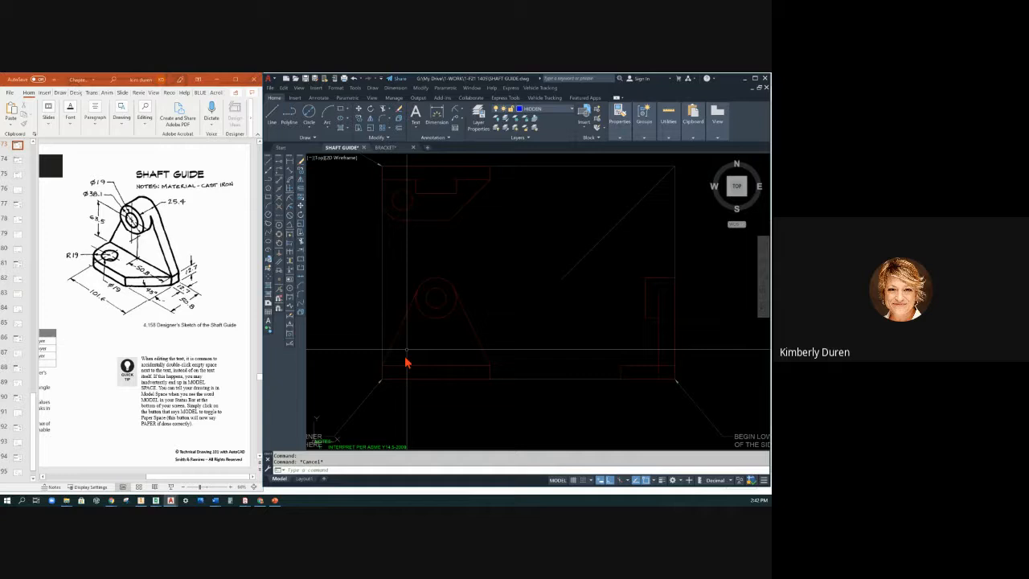
{"action": "mouse_move", "coordinate": [394, 383]}
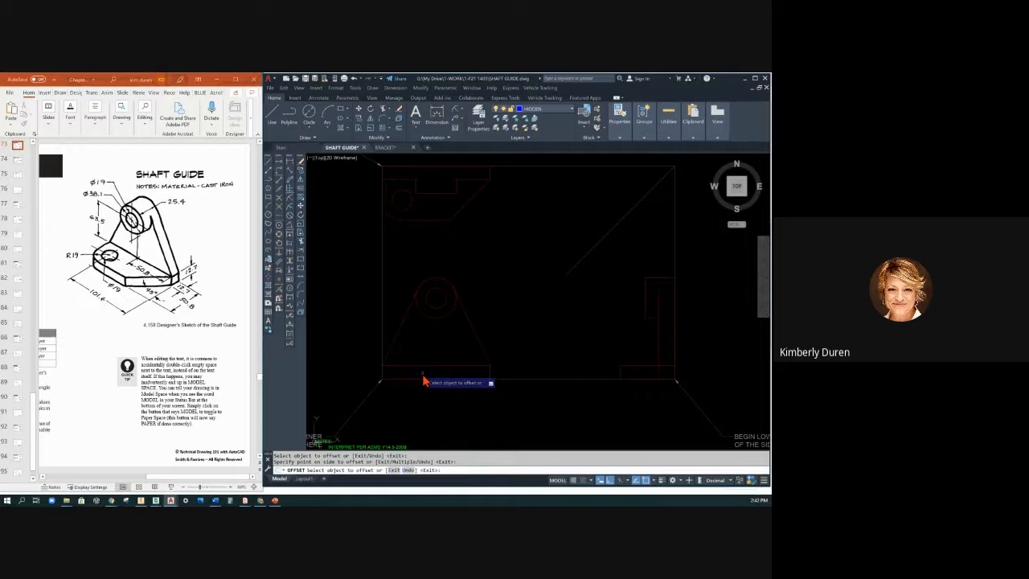
{"action": "mouse_move", "coordinate": [514, 351]}
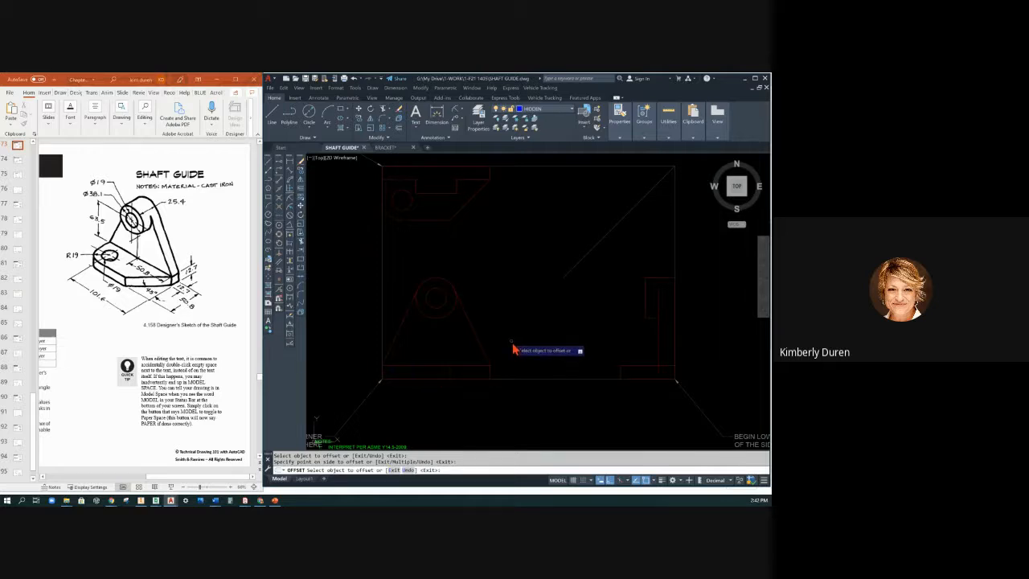
{"action": "left_click", "coordinate": [479, 116]}
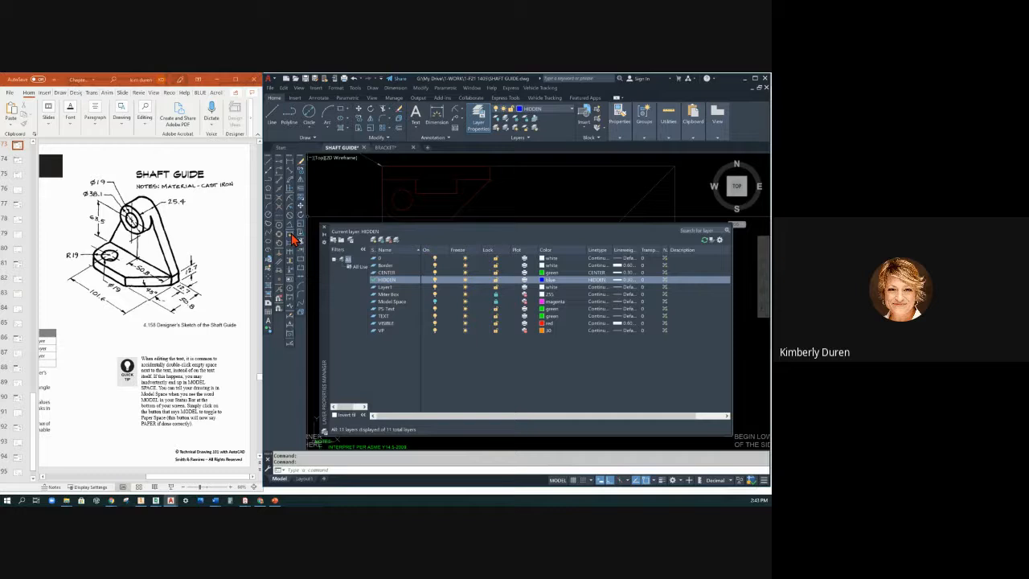
{"action": "mouse_move", "coordinate": [325, 234]}
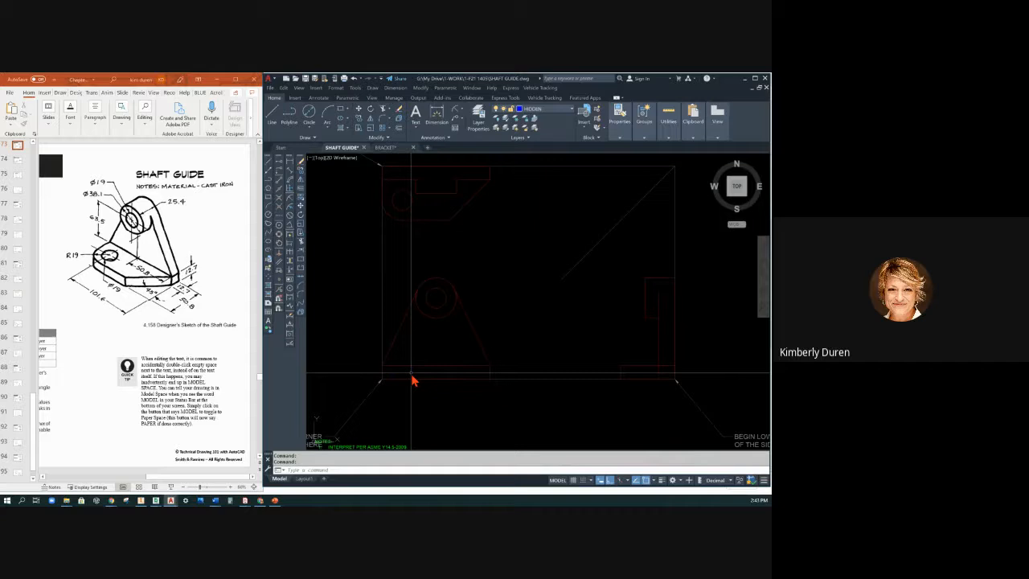
{"action": "mouse_move", "coordinate": [416, 254]}
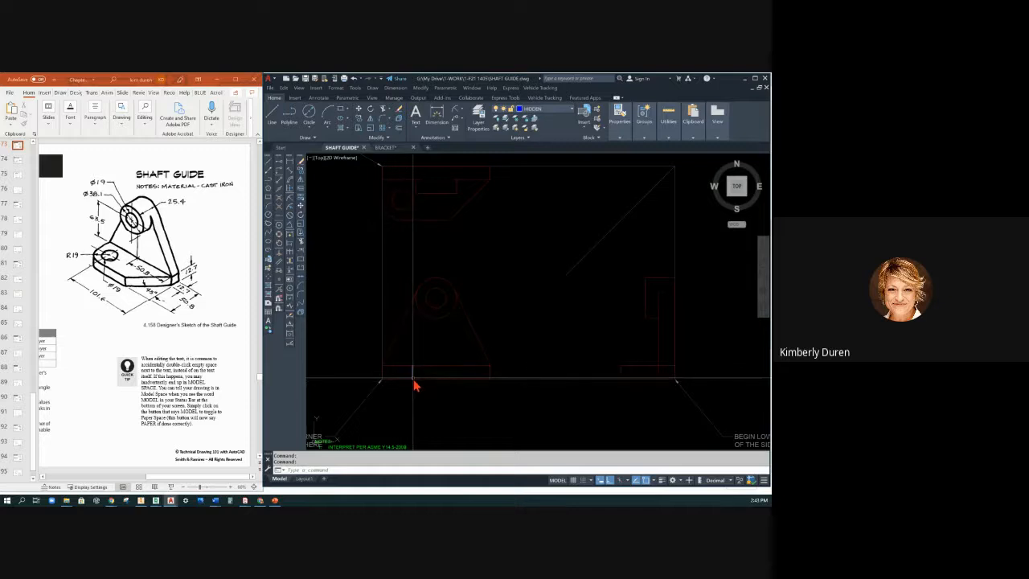
{"action": "mouse_move", "coordinate": [410, 278]}
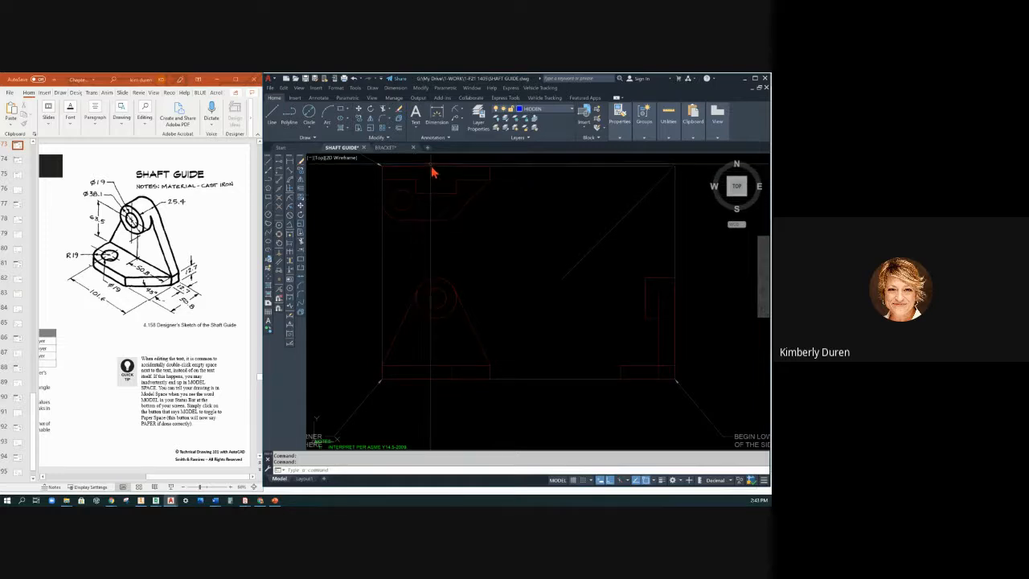
{"action": "mouse_move", "coordinate": [447, 193]}
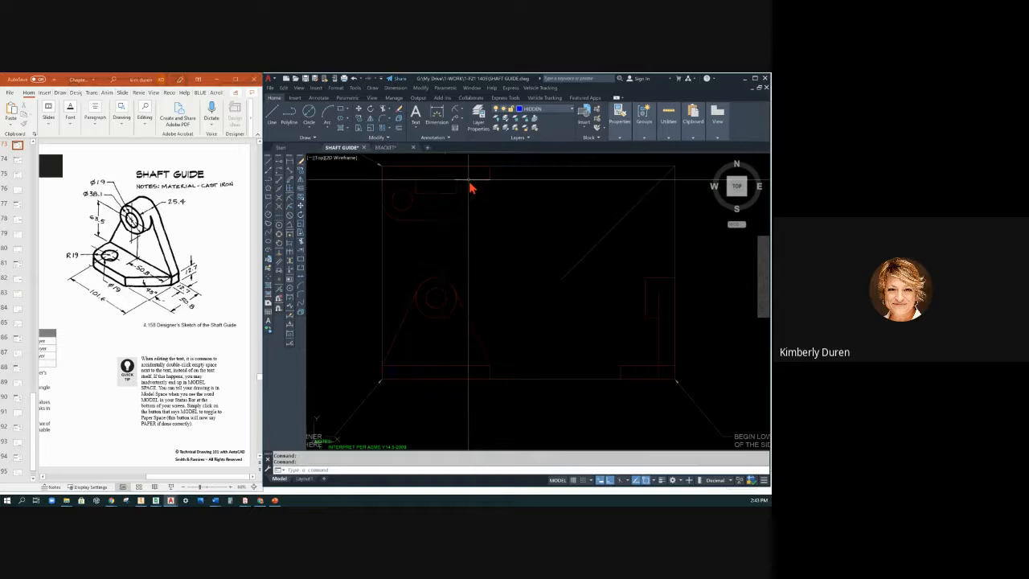
{"action": "mouse_move", "coordinate": [418, 191]}
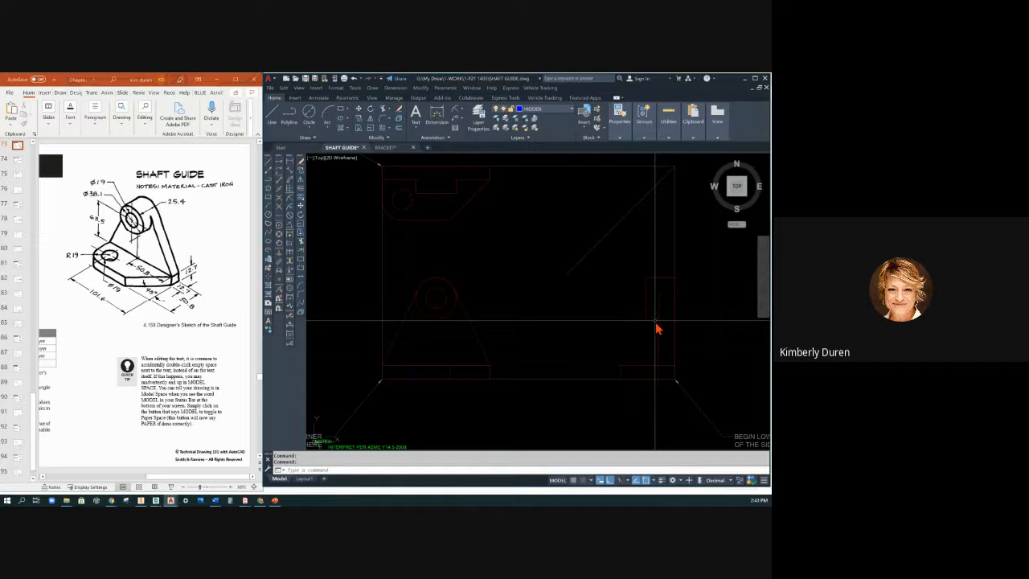
{"action": "mouse_move", "coordinate": [659, 337]}
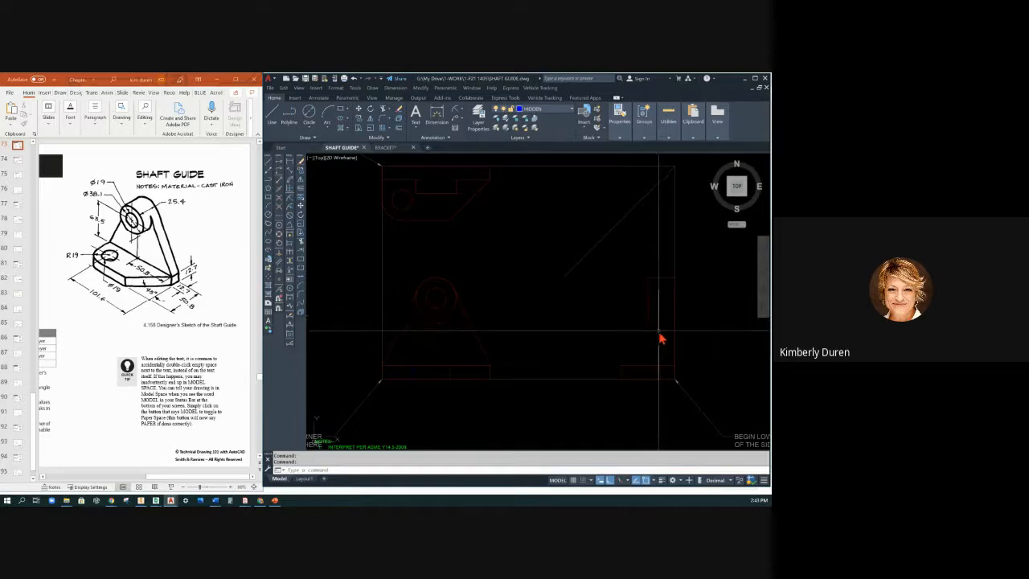
{"action": "mouse_move", "coordinate": [659, 328]}
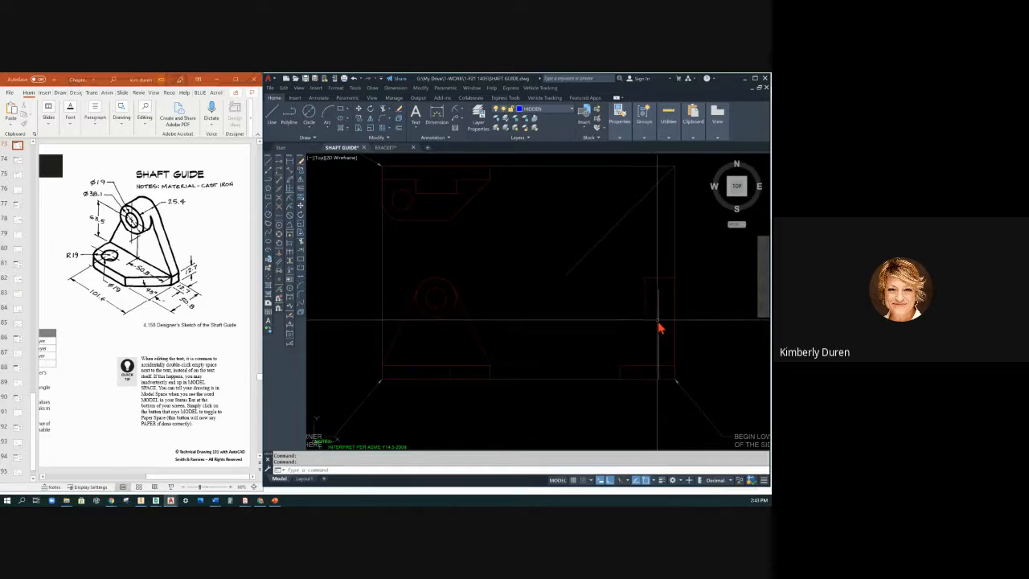
{"action": "mouse_move", "coordinate": [418, 175]}
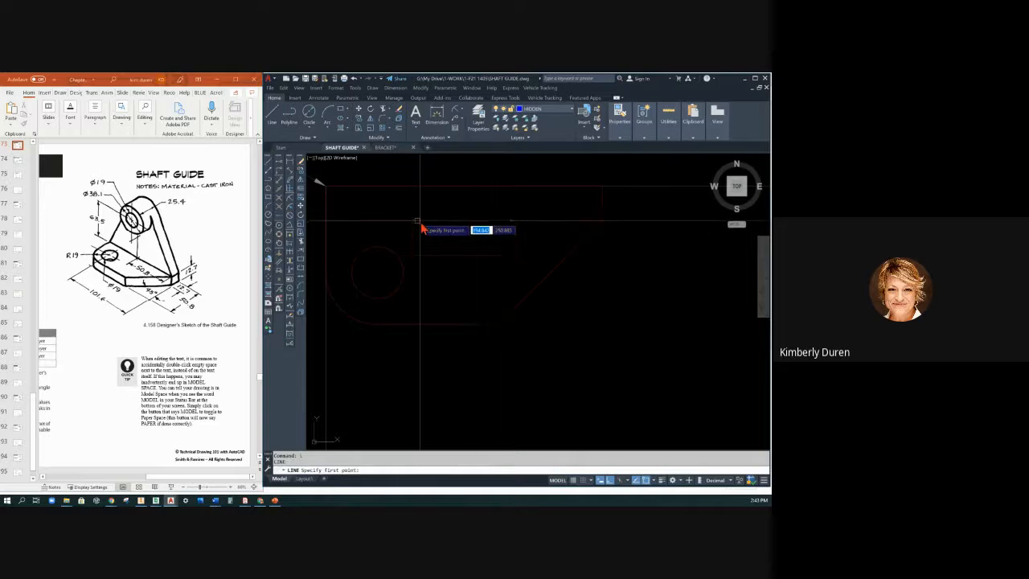
Draw lines from the view corners and pick the edge line to offset for the hole edges.
{"action": "left_click", "coordinate": [418, 220]}
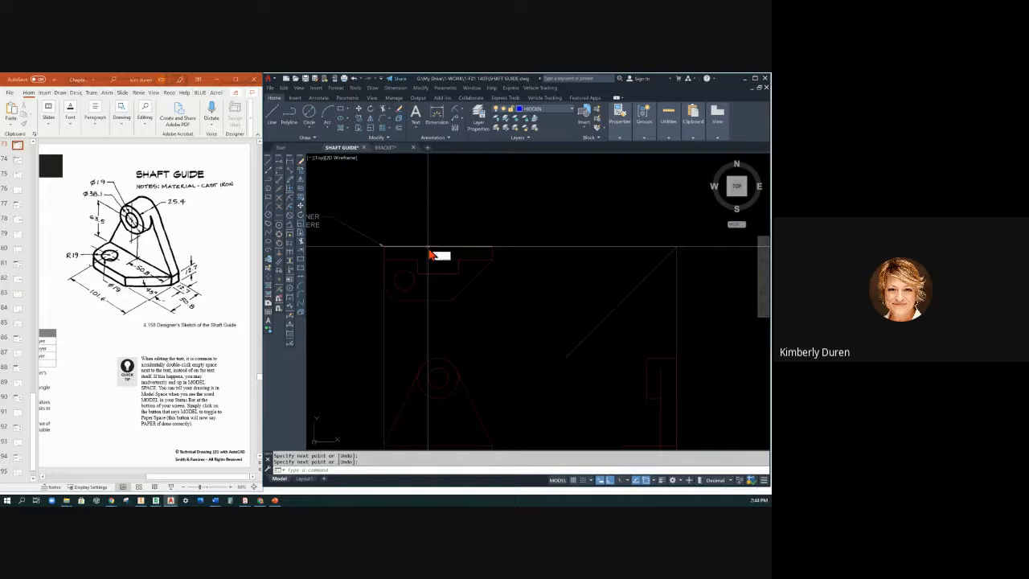
{"action": "left_click", "coordinate": [428, 385]}
{"action": "type", "text": "L"}
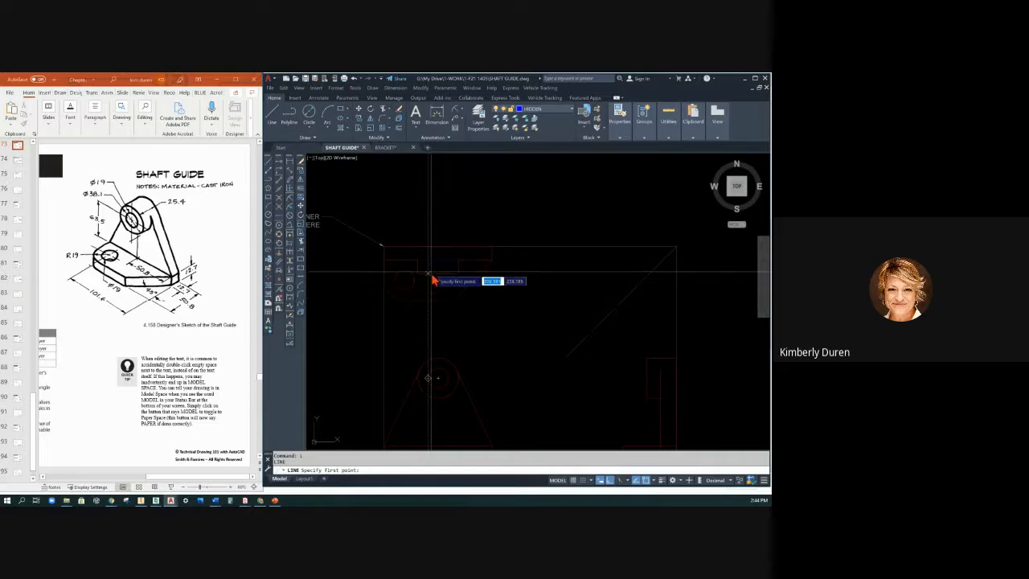
{"action": "left_click", "coordinate": [428, 273]}
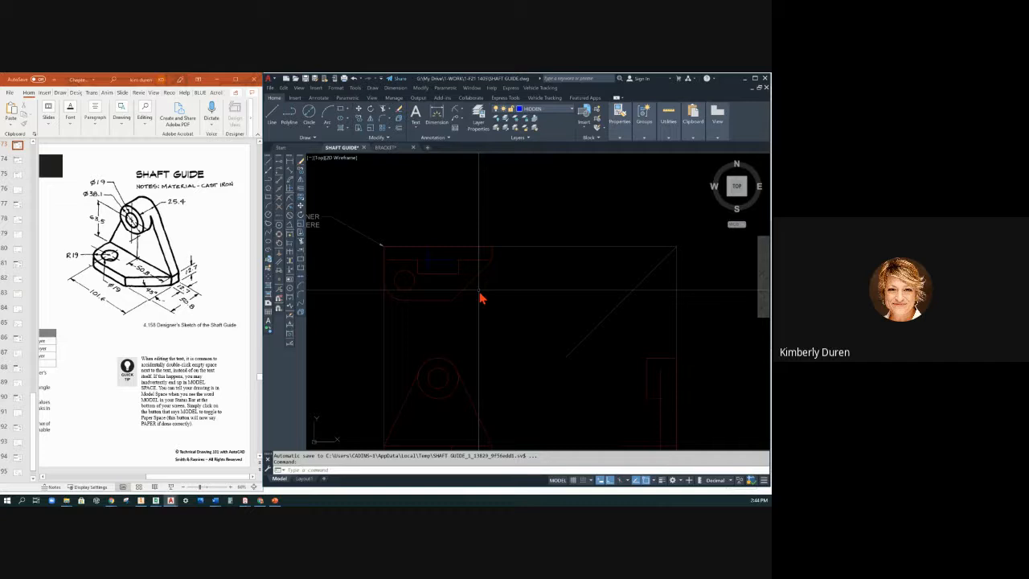
{"action": "mouse_move", "coordinate": [473, 307]}
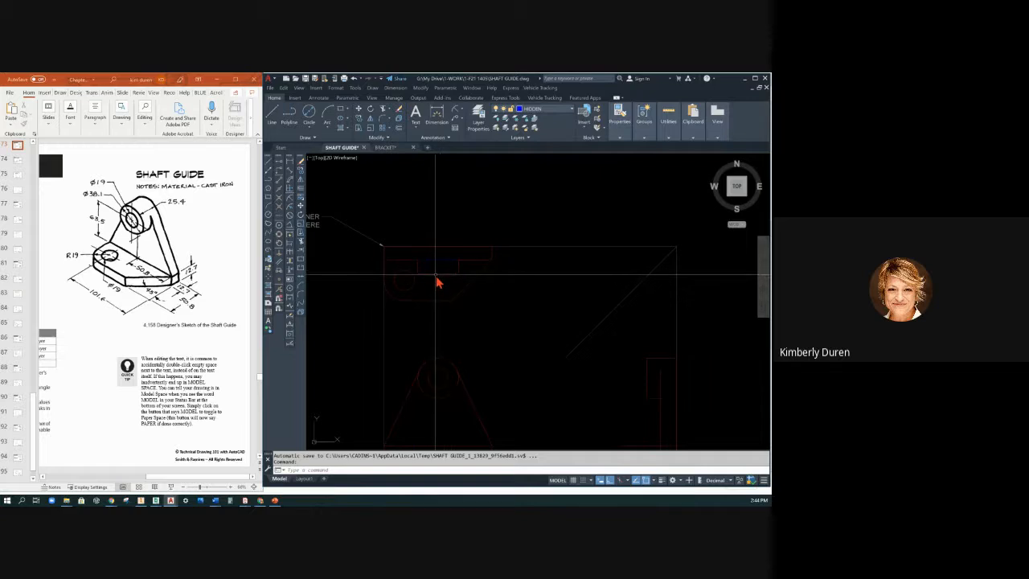
{"action": "mouse_move", "coordinate": [428, 272]}
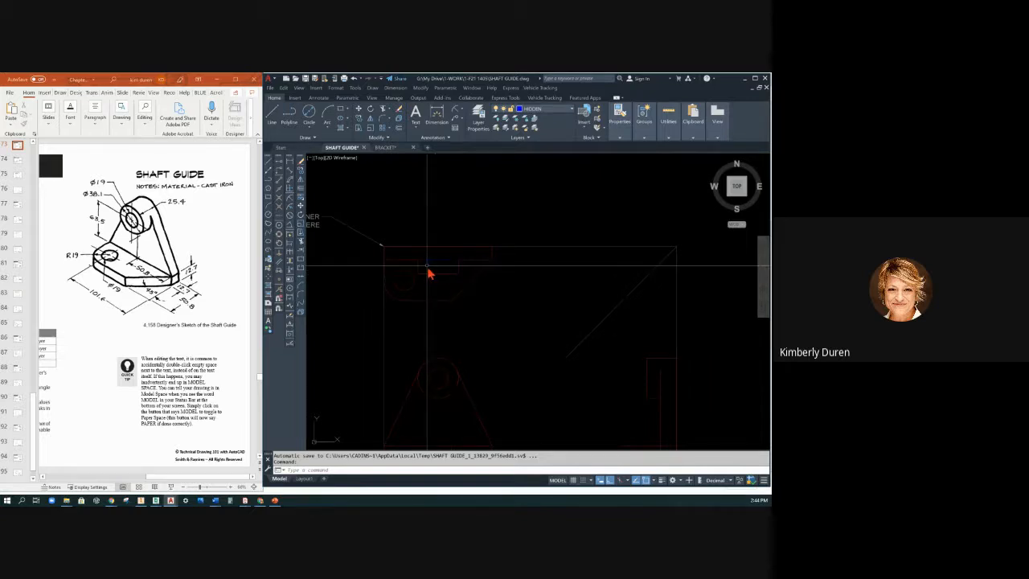
{"action": "mouse_move", "coordinate": [427, 272]}
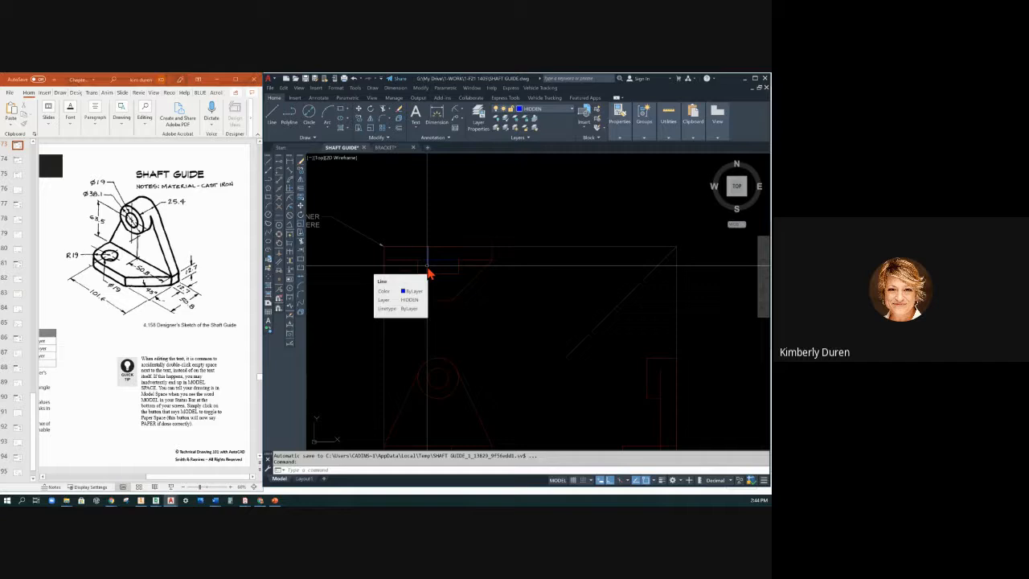
{"action": "mouse_move", "coordinate": [459, 283]}
{"action": "type", "text": "OFFSET"}
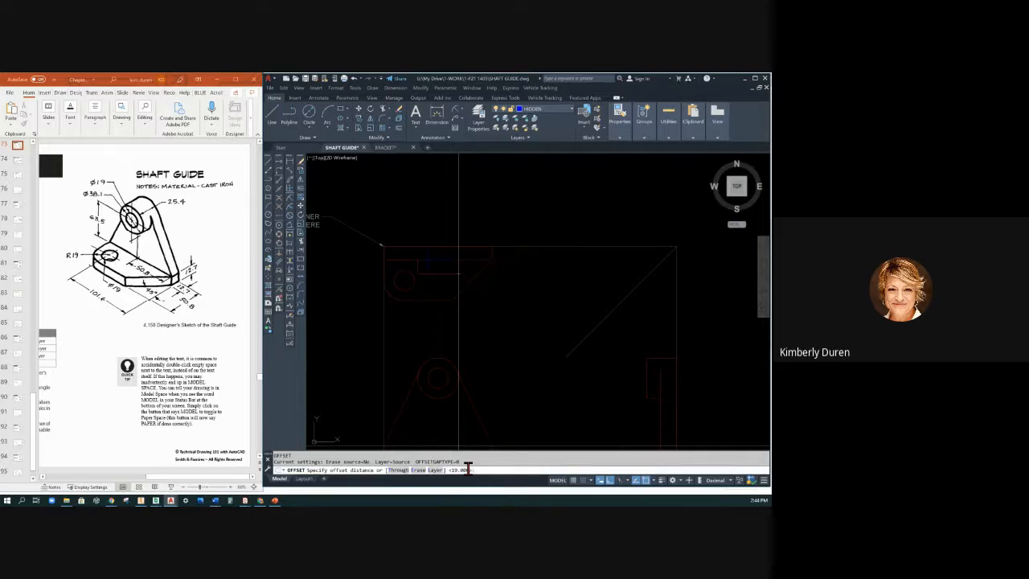
{"action": "mouse_move", "coordinate": [479, 444]}
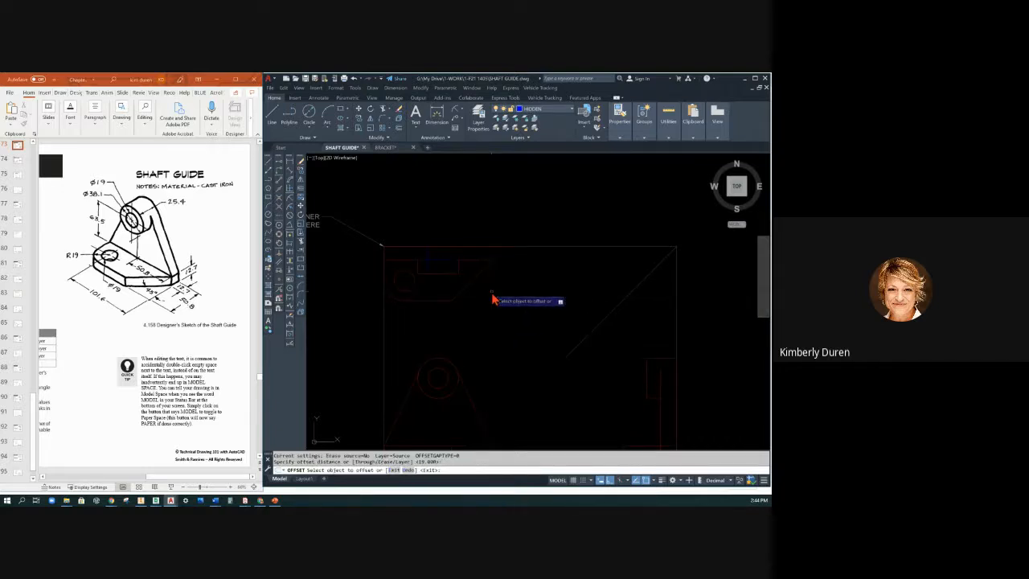
{"action": "mouse_move", "coordinate": [431, 264]}
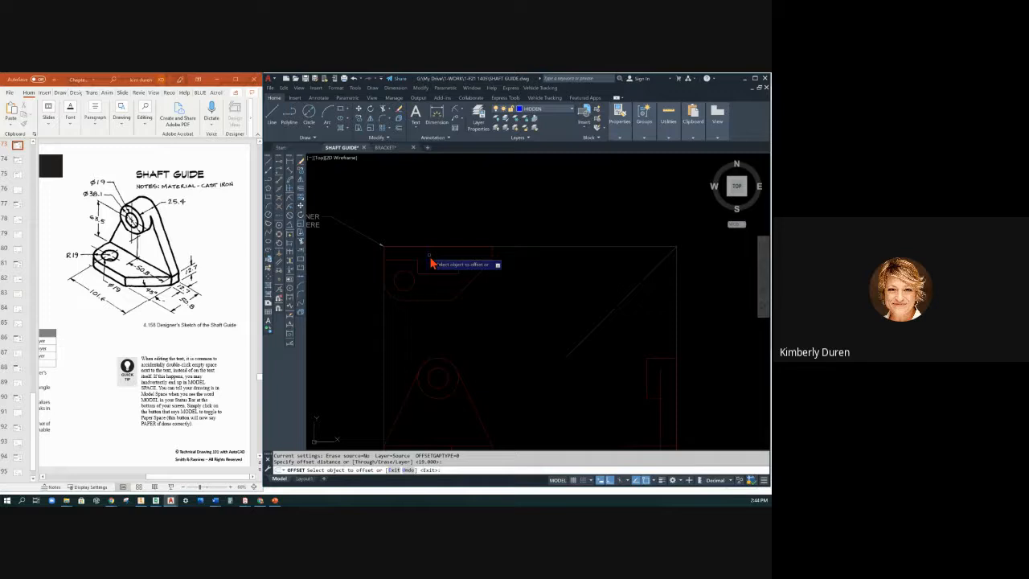
{"action": "left_click", "coordinate": [438, 258]}
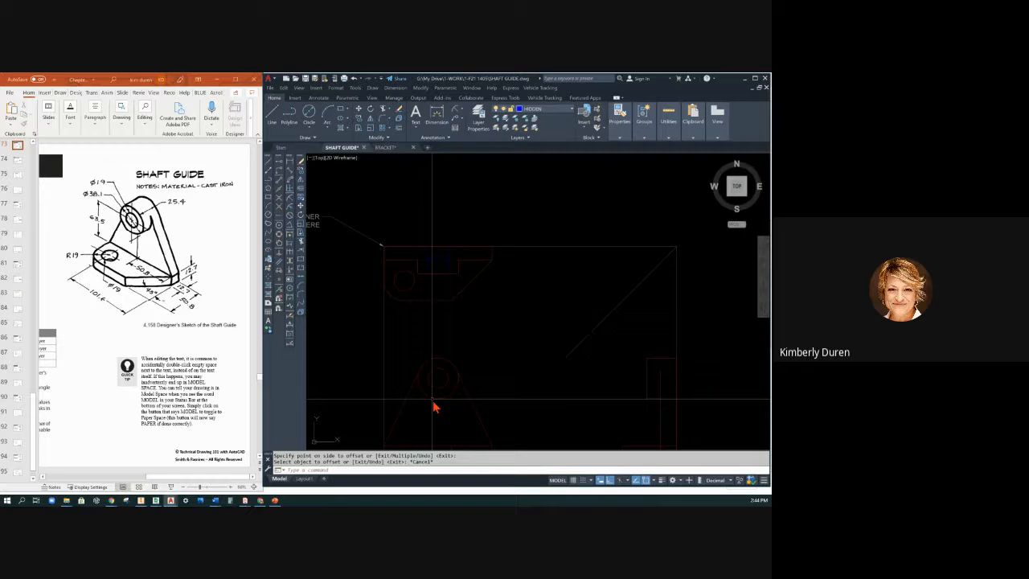
{"action": "mouse_move", "coordinate": [463, 394]}
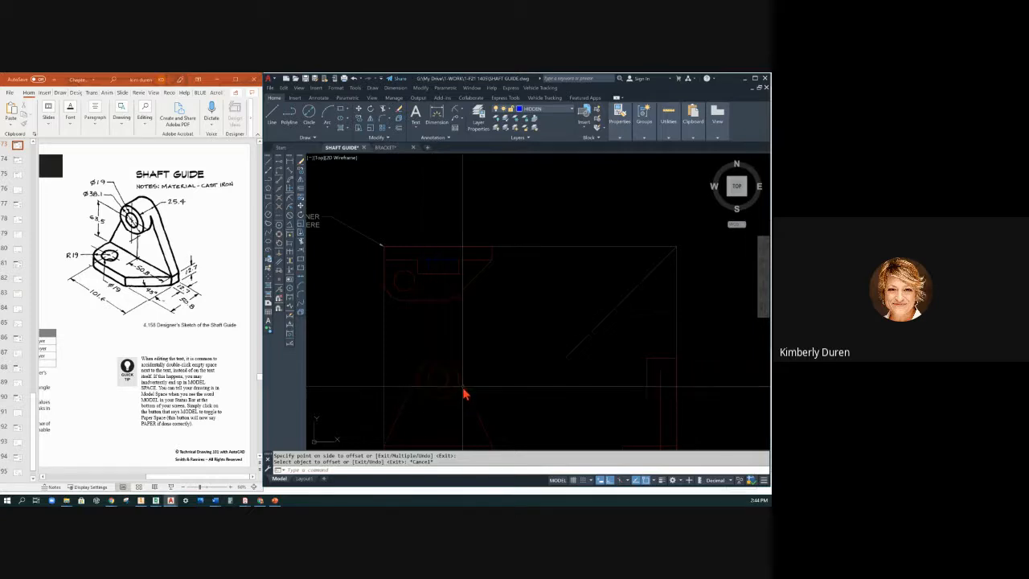
{"action": "mouse_move", "coordinate": [441, 270]}
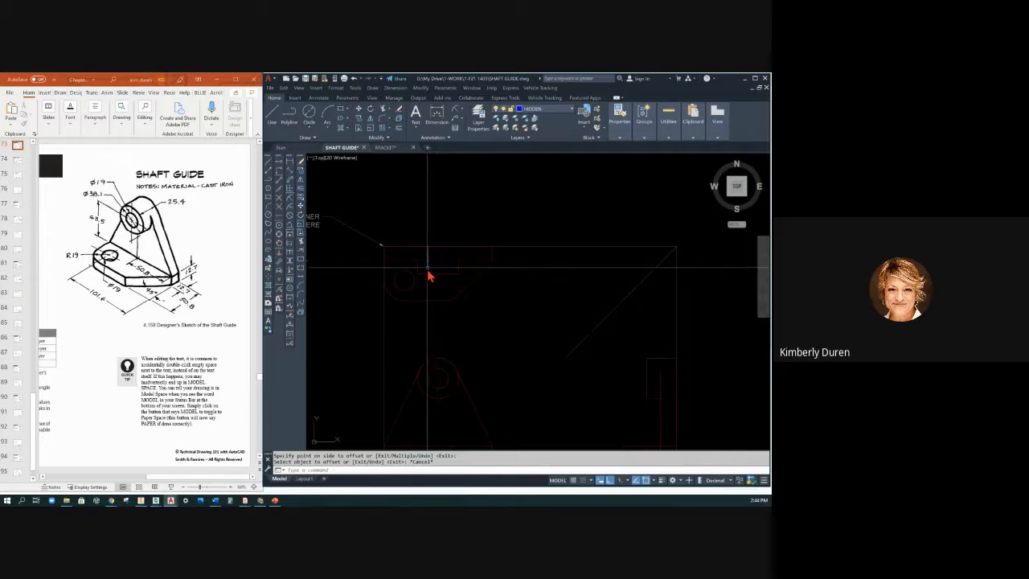
{"action": "mouse_move", "coordinate": [435, 392]}
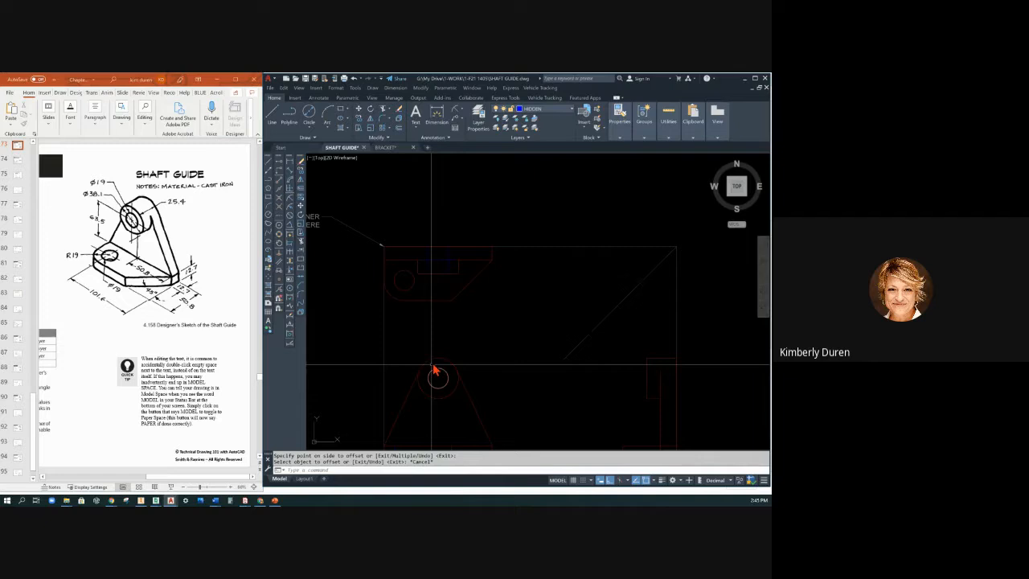
{"action": "mouse_move", "coordinate": [441, 264]}
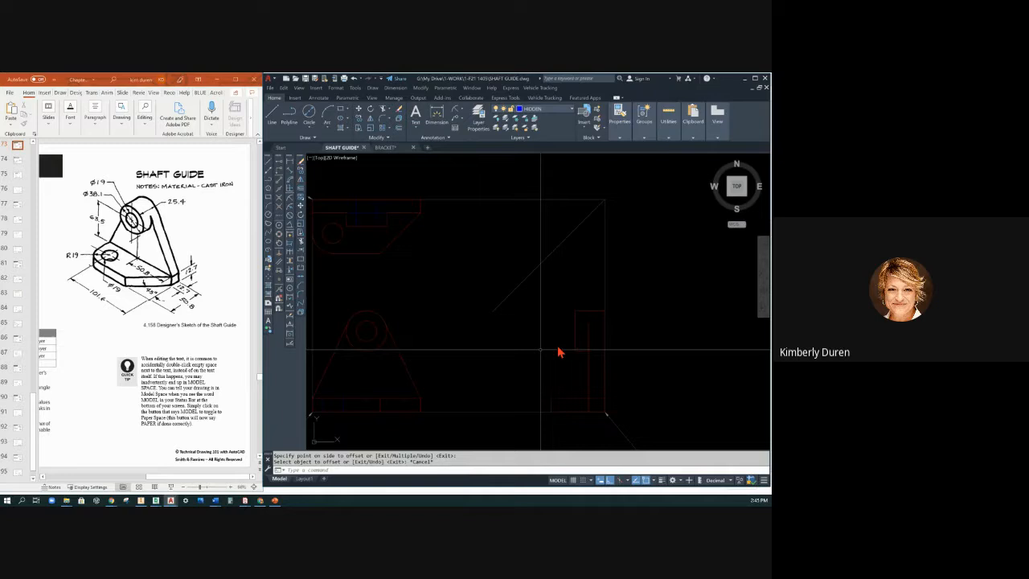
{"action": "mouse_move", "coordinate": [373, 169]}
{"action": "type", "text": "L"}
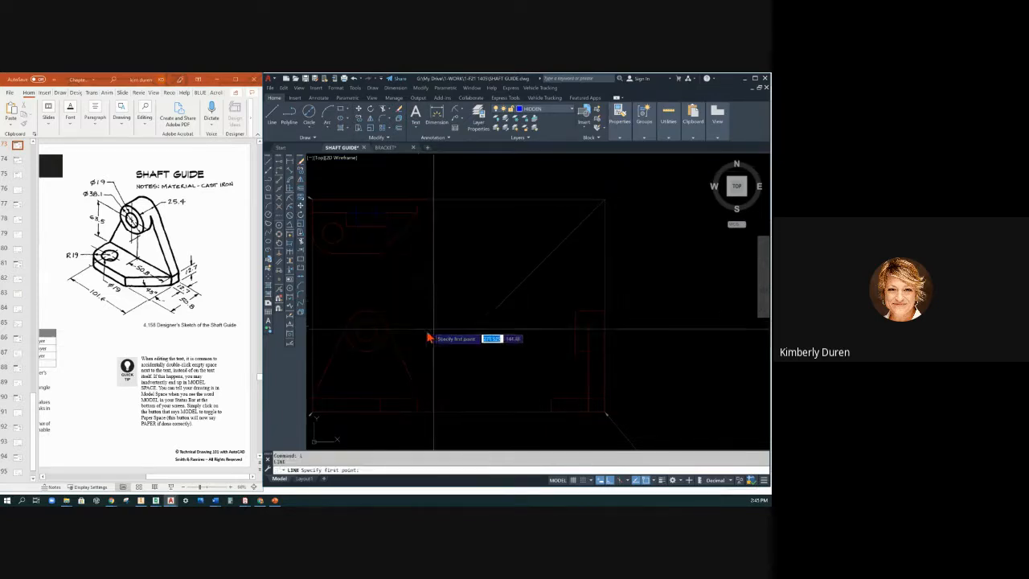
{"action": "mouse_move", "coordinate": [367, 331]}
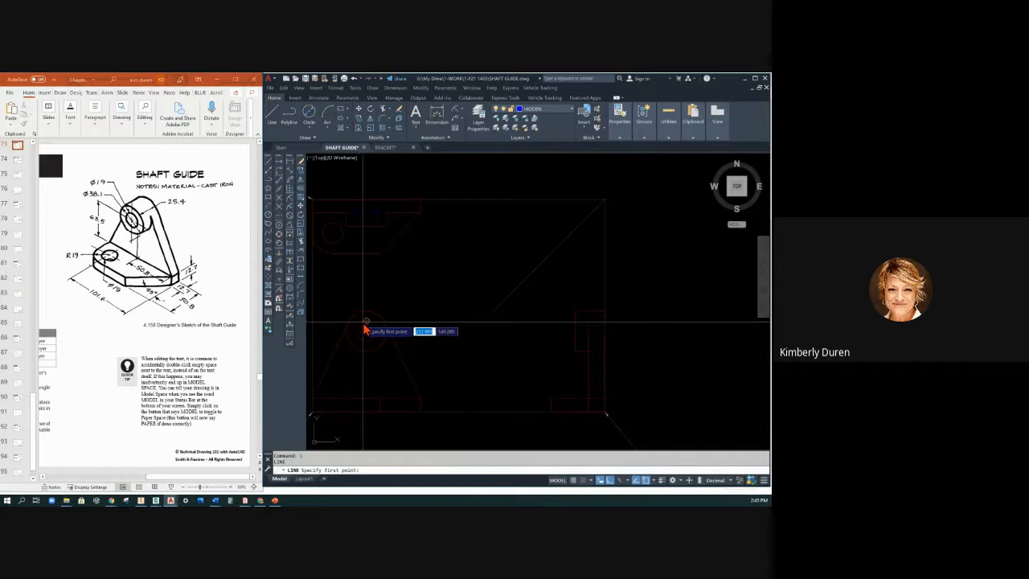
{"action": "mouse_move", "coordinate": [576, 331]}
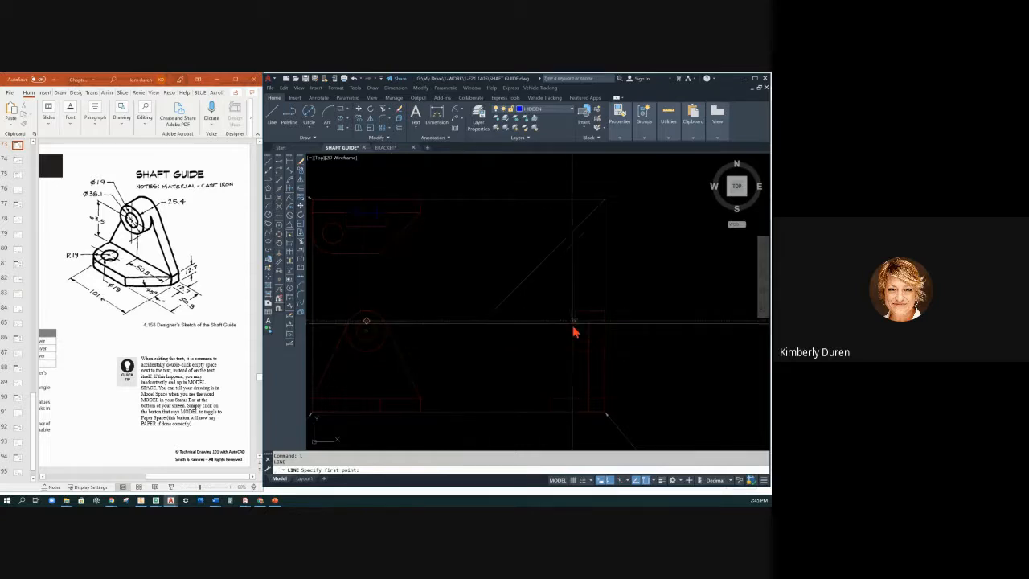
Draw a projection line across the views and offset a line to locate the feature's edge.
{"action": "left_click", "coordinate": [605, 328]}
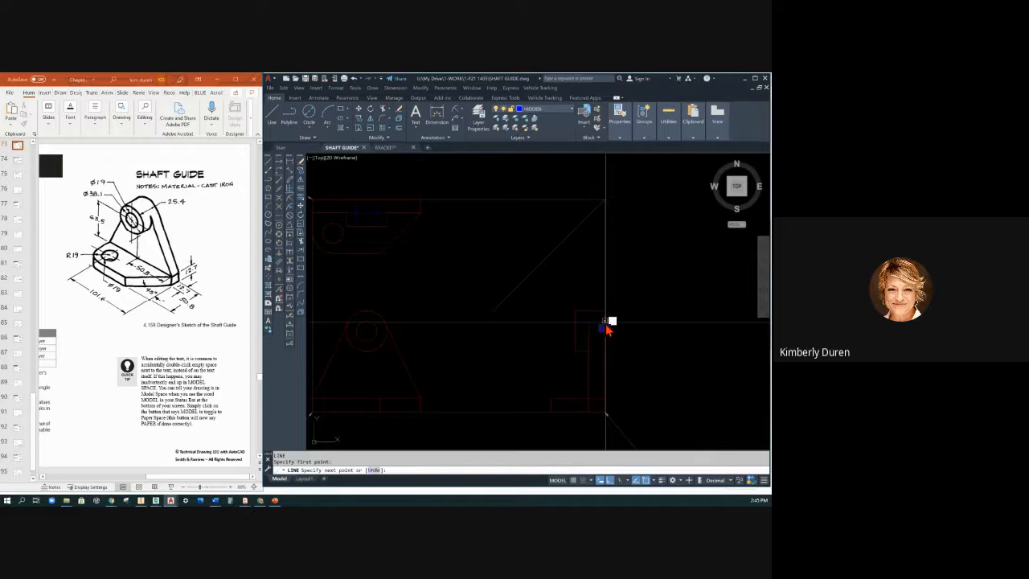
{"action": "left_click", "coordinate": [607, 328]}
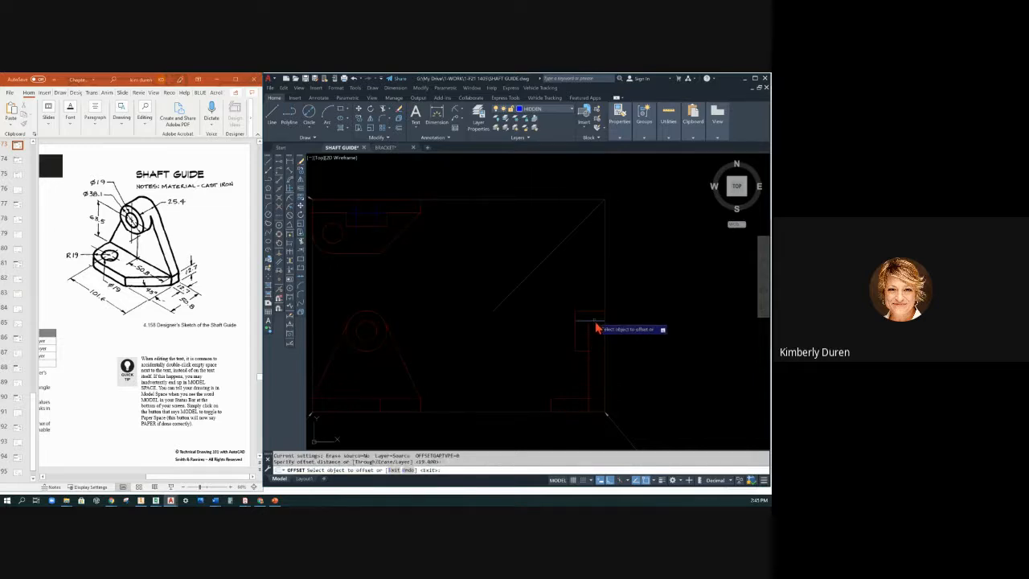
{"action": "left_click", "coordinate": [595, 329]}
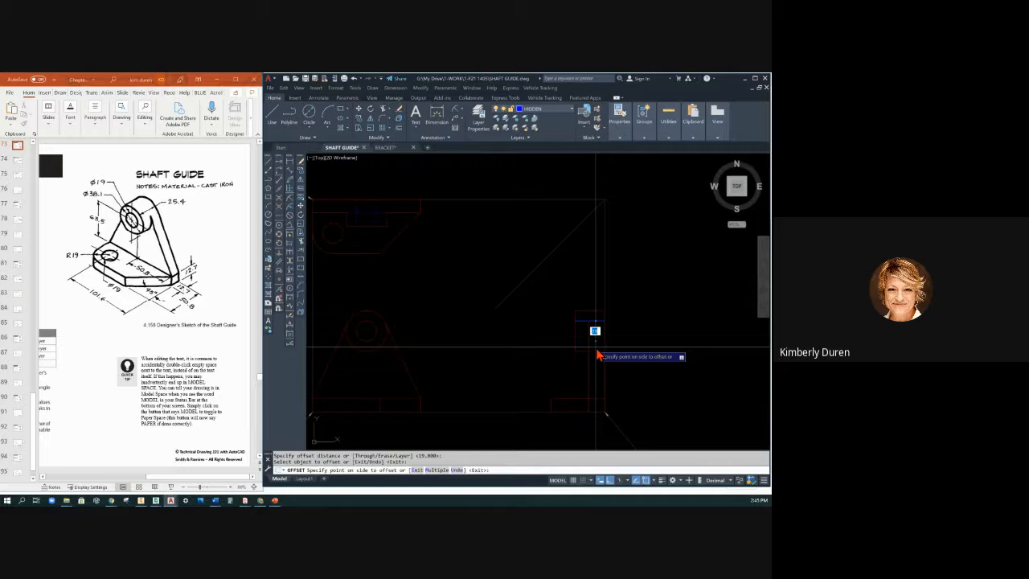
{"action": "left_click", "coordinate": [595, 332]}
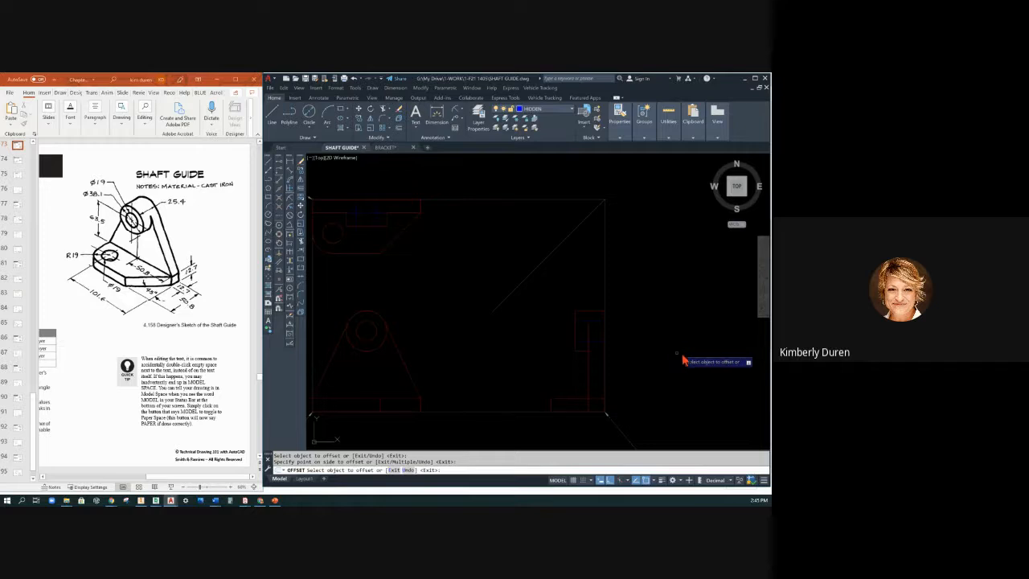
{"action": "mouse_move", "coordinate": [556, 408]}
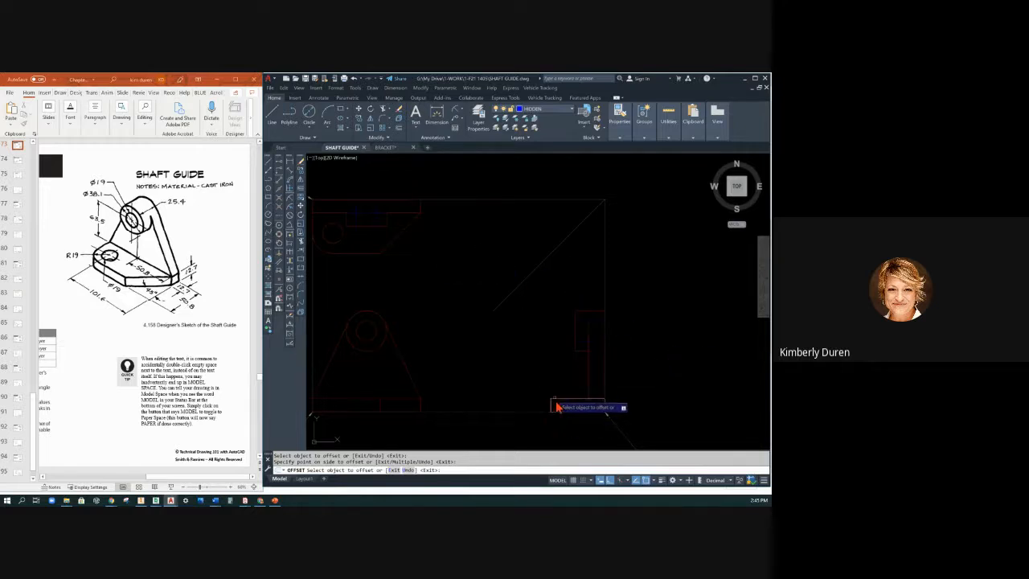
{"action": "mouse_move", "coordinate": [334, 251]}
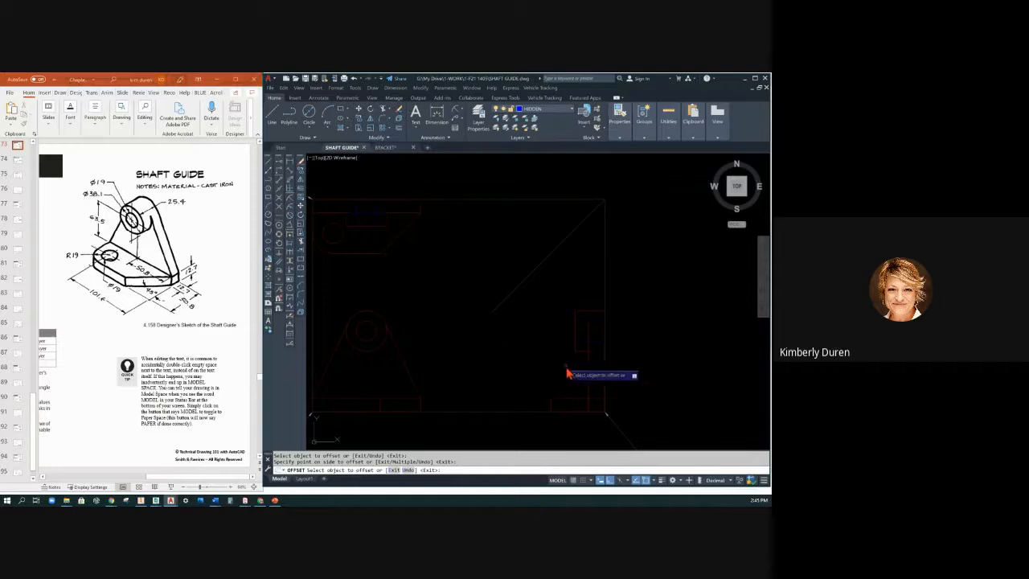
{"action": "mouse_move", "coordinate": [566, 412]}
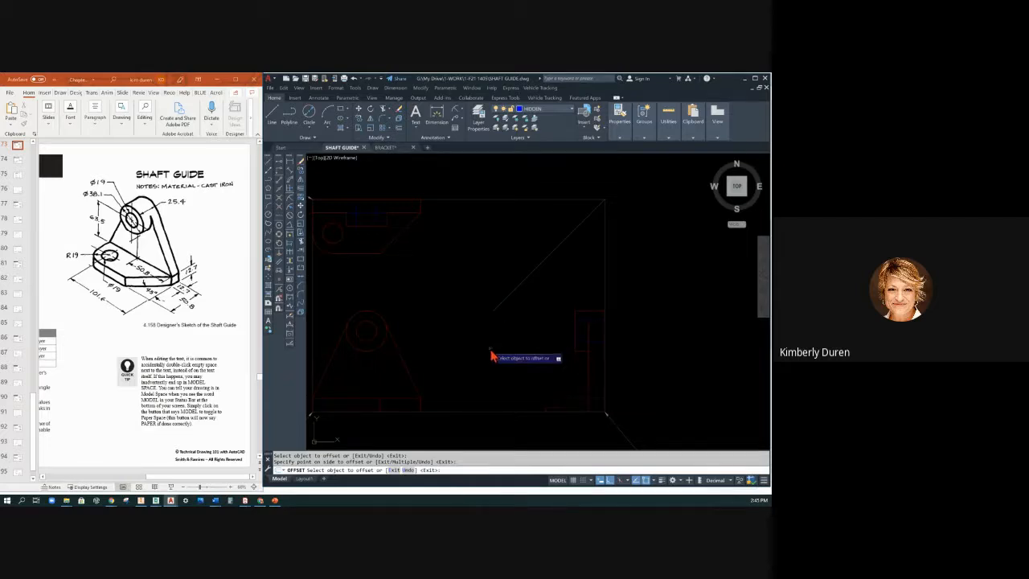
{"action": "mouse_move", "coordinate": [426, 270]}
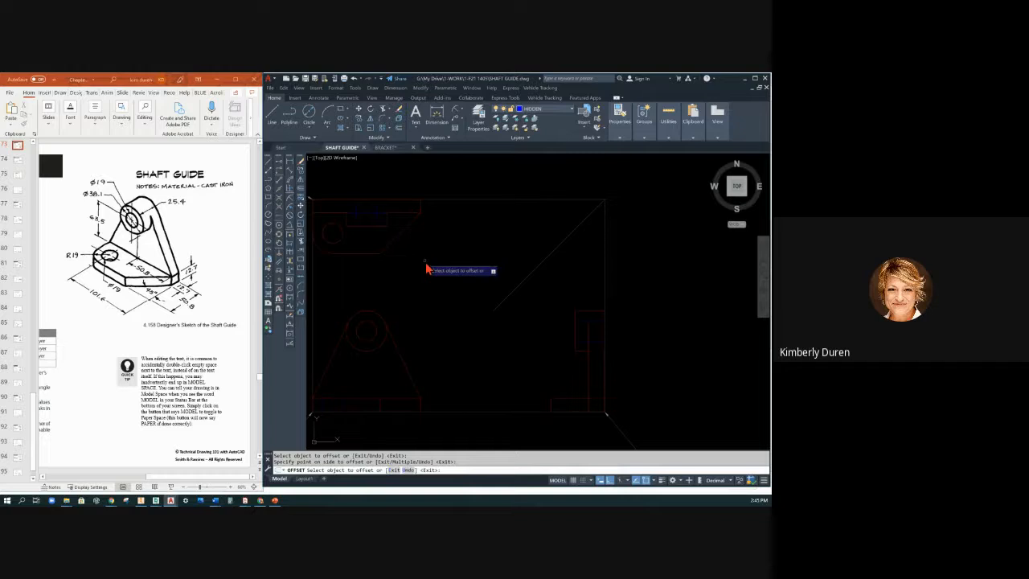
Select another edge line to offset for the hole and undercut edges.
{"action": "left_click", "coordinate": [334, 232]}
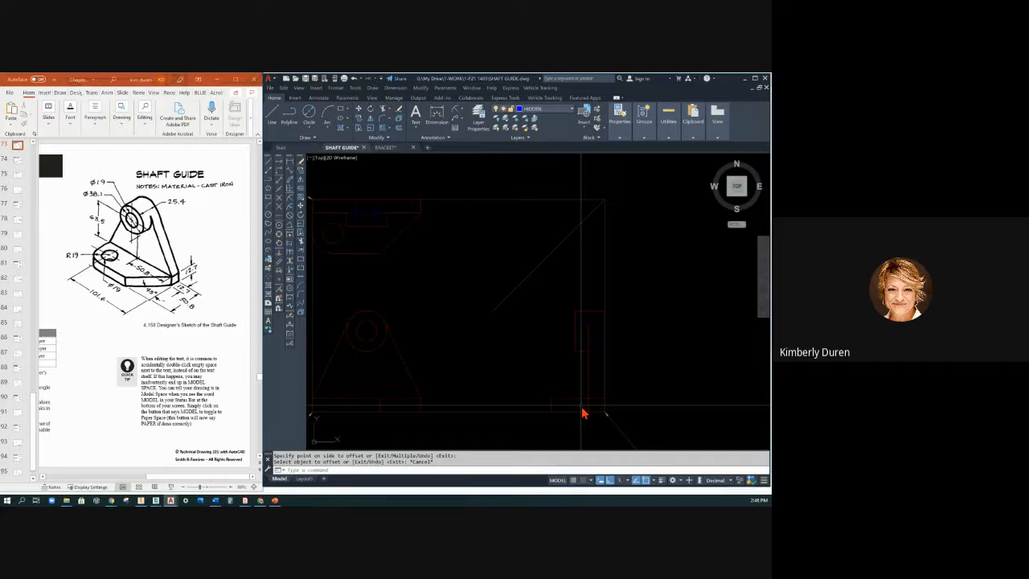
{"action": "mouse_move", "coordinate": [336, 256]}
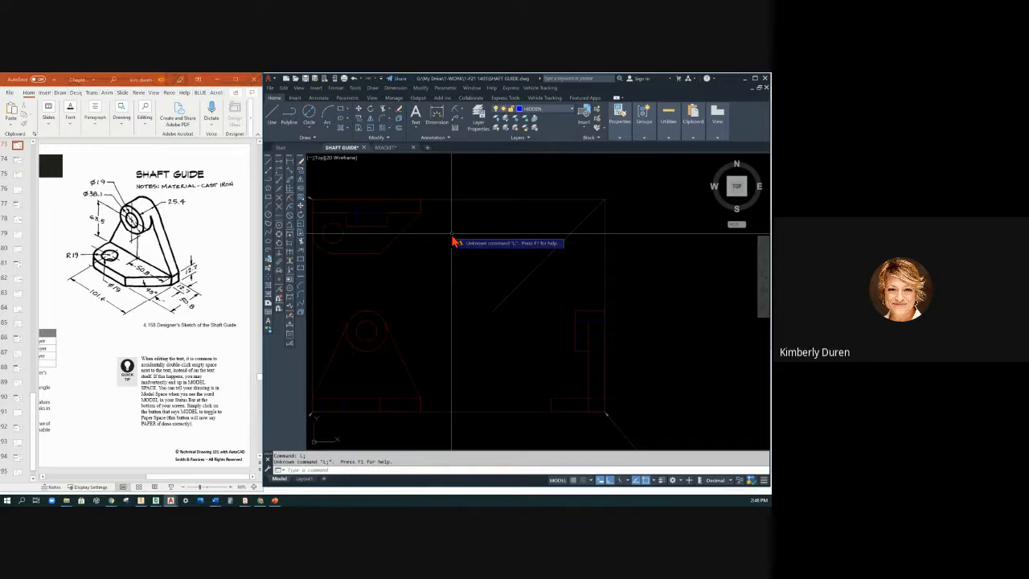
Draw a feature line located from a Temporary Track Point object snap.
{"action": "key", "text": "Return"}
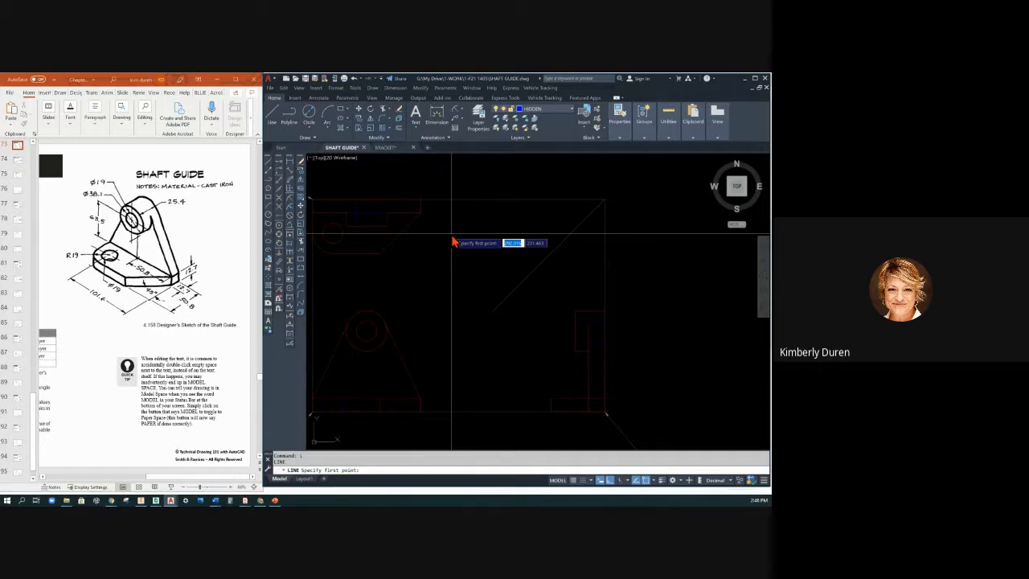
{"action": "mouse_move", "coordinate": [370, 161]}
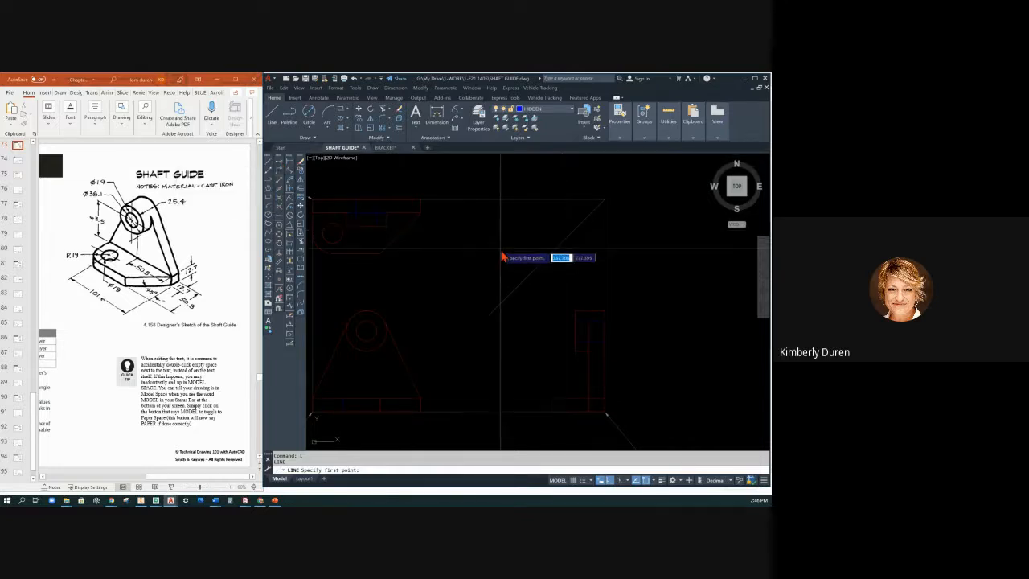
{"action": "right_click", "coordinate": [501, 256]}
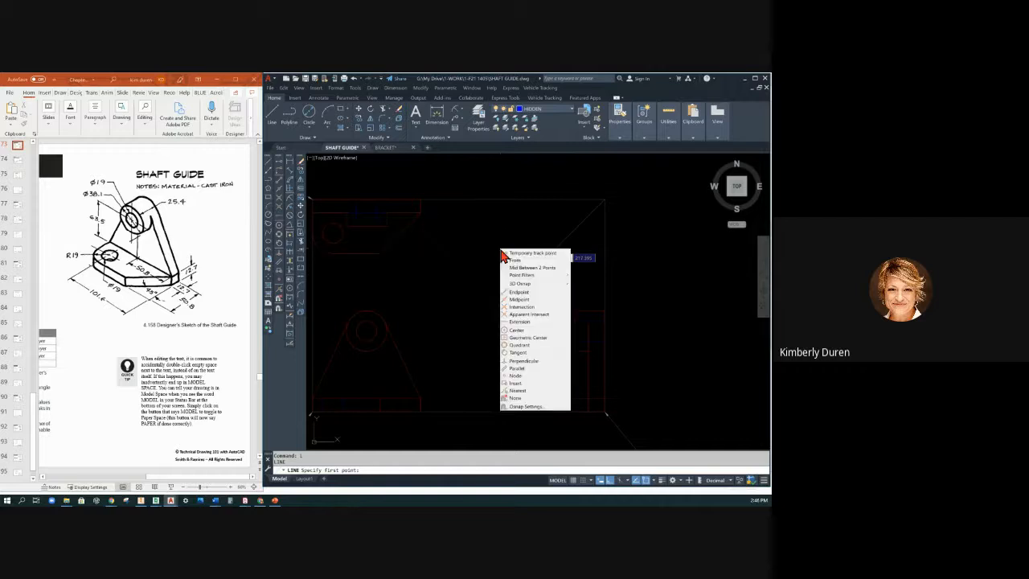
{"action": "mouse_move", "coordinate": [527, 256]}
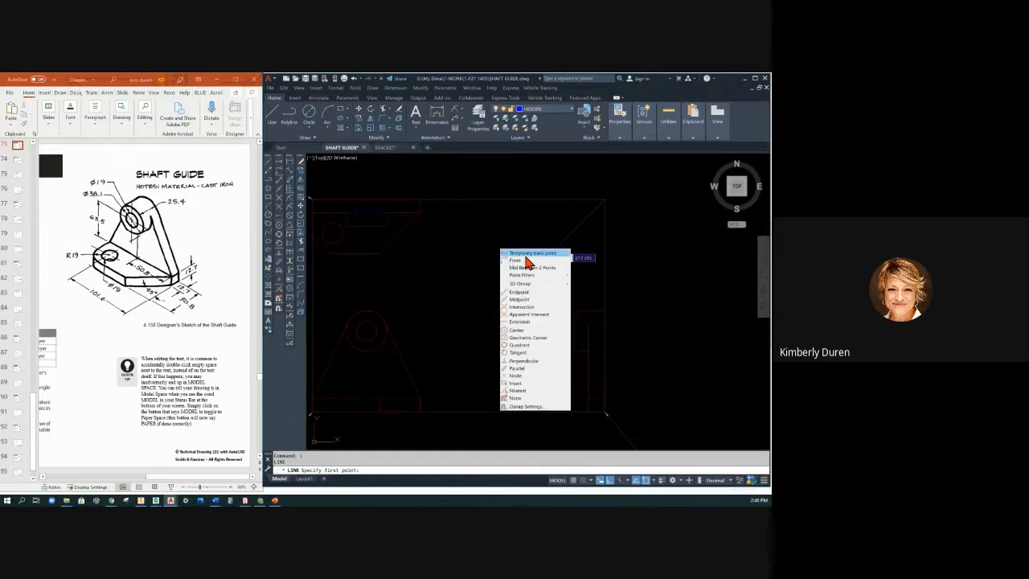
{"action": "left_click", "coordinate": [534, 254]}
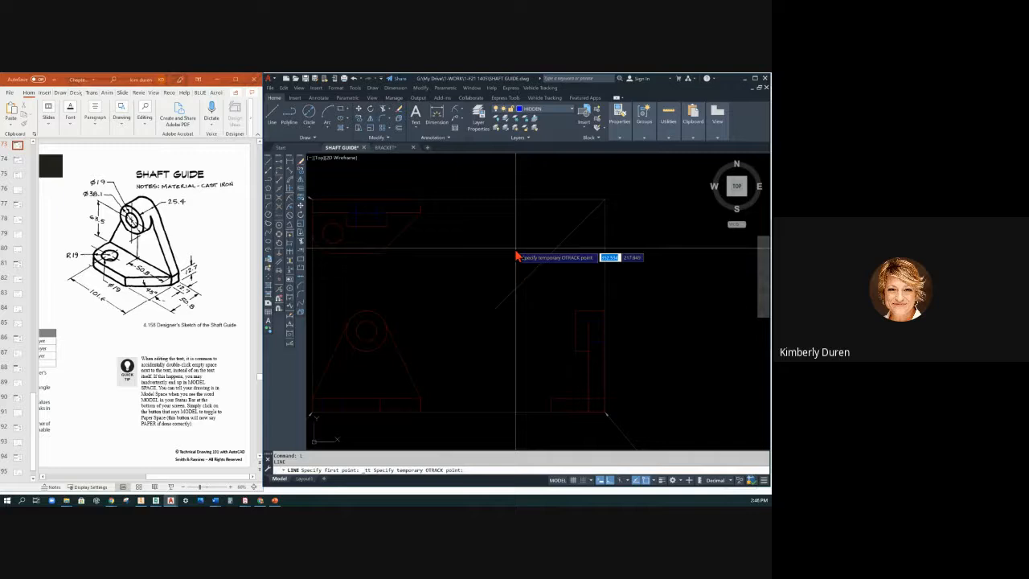
{"action": "mouse_move", "coordinate": [335, 247]}
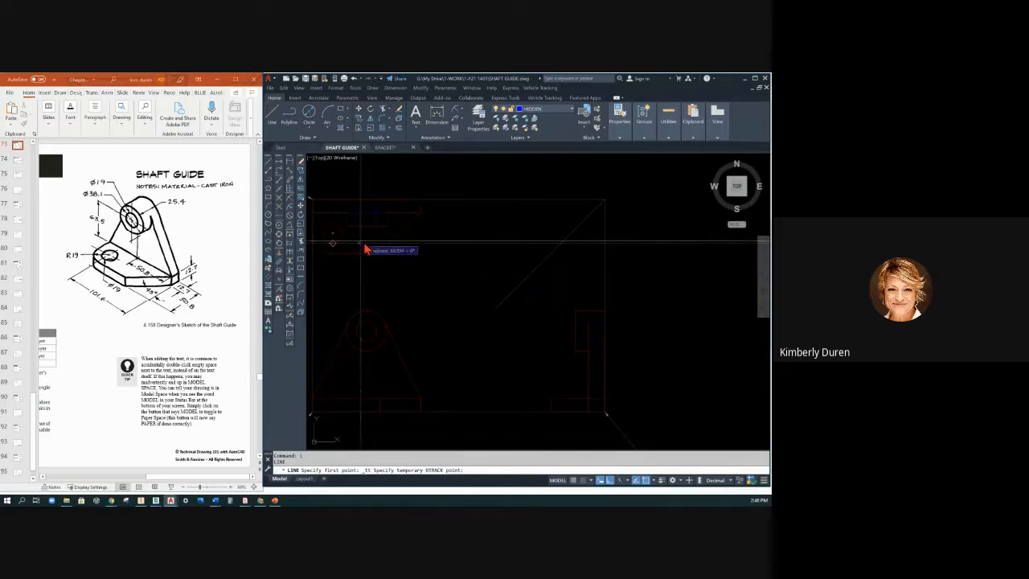
{"action": "mouse_move", "coordinate": [537, 253]}
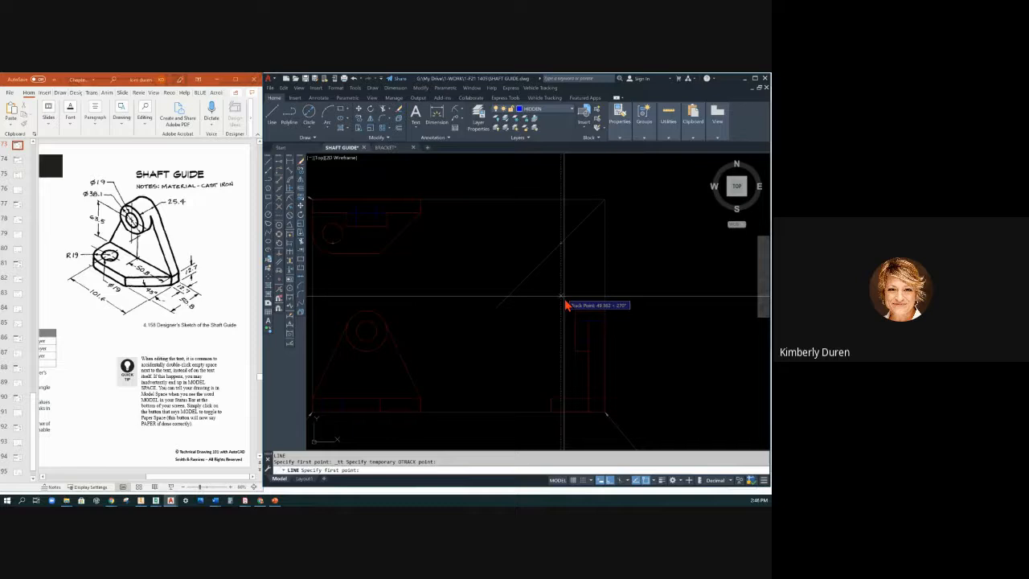
{"action": "mouse_move", "coordinate": [563, 408]}
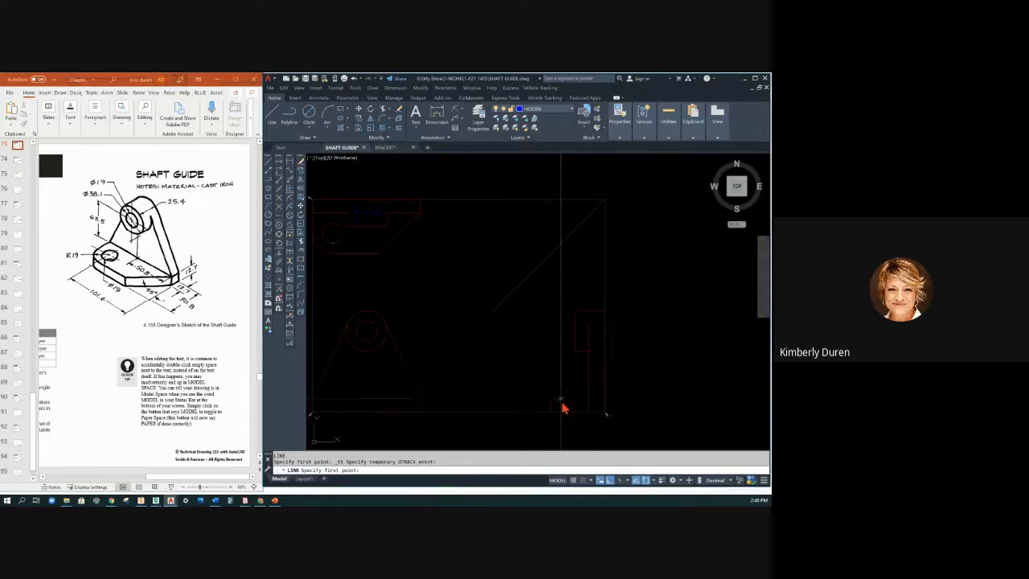
{"action": "left_click", "coordinate": [562, 406]}
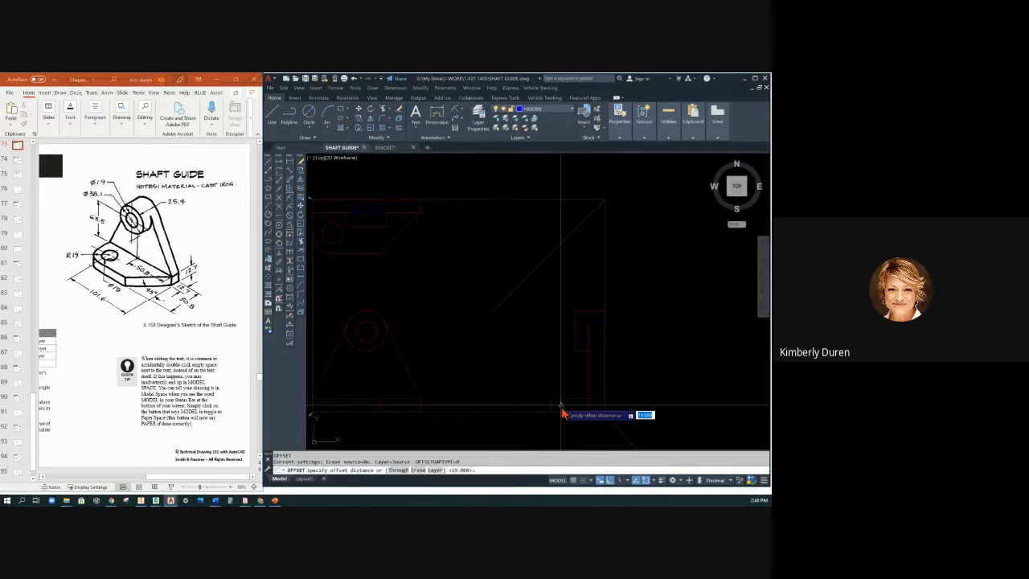
Start offsetting an existing line for the next feature edge.
{"action": "key", "text": "Return"}
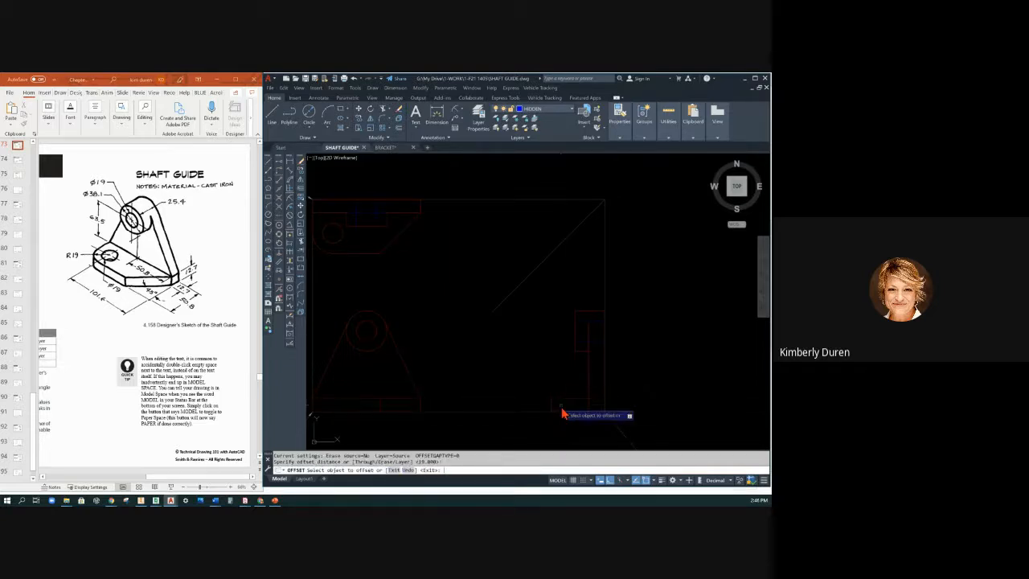
{"action": "left_click", "coordinate": [585, 409]}
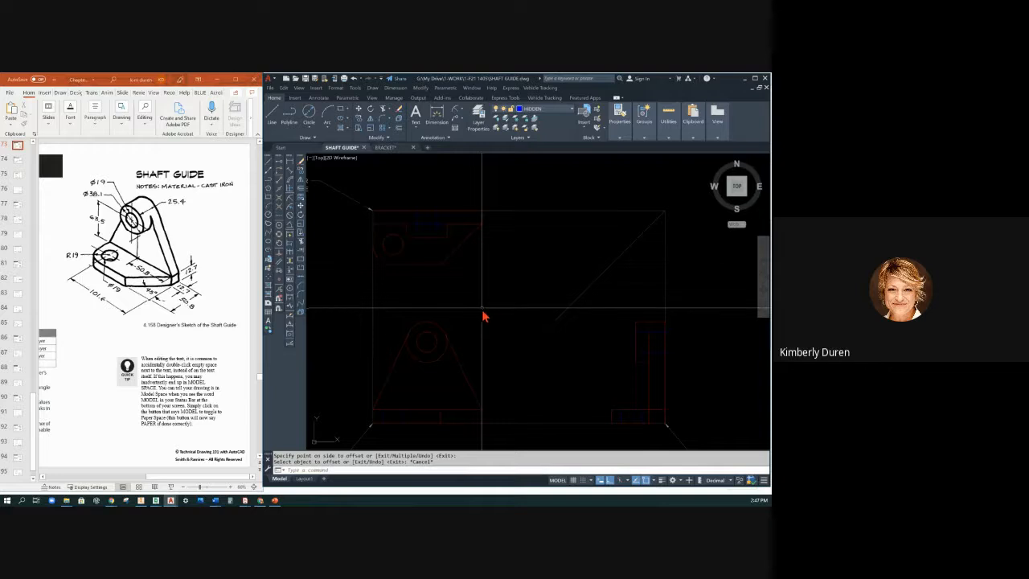
{"action": "mouse_move", "coordinate": [649, 357]}
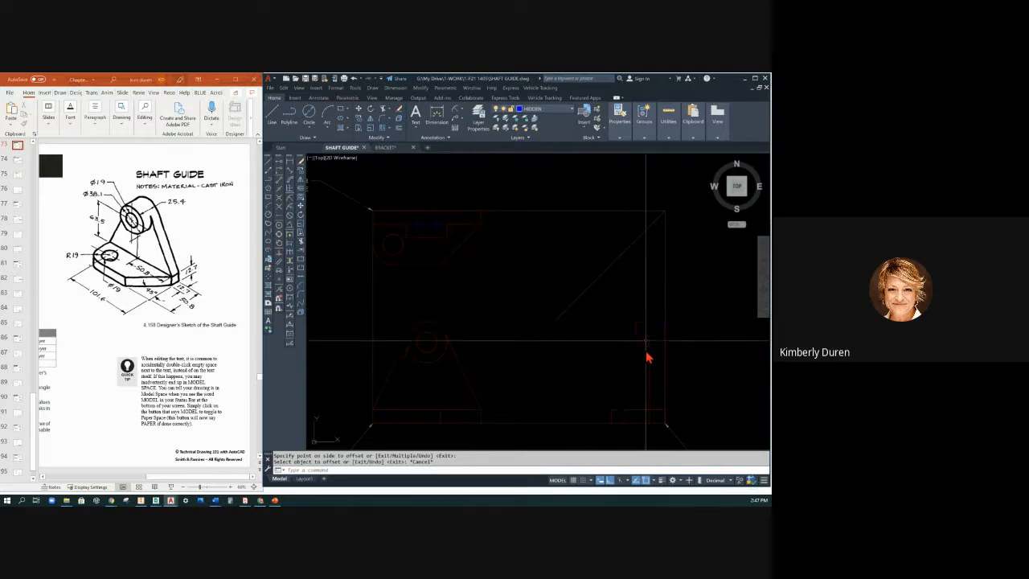
{"action": "mouse_move", "coordinate": [534, 373]}
{"action": "type", "text": "LTS"}
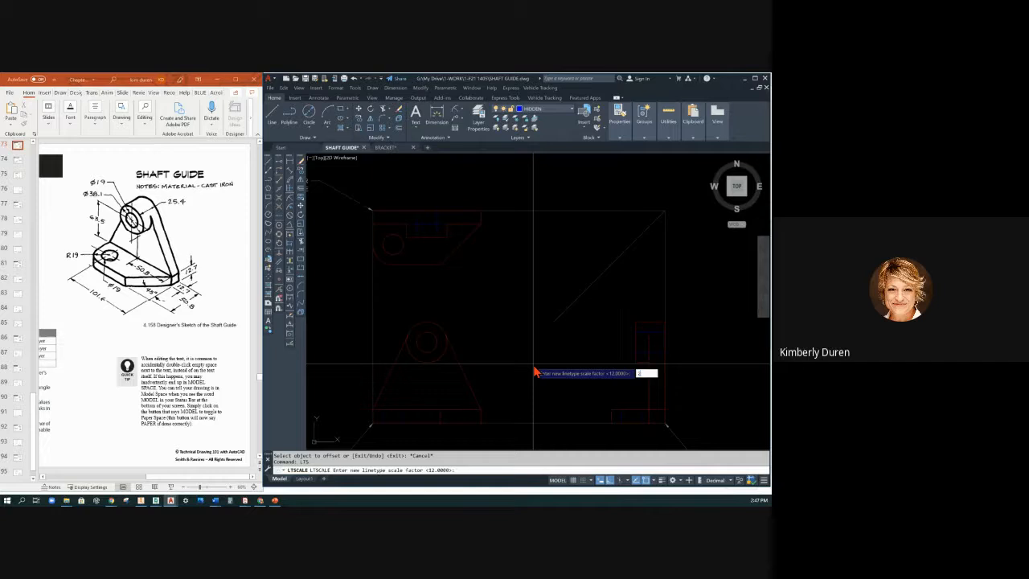
Set the linetype scale to 25.4, then rescale to 16 so hidden lines read as dashed.
{"action": "type", "text": "25.4"}
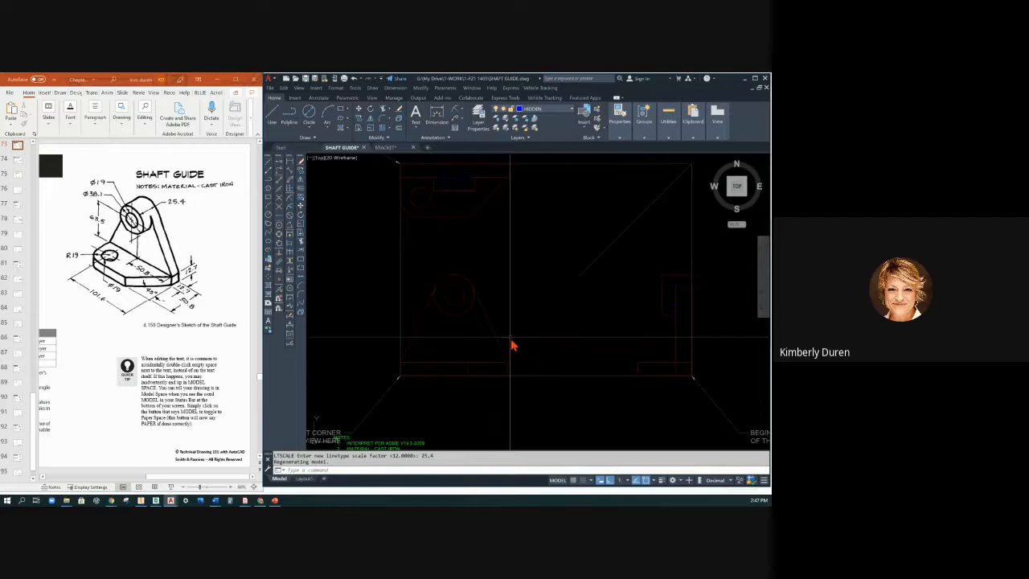
{"action": "mouse_move", "coordinate": [553, 277]}
{"action": "type", "text": ".04"}
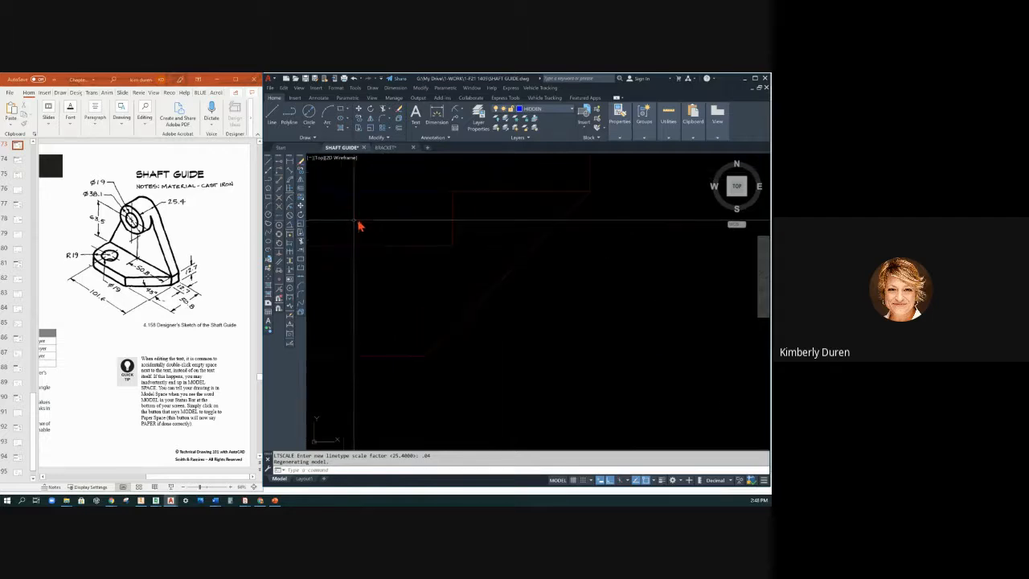
{"action": "mouse_move", "coordinate": [500, 233]}
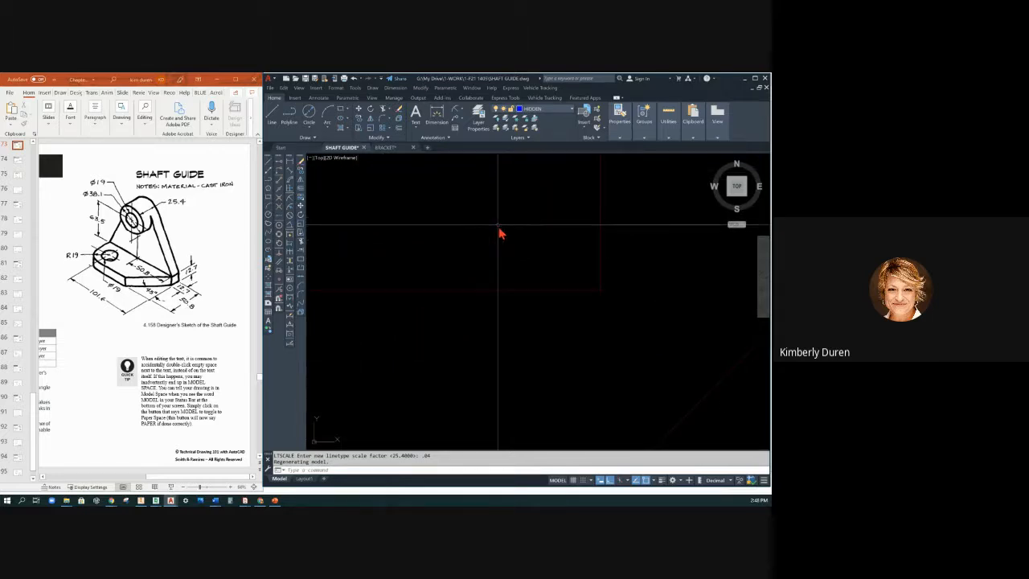
{"action": "mouse_move", "coordinate": [492, 241]}
{"action": "type", "text": "LTS"}
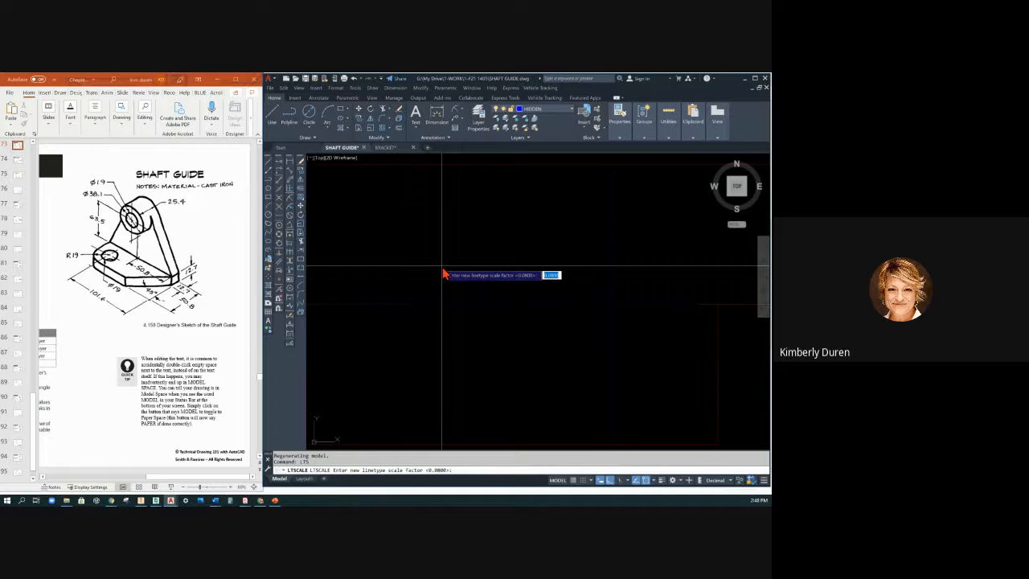
{"action": "type", "text": "16"}
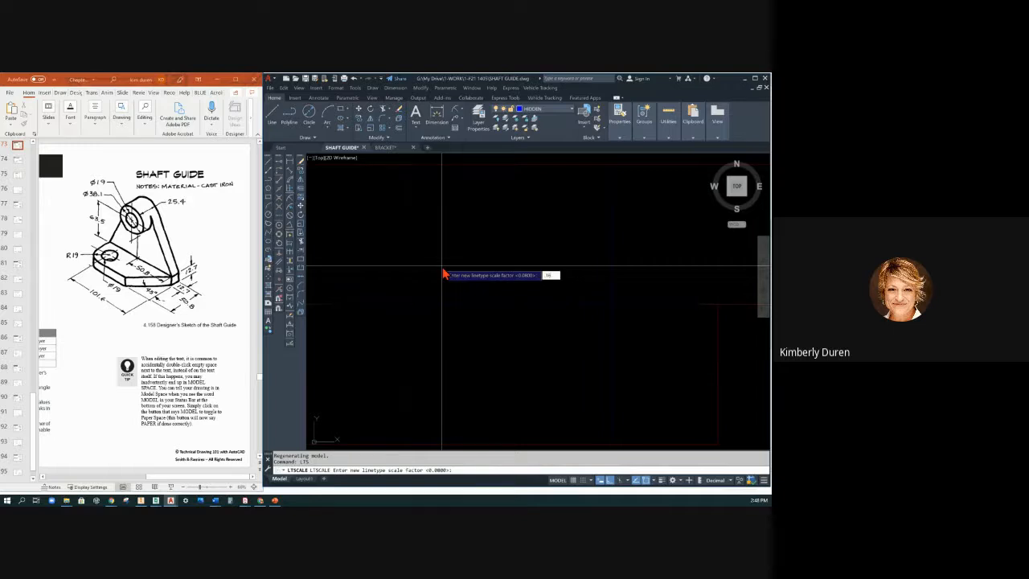